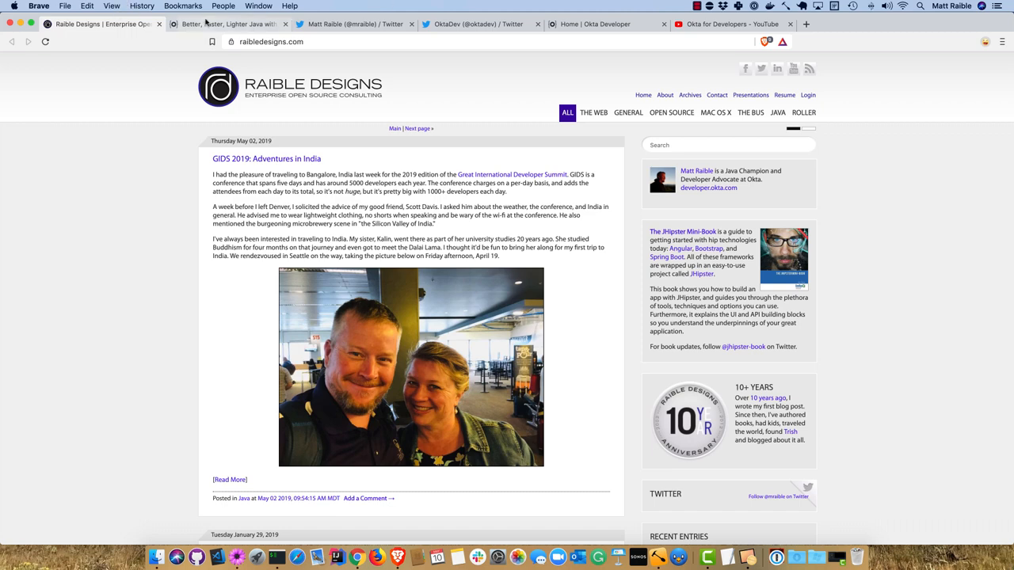
Step: Switch to the Okta blog post on Java 12 and JHipster 6 and scroll into its introduction
{"action": "left_click", "coordinate": [230, 23]}
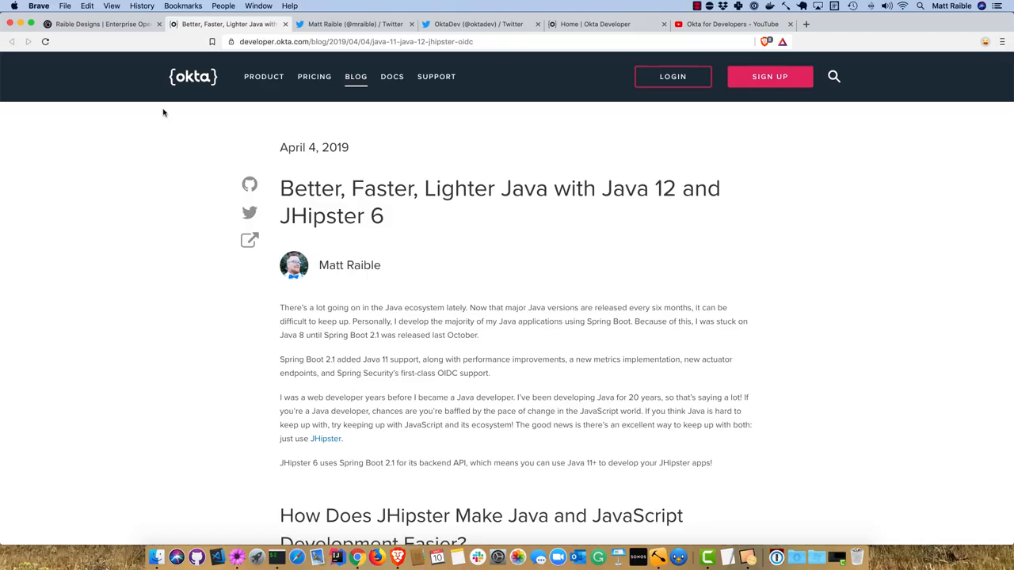
{"action": "mouse_move", "coordinate": [169, 122]}
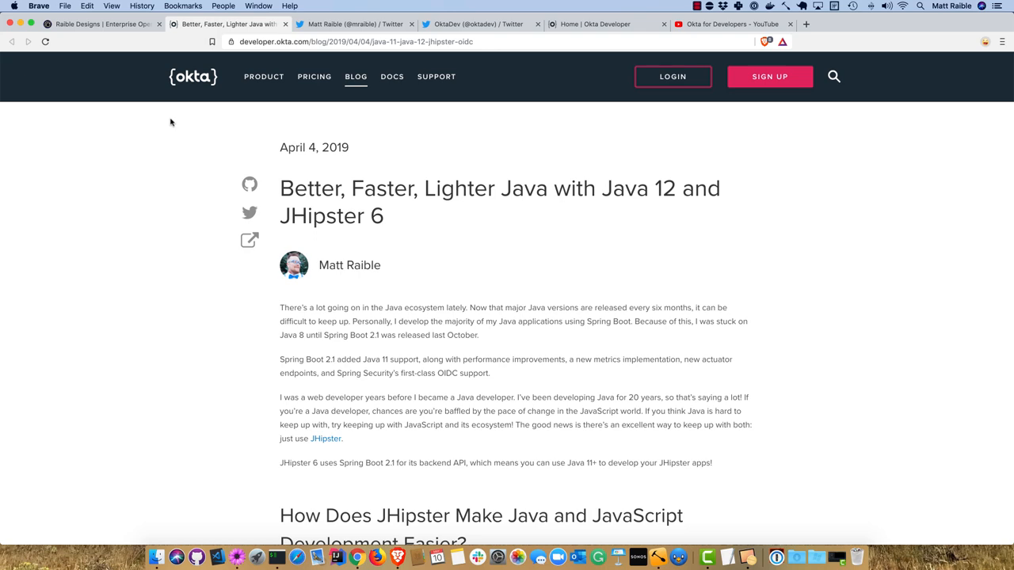
{"action": "scroll", "scroll_direction": "down", "scroll_amount": 3}
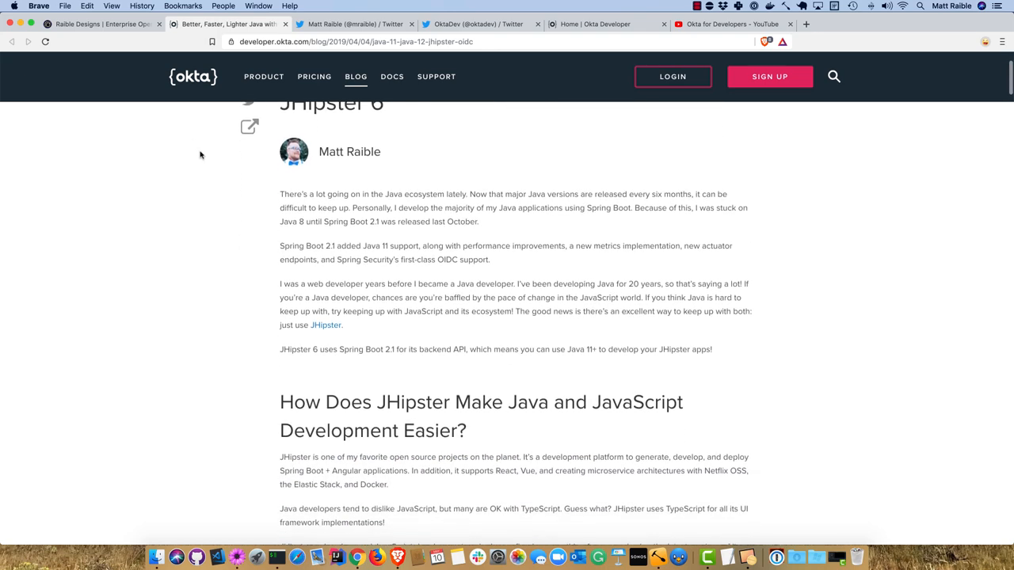
{"action": "scroll", "scroll_direction": "down", "scroll_amount": 3}
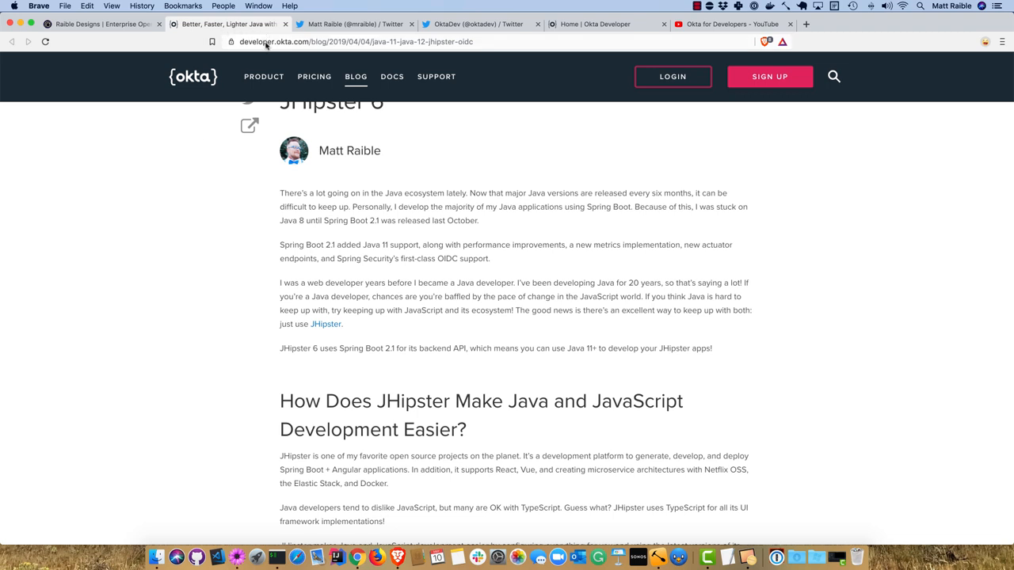
Step: Search for sdkman, go to the SDKMAN! homepage and highlight its curl install command
{"action": "left_click", "coordinate": [357, 41]}
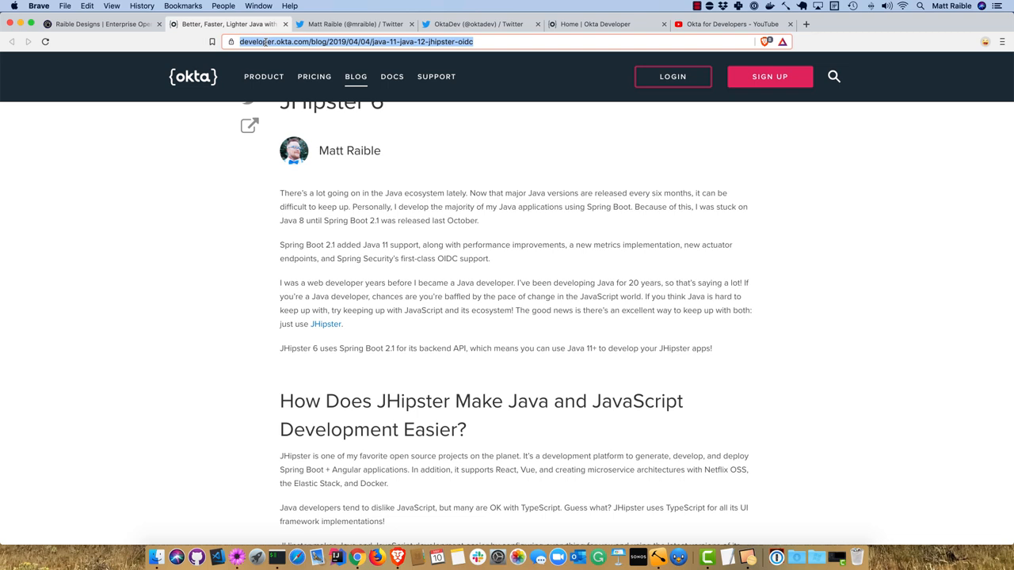
{"action": "type", "text": "sdk"}
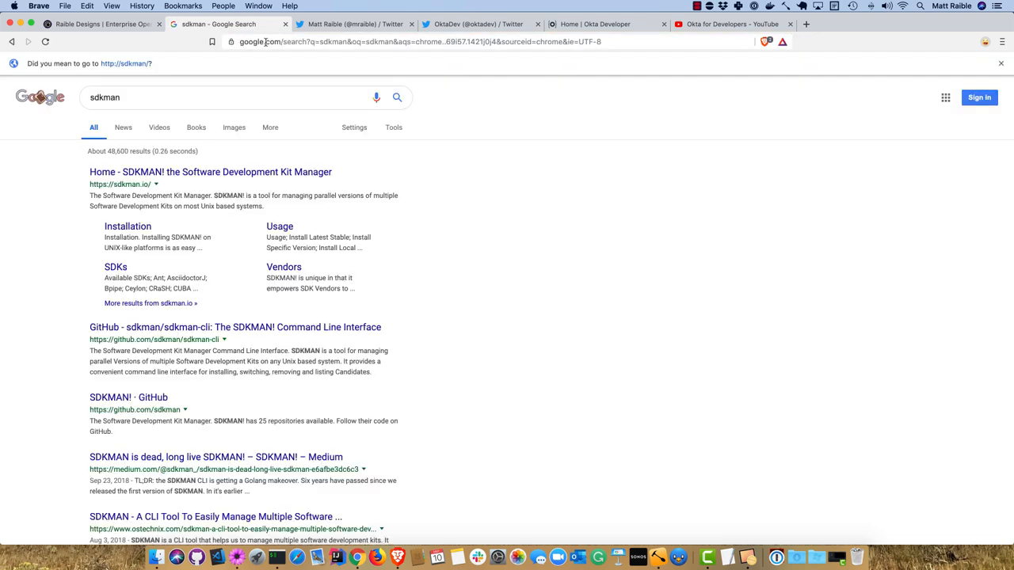
{"action": "left_click", "coordinate": [210, 172]}
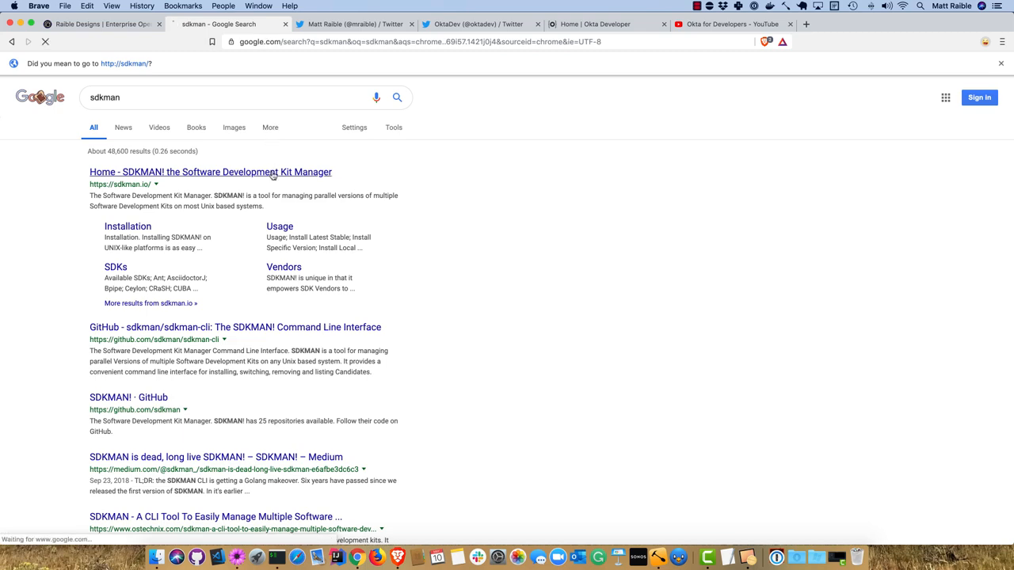
{"action": "left_click", "coordinate": [210, 172]}
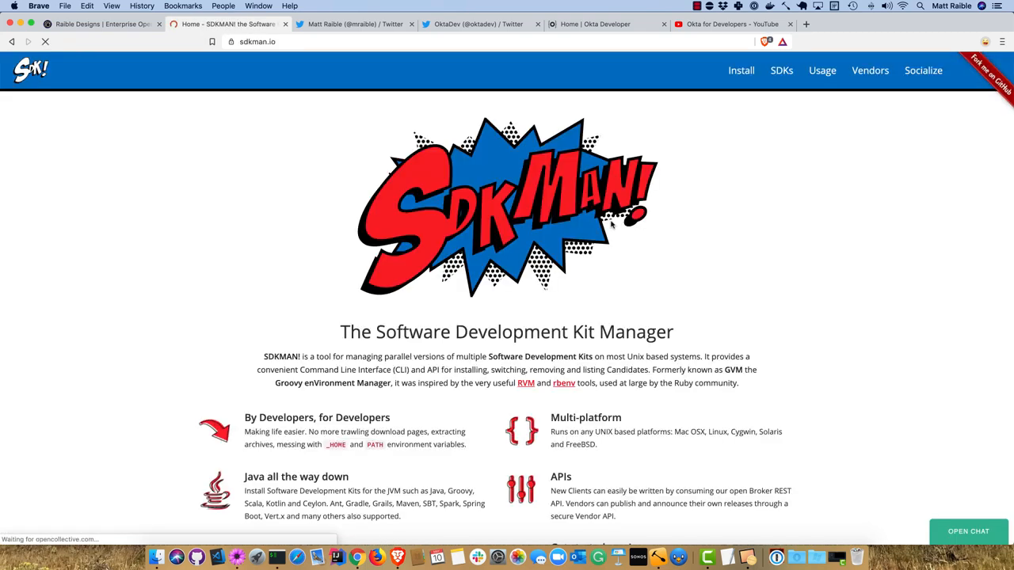
{"action": "scroll", "scroll_direction": "down", "scroll_amount": 3}
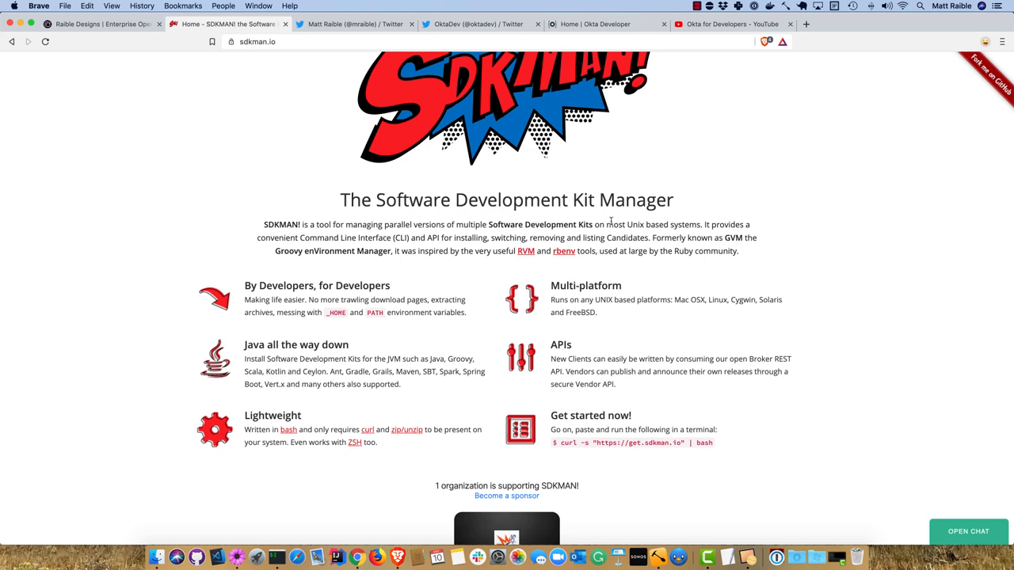
{"action": "mouse_move", "coordinate": [610, 220]}
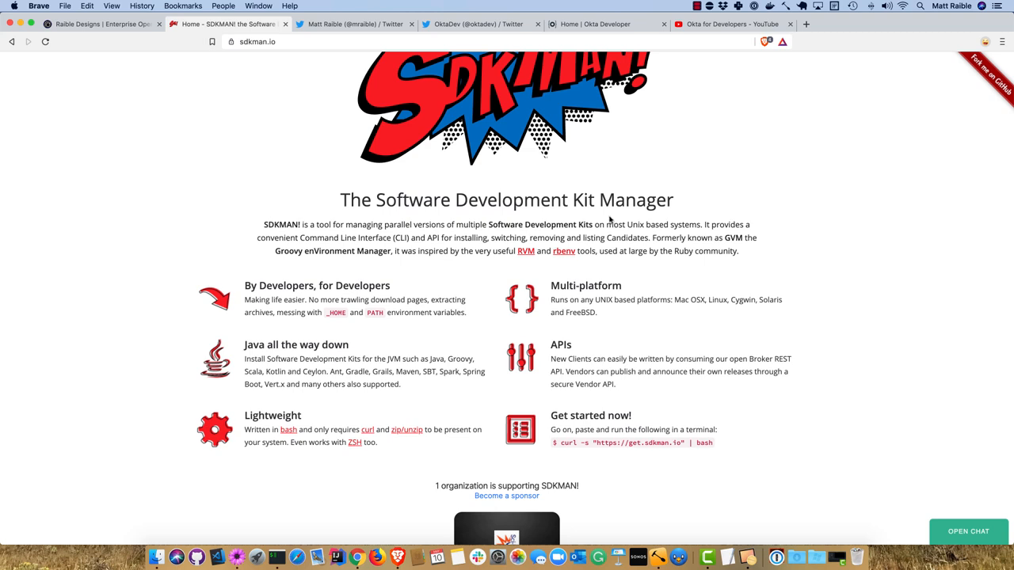
{"action": "double_click", "coordinate": [704, 442]}
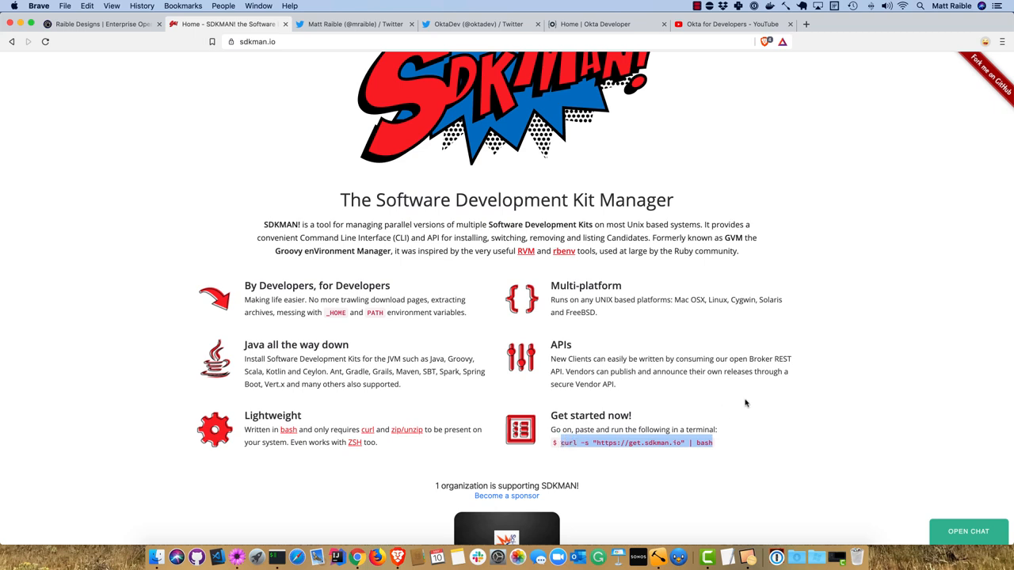
{"action": "scroll", "scroll_direction": "down", "scroll_amount": 3}
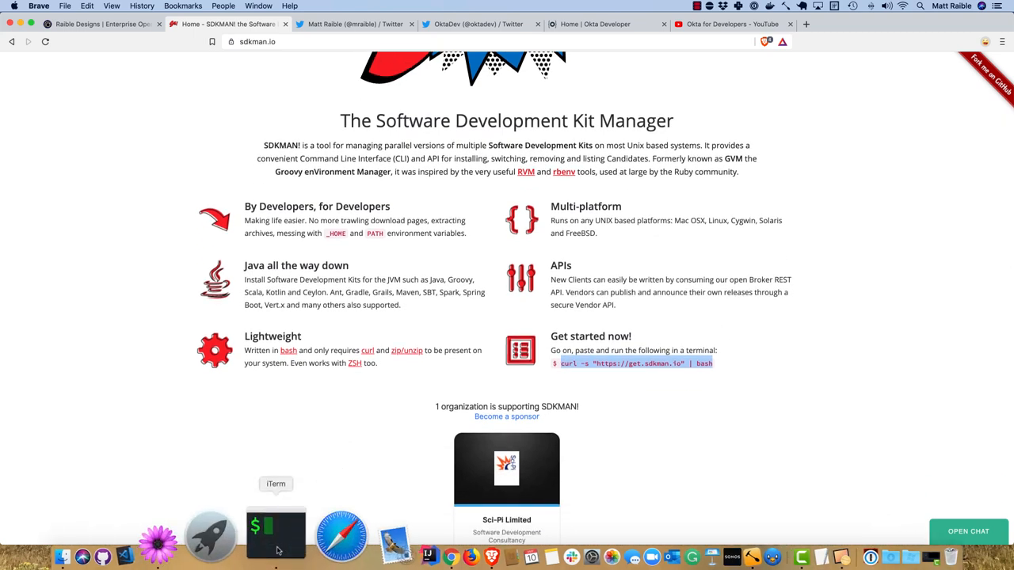
Step: In the terminal, list available Java versions with sdk list java and check java -version
{"action": "left_click", "coordinate": [275, 531]}
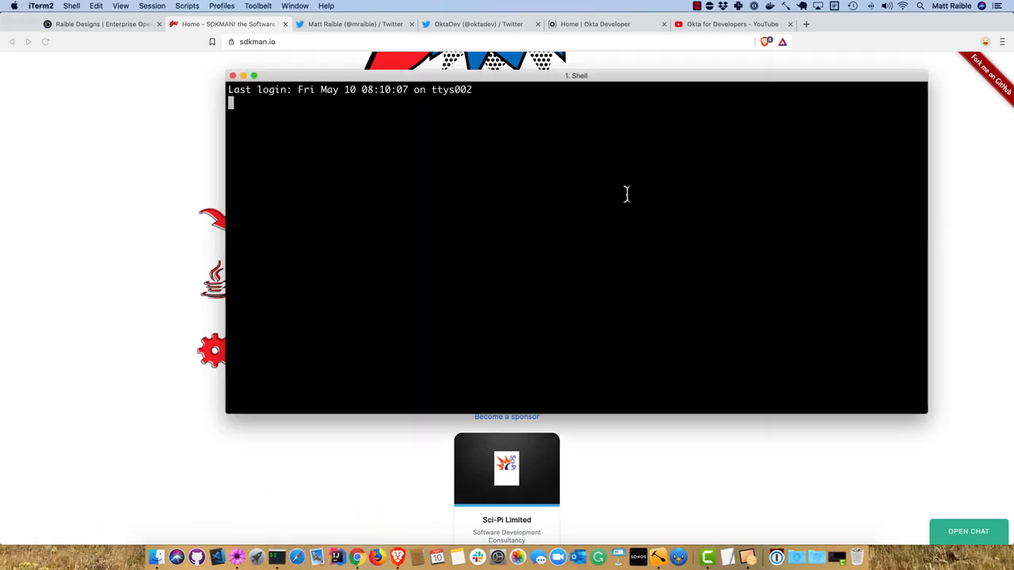
{"action": "type", "text": "sdk"}
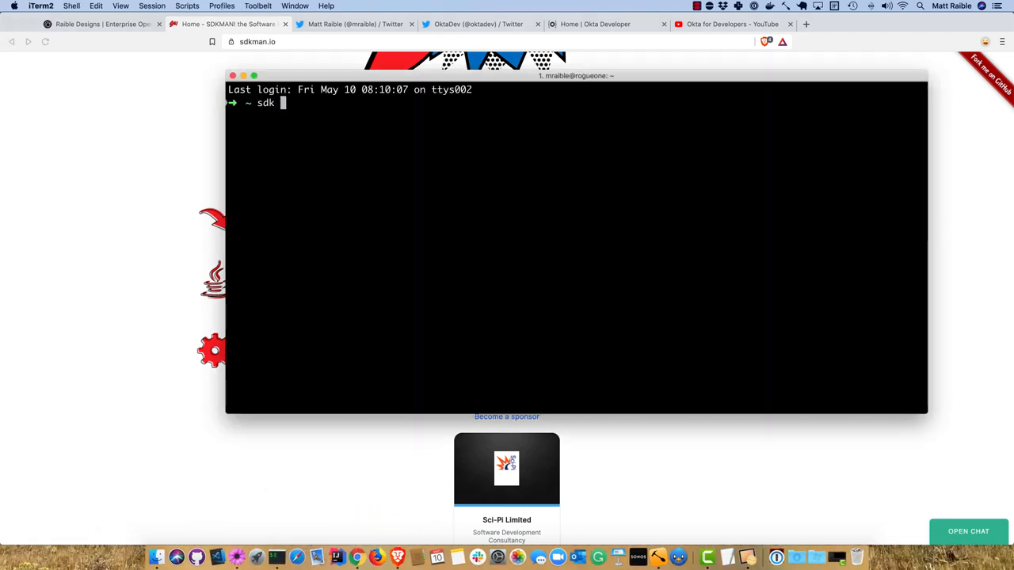
{"action": "type", "text": "list java"}
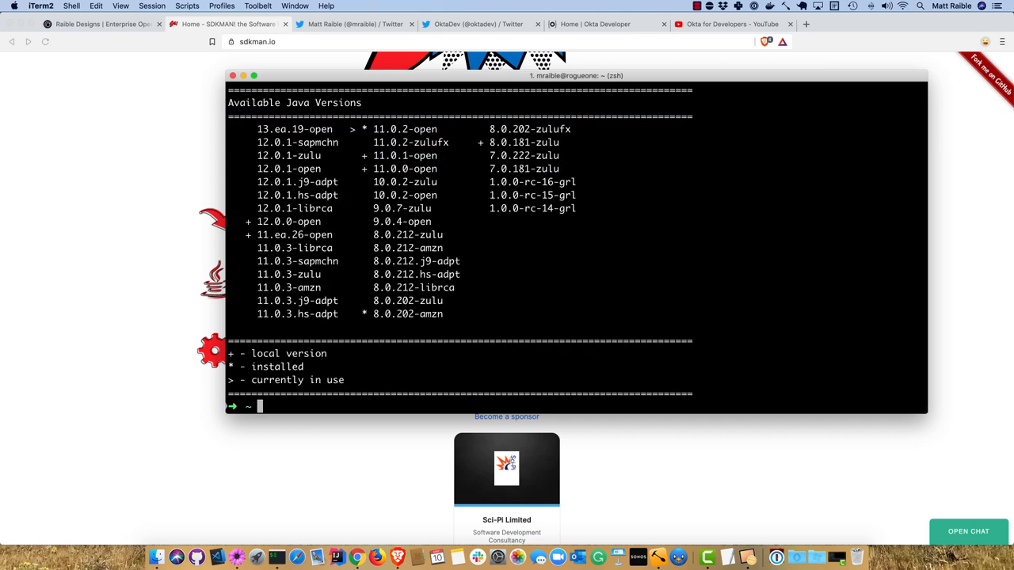
{"action": "type", "text": "j"}
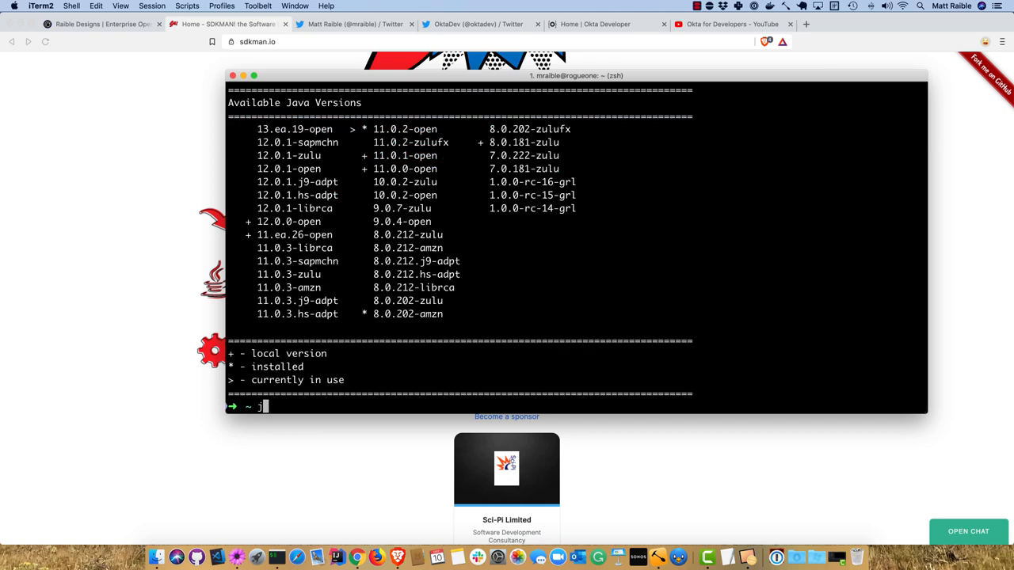
{"action": "type", "text": "java -version"}
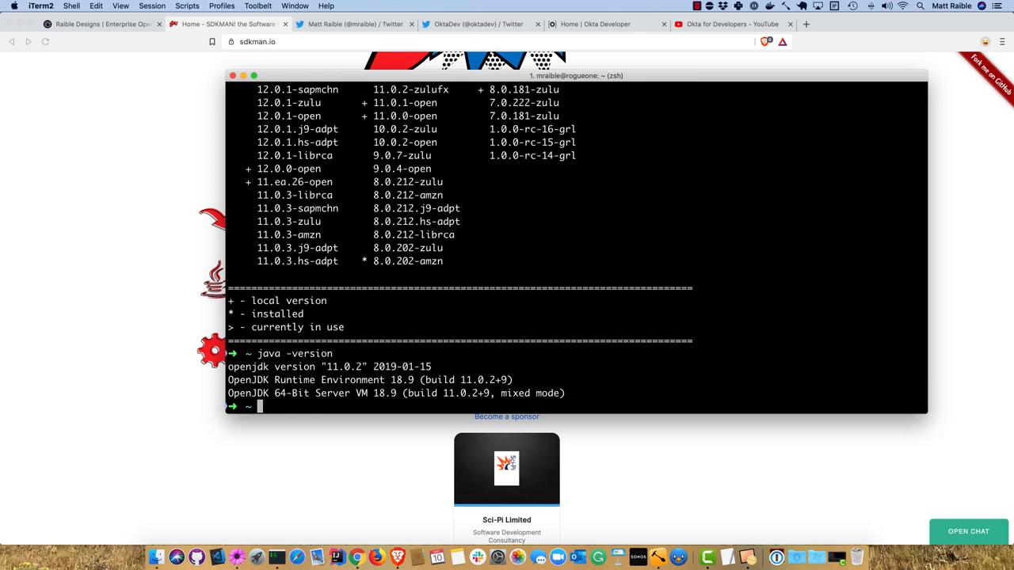
Step: Install Java 12.0.0-open with SDKMAN and make it the default JDK
{"action": "type", "text": "s"}
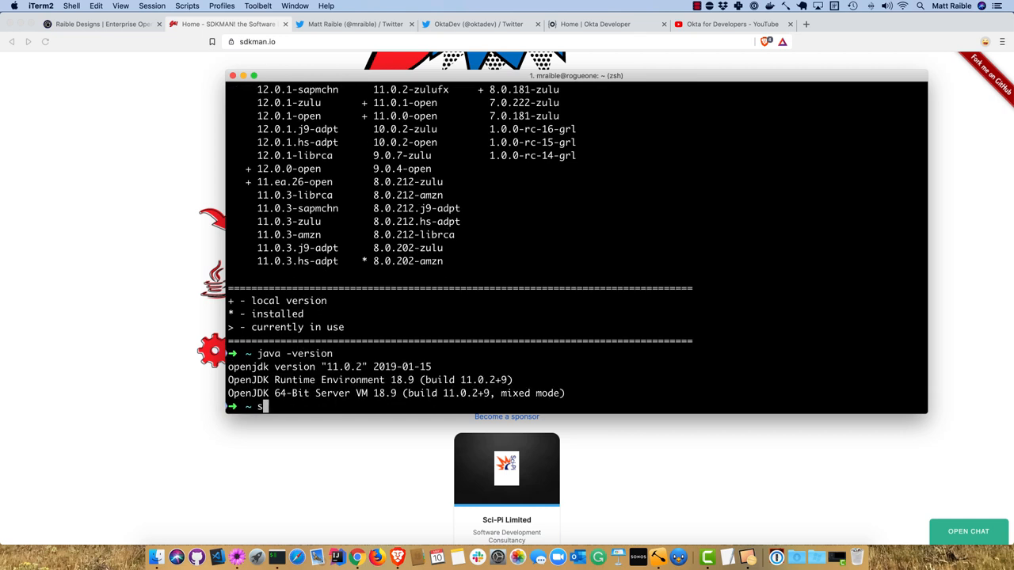
{"action": "type", "text": "dk install java"}
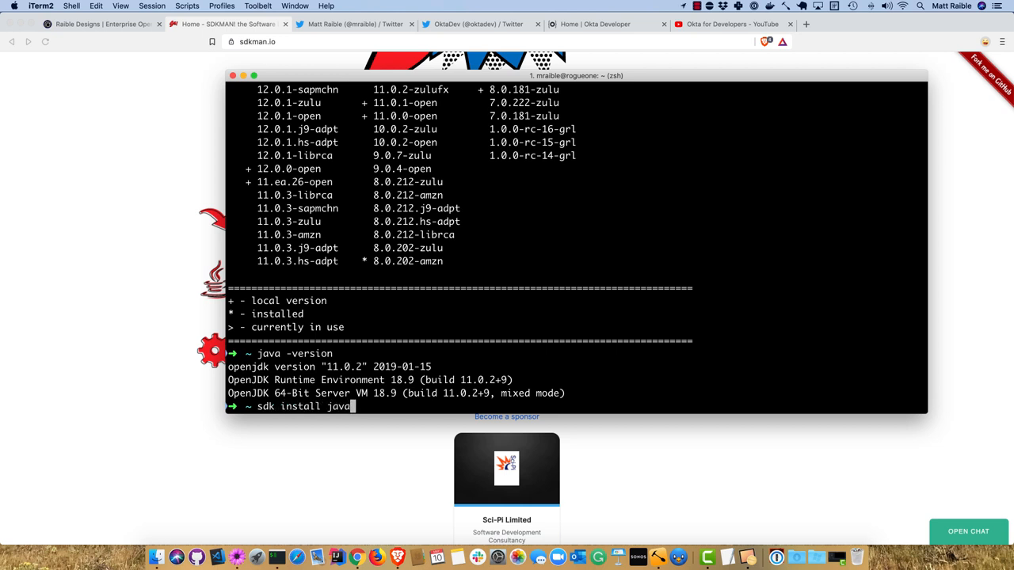
{"action": "type", "text": "12.0.0"}
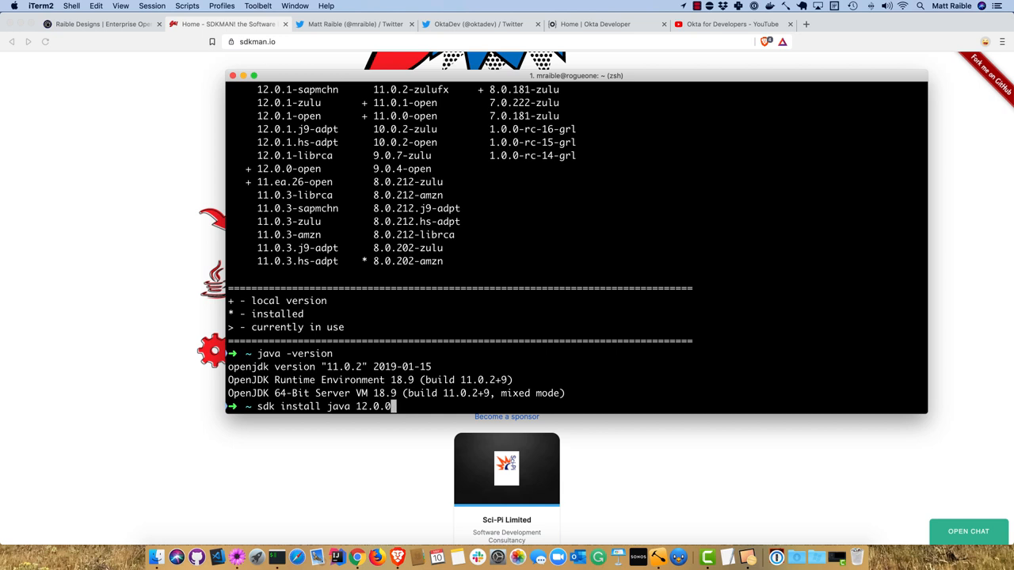
{"action": "type", "text": "-open"}
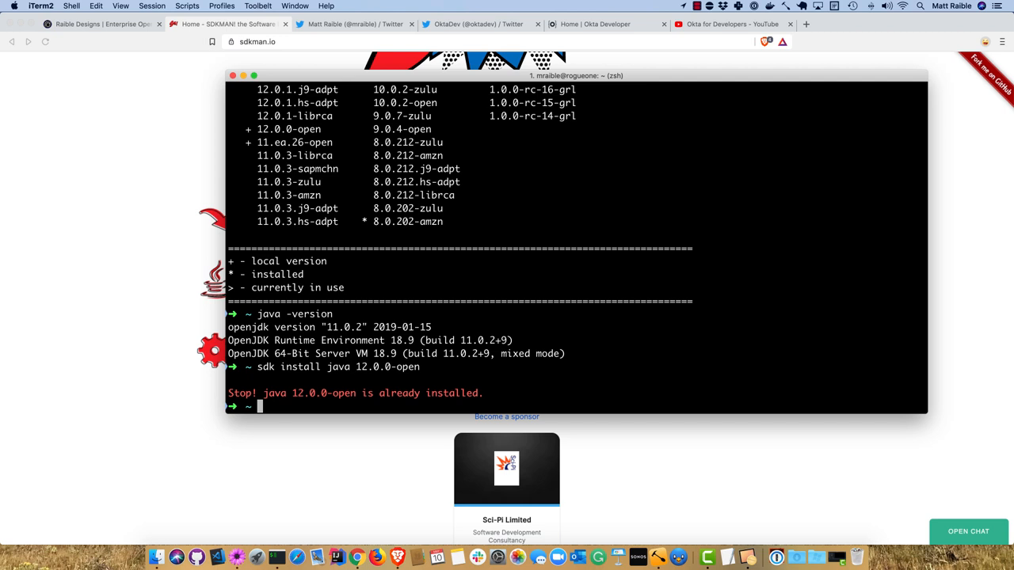
{"action": "type", "text": "sdk"}
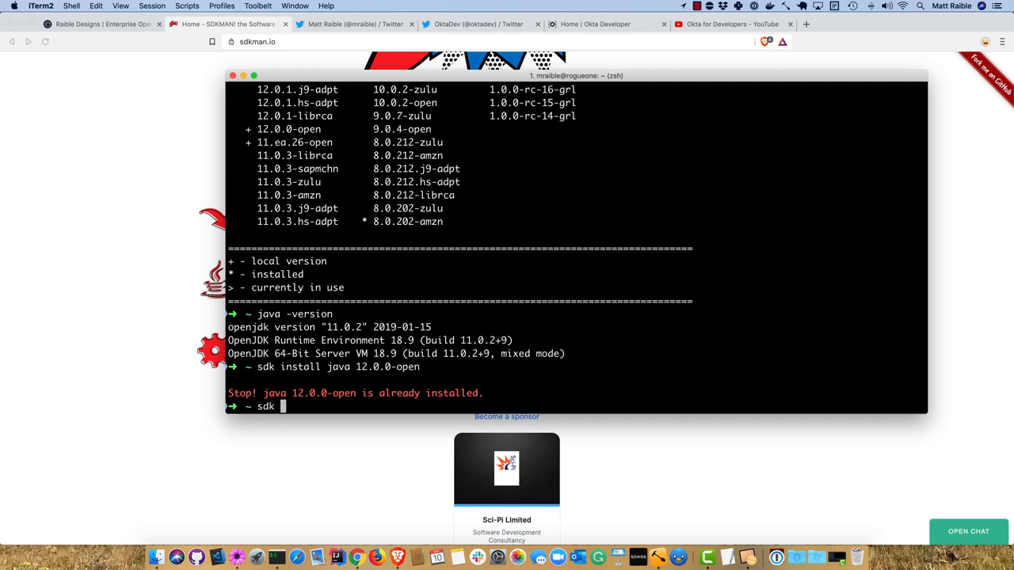
{"action": "type", "text": "default java 12.0.0-open"}
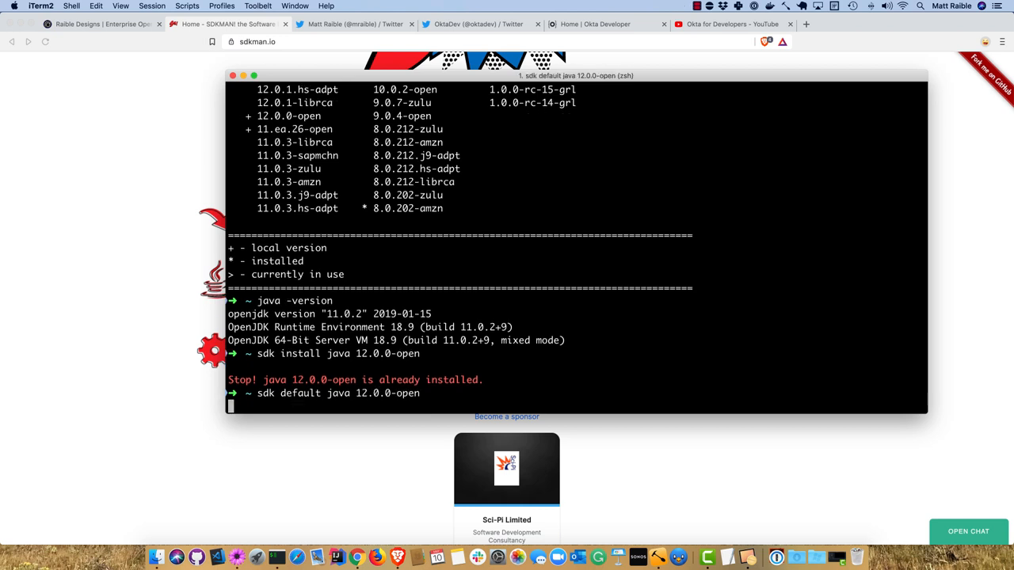
{"action": "key", "text": "Return"}
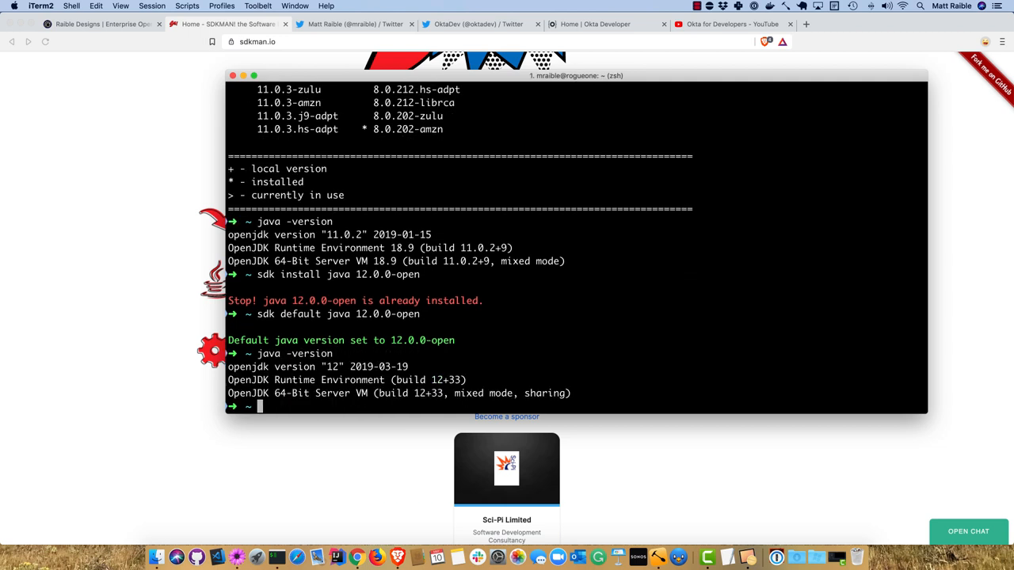
{"action": "mouse_move", "coordinate": [347, 4]}
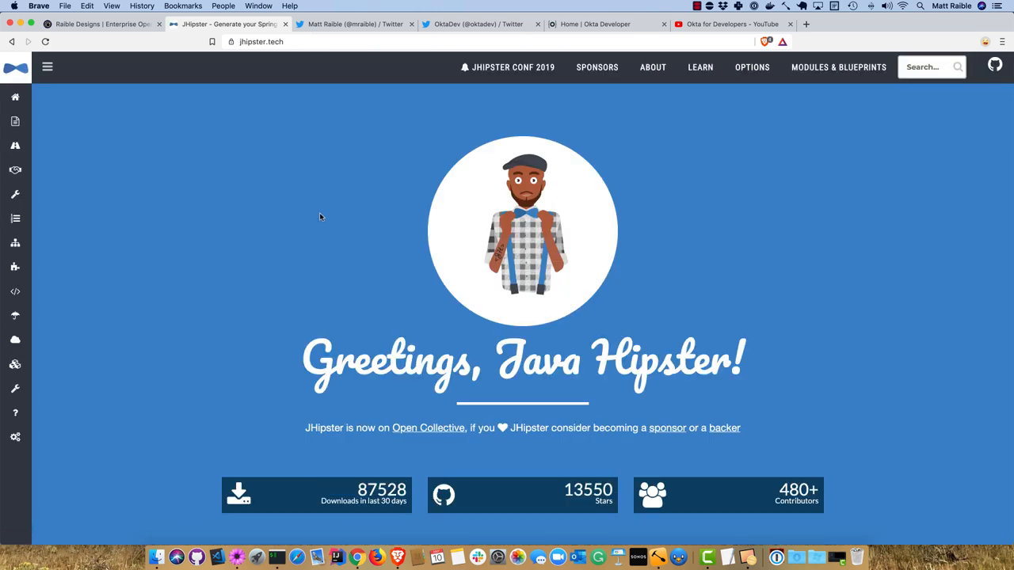
Step: Go from jhipster.tech's release notes to Release 6.0.0 and highlight 'Spring Security 5.1's OIDC Support'
{"action": "left_click", "coordinate": [47, 66]}
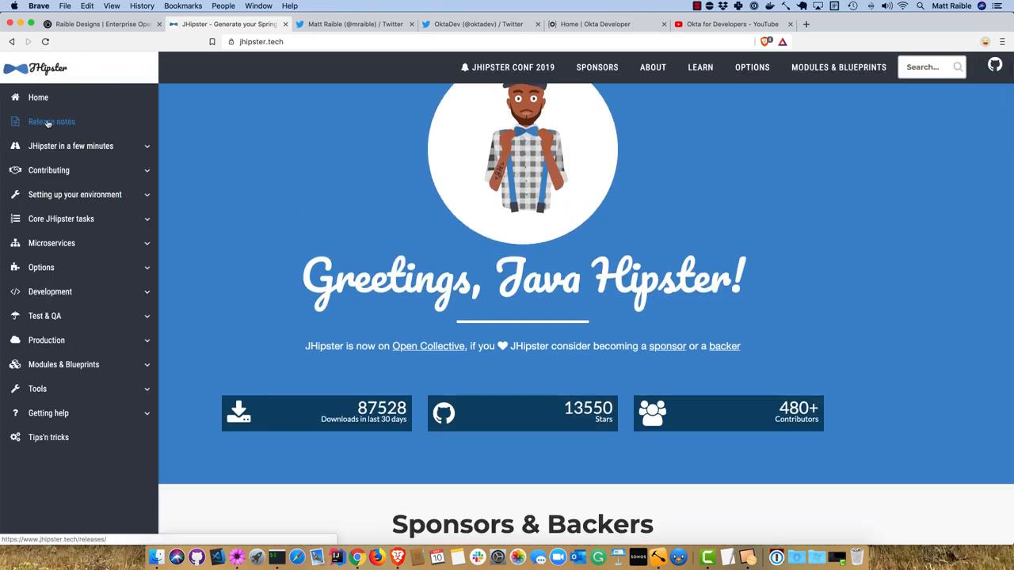
{"action": "left_click", "coordinate": [51, 121]}
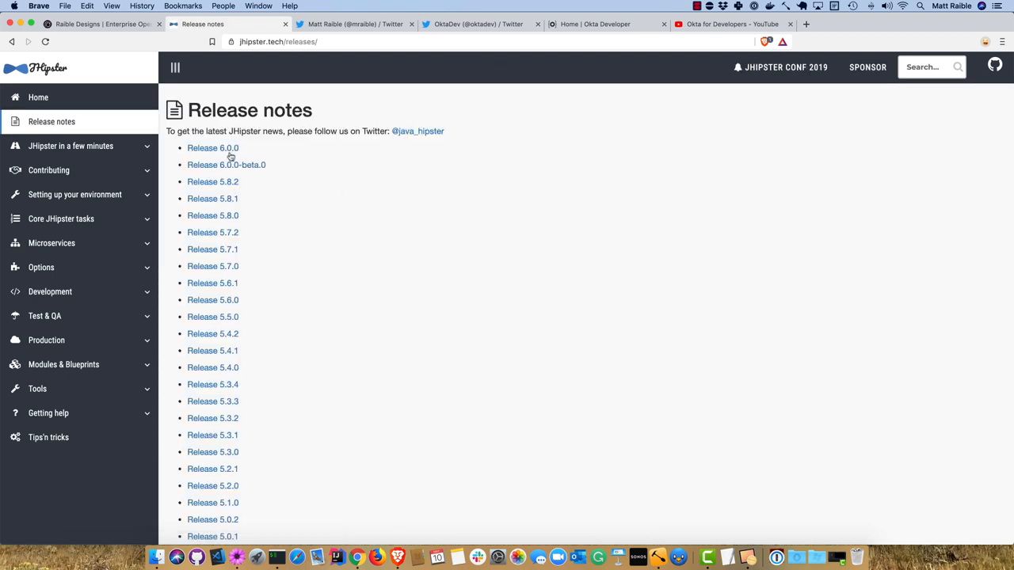
{"action": "left_click", "coordinate": [213, 149]}
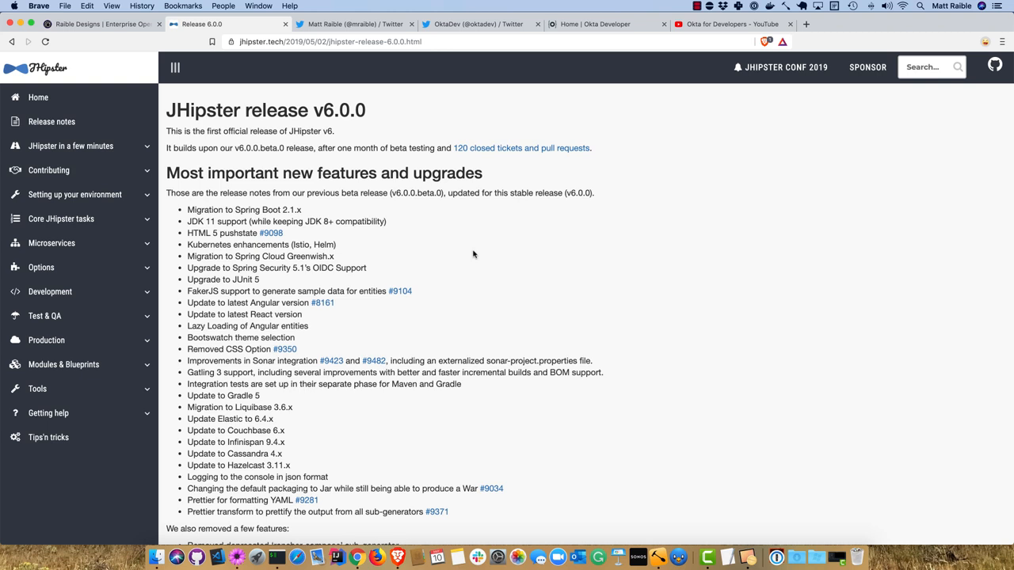
{"action": "double_click", "coordinate": [354, 268]}
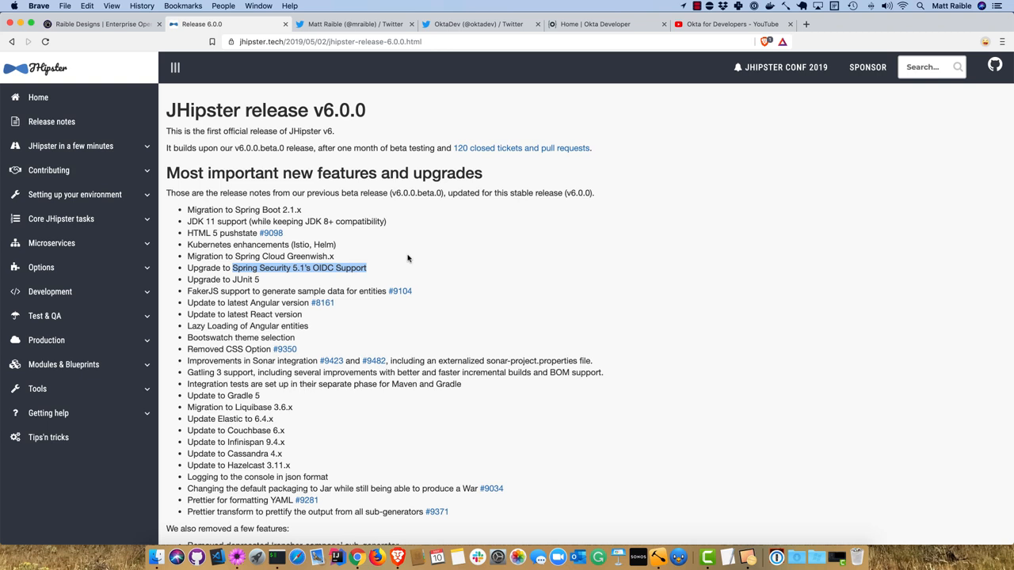
{"action": "mouse_move", "coordinate": [289, 497]}
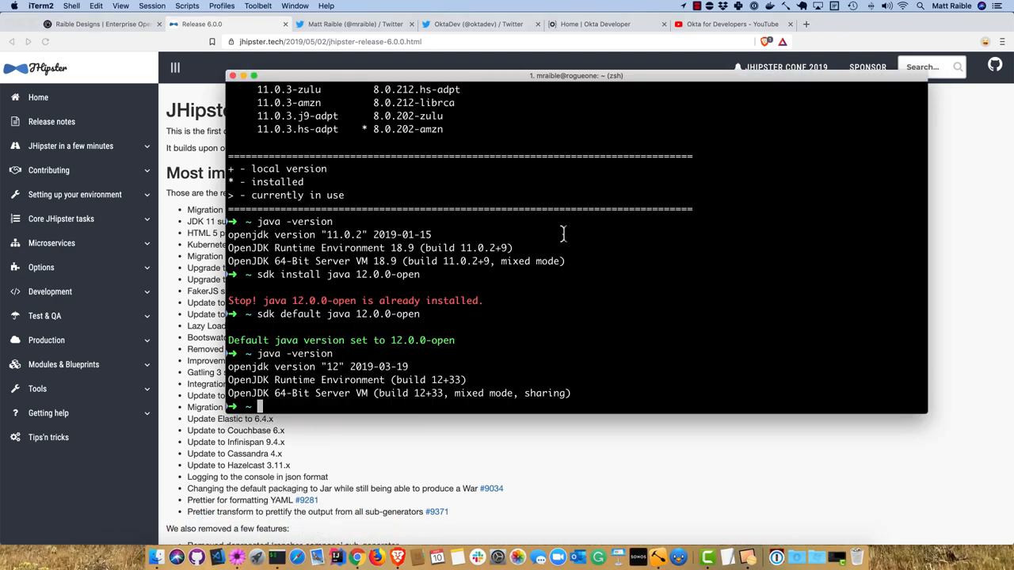
{"action": "type", "text": "npm install -"}
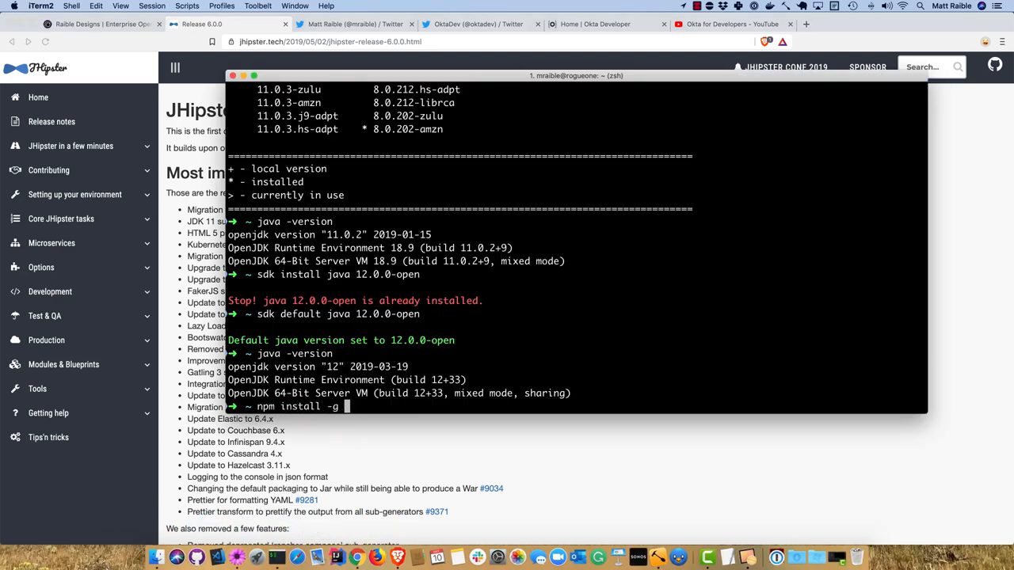
{"action": "type", "text": "generator-jhips"}
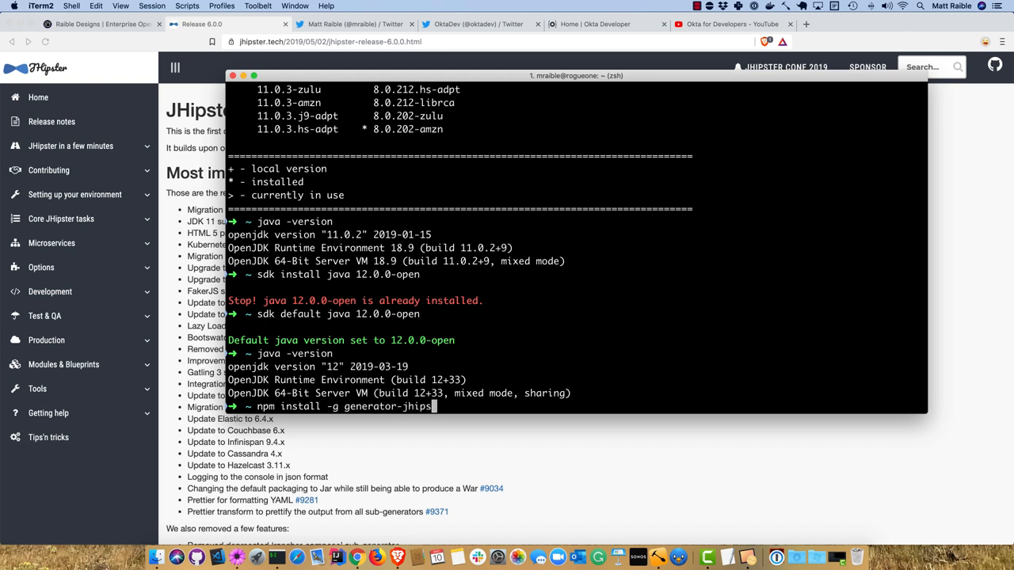
{"action": "type", "text": "@6.0.0"}
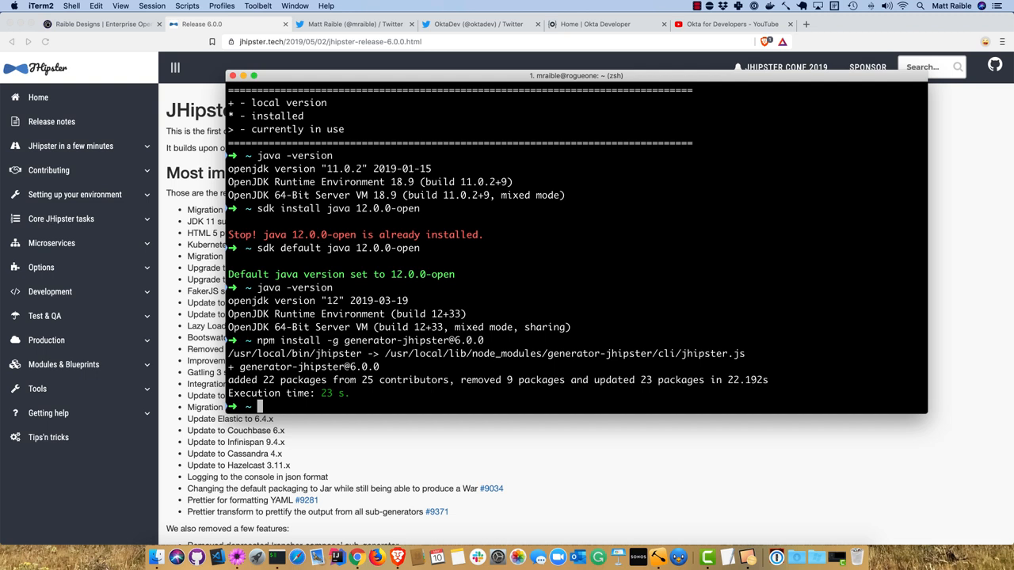
{"action": "type", "text": "mkdir"}
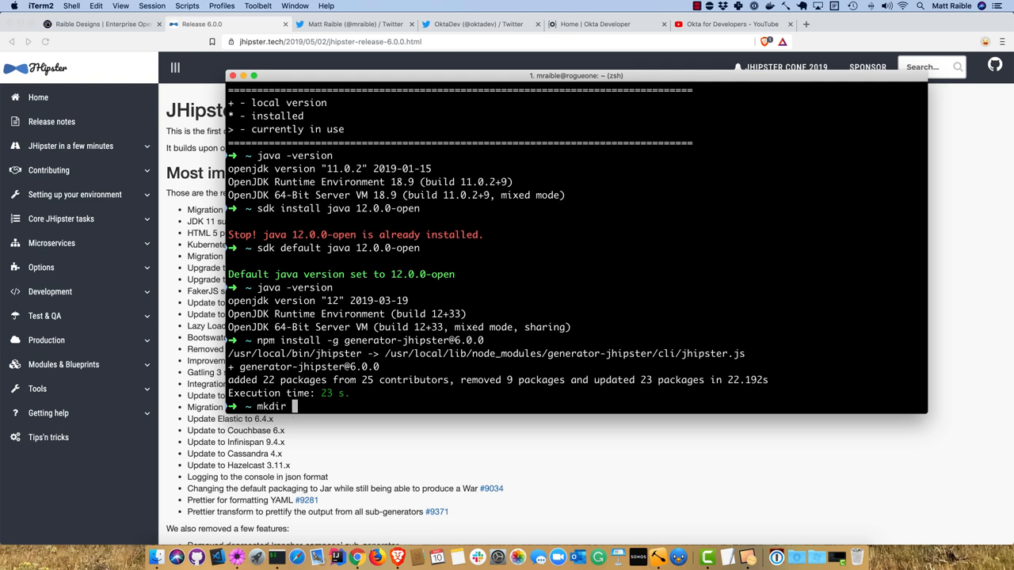
{"action": "type", "text": "hipapp"}
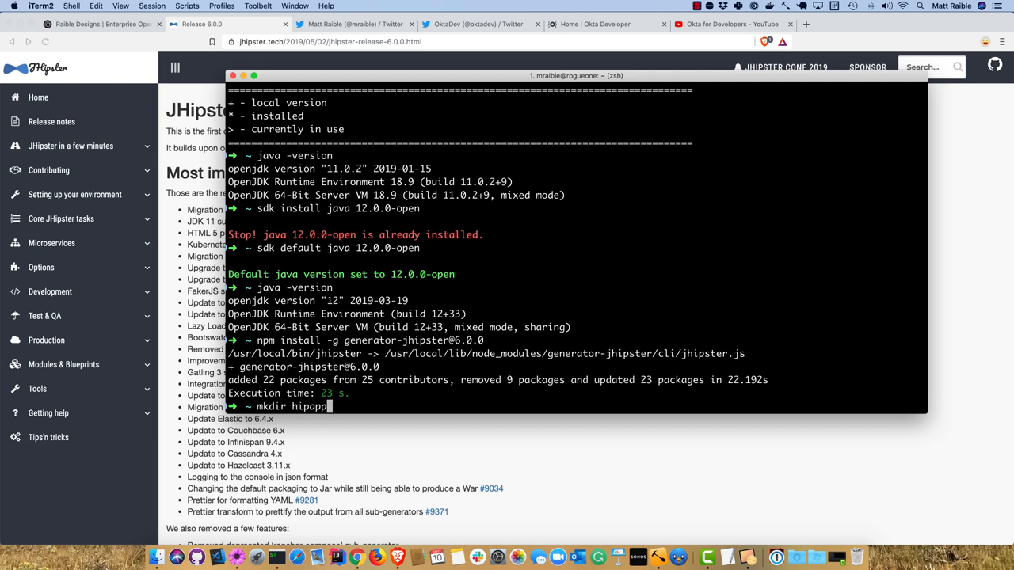
{"action": "type", "text": "cd hipapp/"}
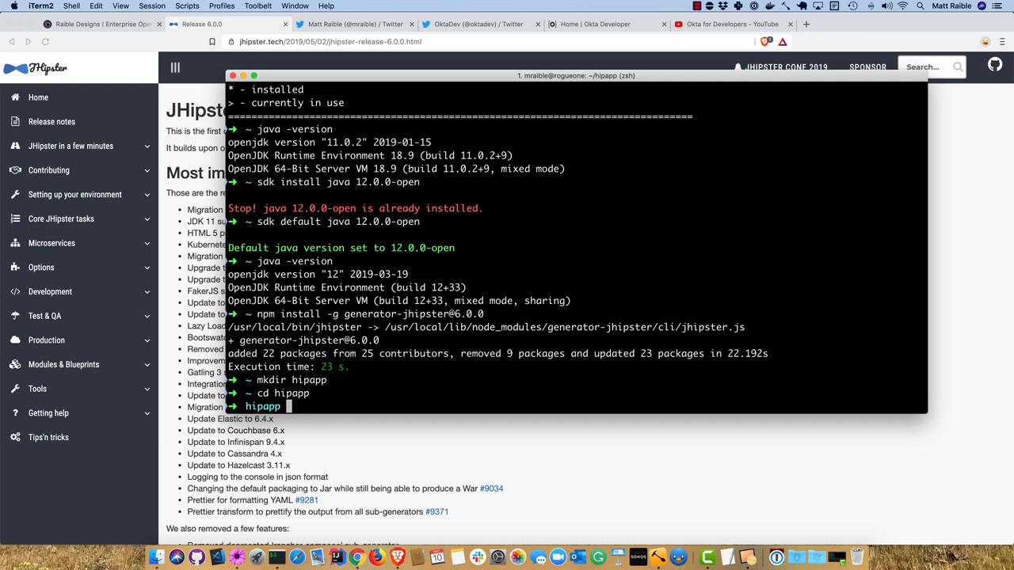
Step: Start app.jh in vi with an 'application {' block
{"action": "type", "text": "vi app."}
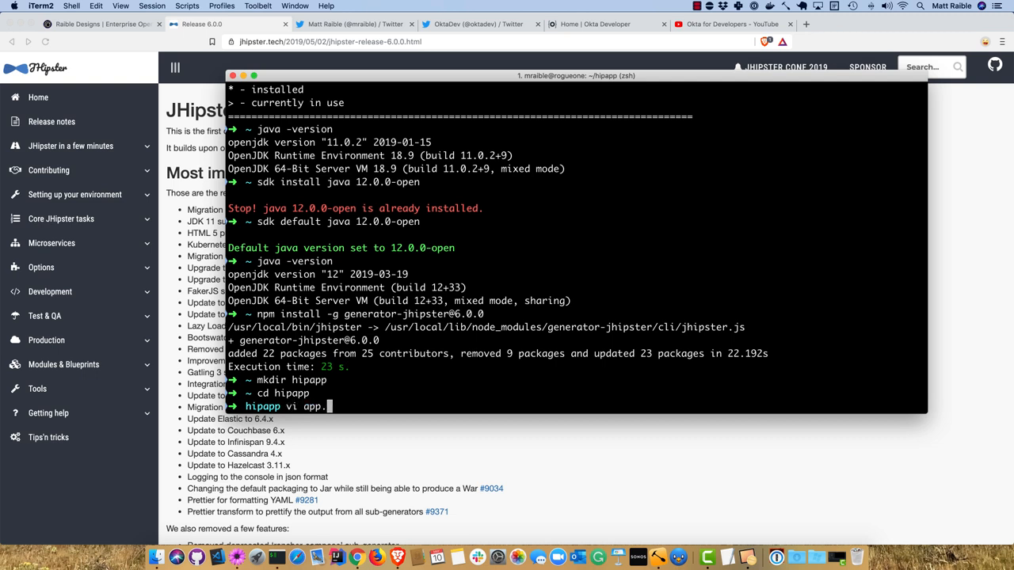
{"action": "key", "text": "Return"}
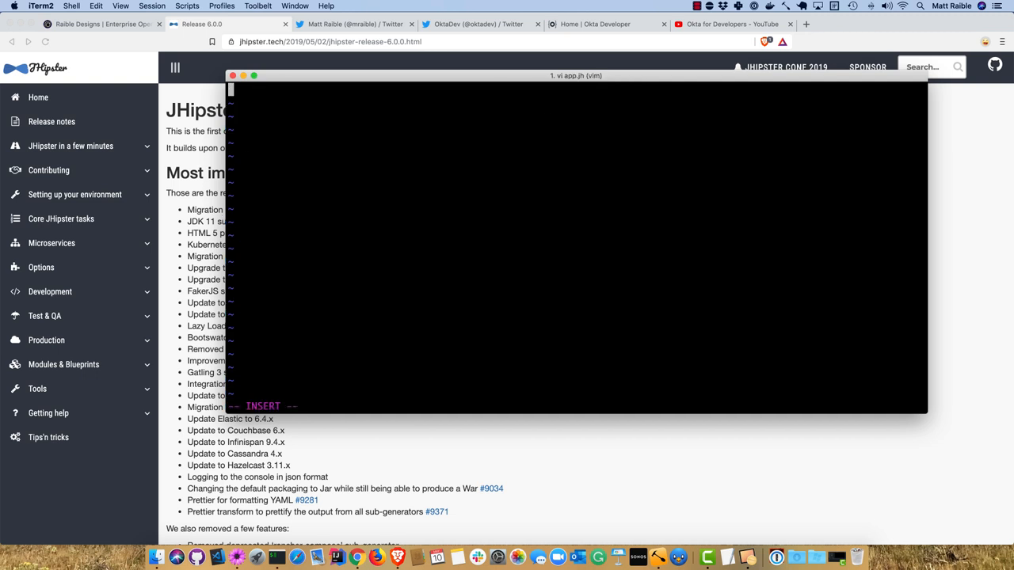
{"action": "type", "text": "application"}
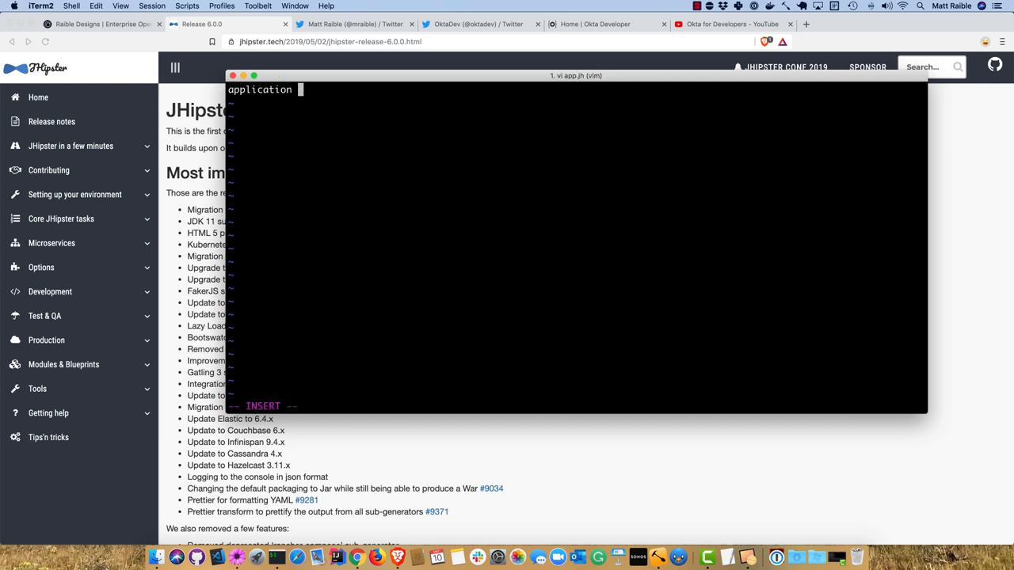
{"action": "type", "text": "{"}
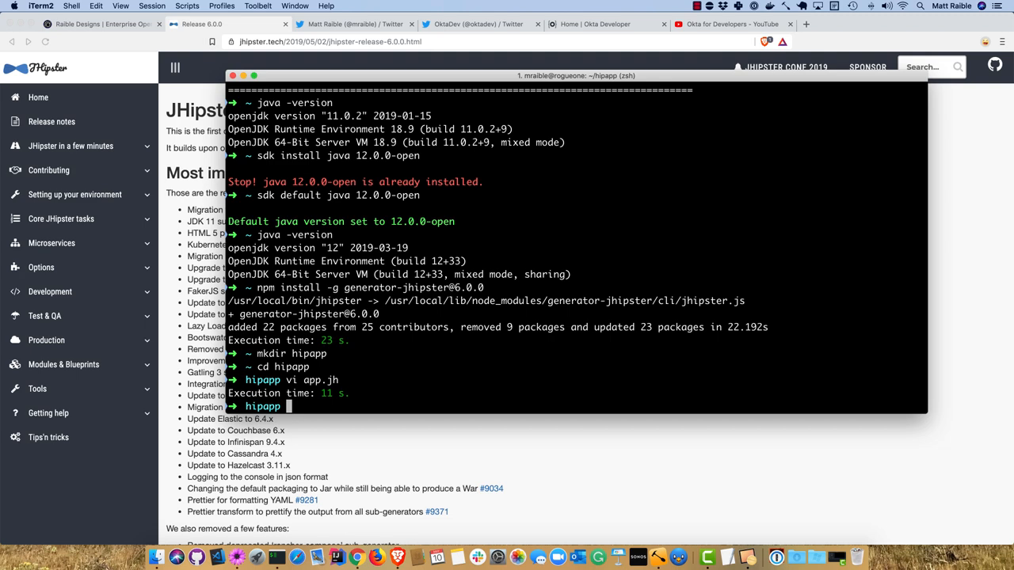
{"action": "mouse_move", "coordinate": [560, 191]}
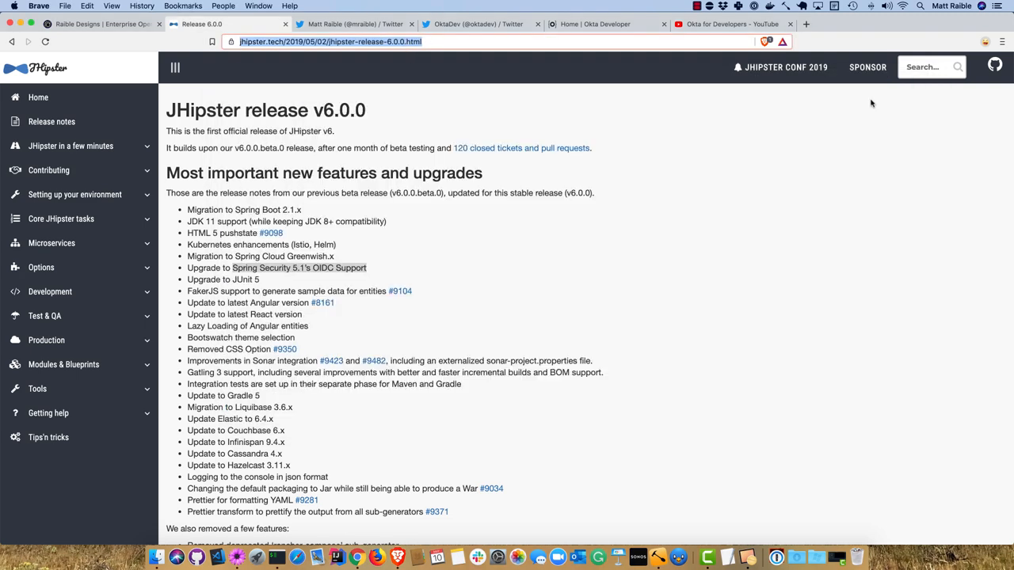
Step: Open the JHipster JDL docs and jump to the available application options table
{"action": "type", "text": "jdl"}
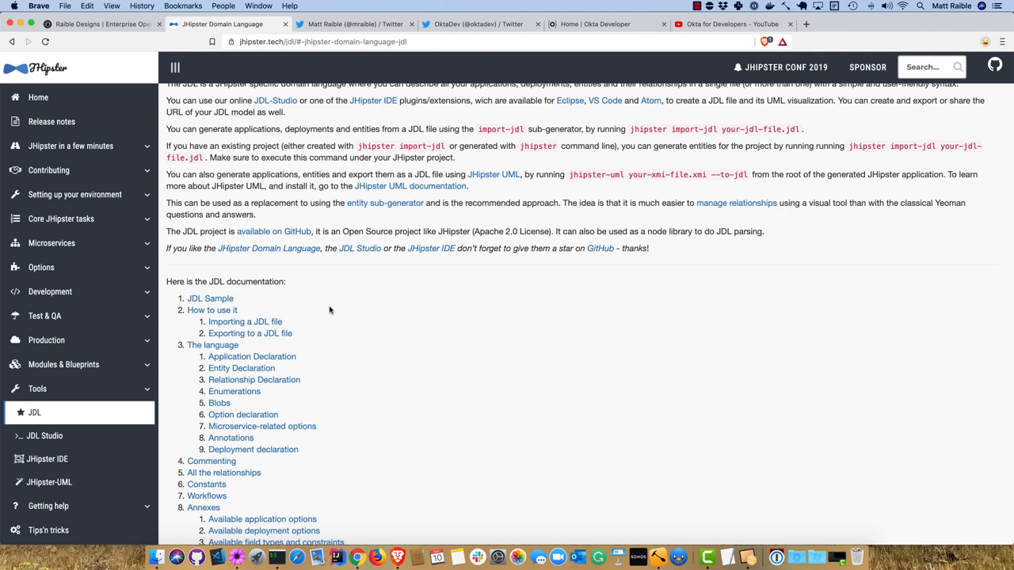
{"action": "scroll", "scroll_direction": "down", "scroll_amount": 3}
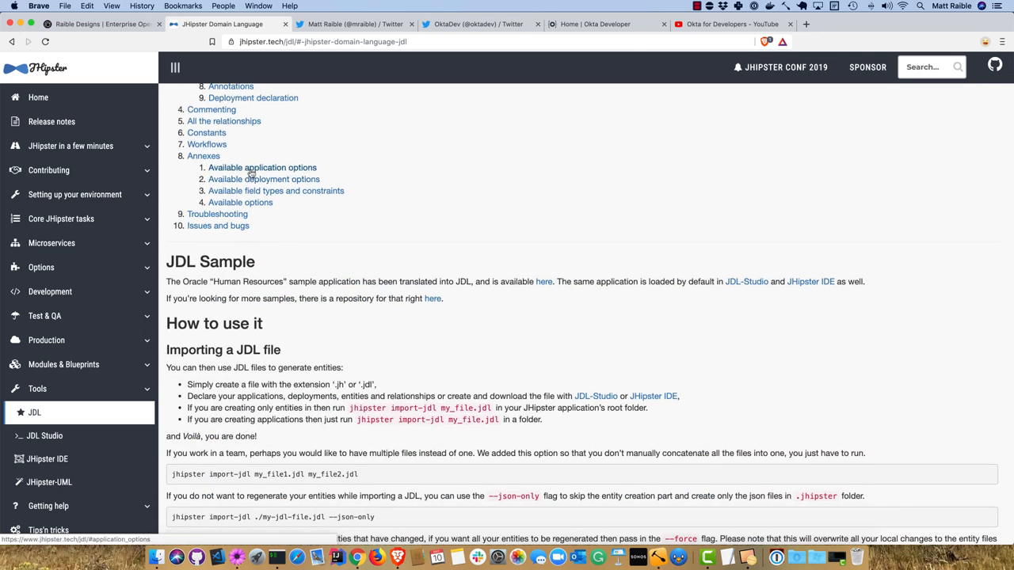
{"action": "left_click", "coordinate": [262, 167]}
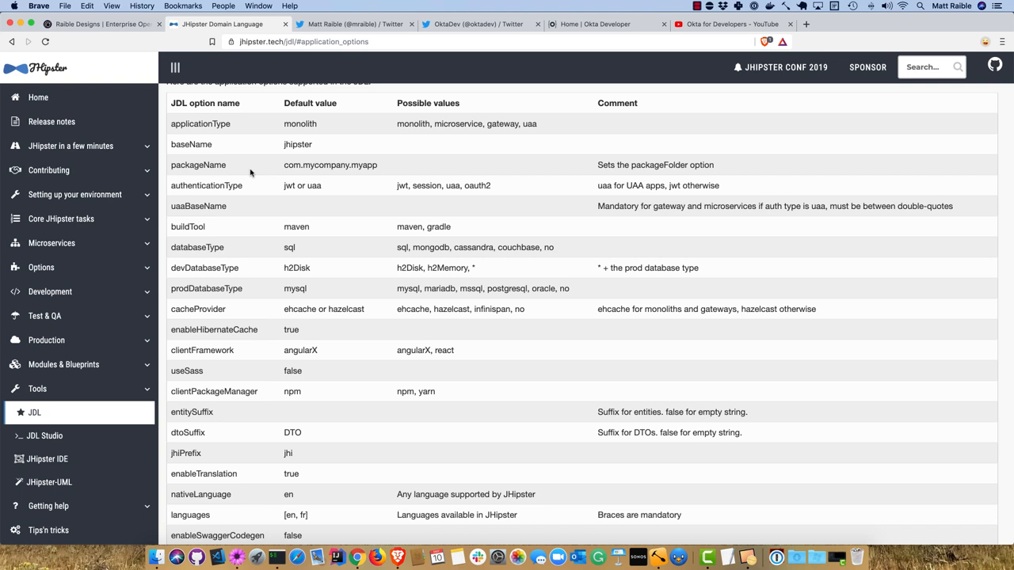
{"action": "mouse_move", "coordinate": [295, 126]}
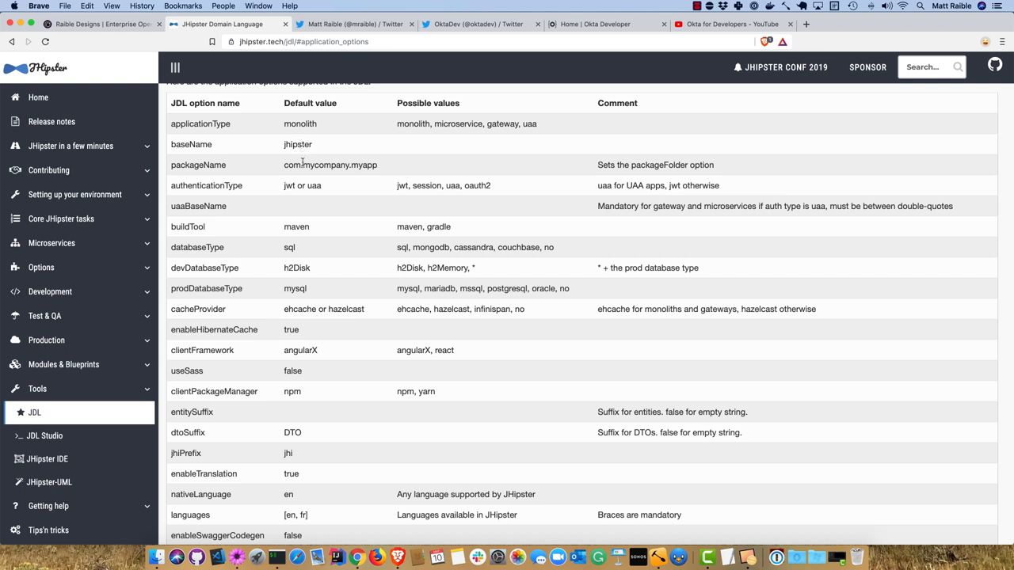
{"action": "mouse_move", "coordinate": [223, 185]}
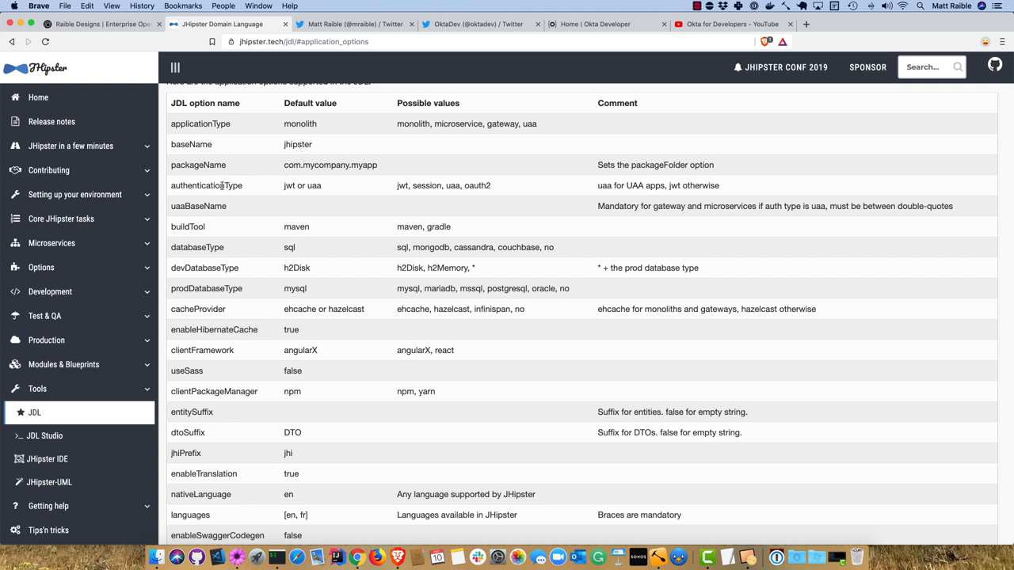
{"action": "mouse_move", "coordinate": [292, 220]}
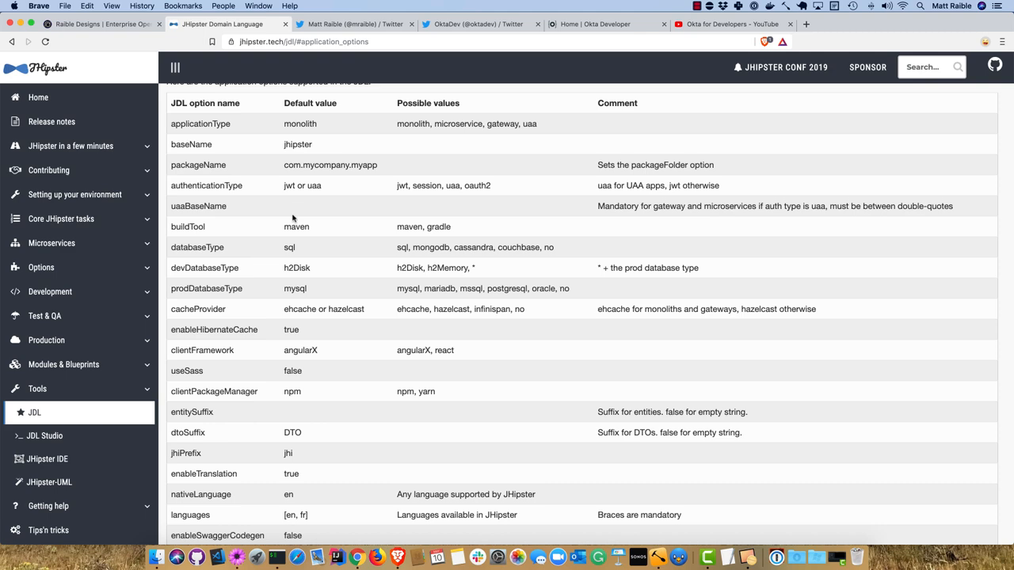
{"action": "scroll", "scroll_direction": "down", "scroll_amount": 3}
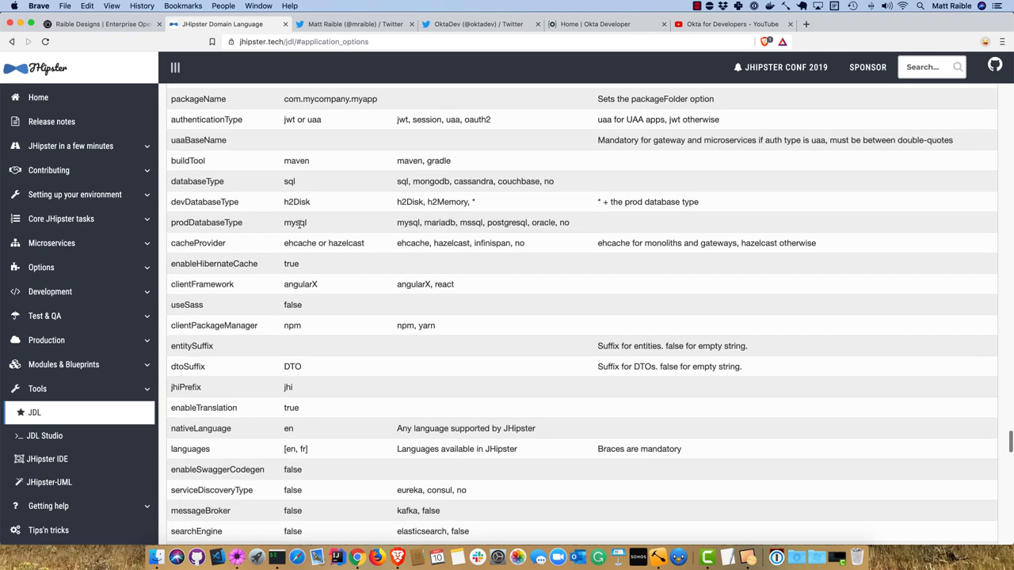
{"action": "scroll", "scroll_direction": "up", "scroll_amount": 3}
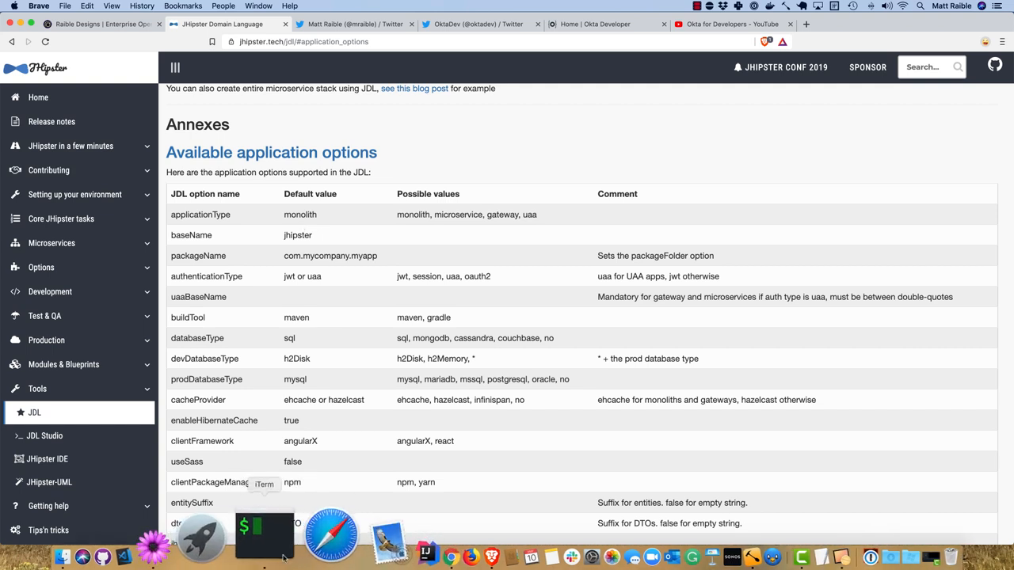
{"action": "left_click", "coordinate": [265, 534]}
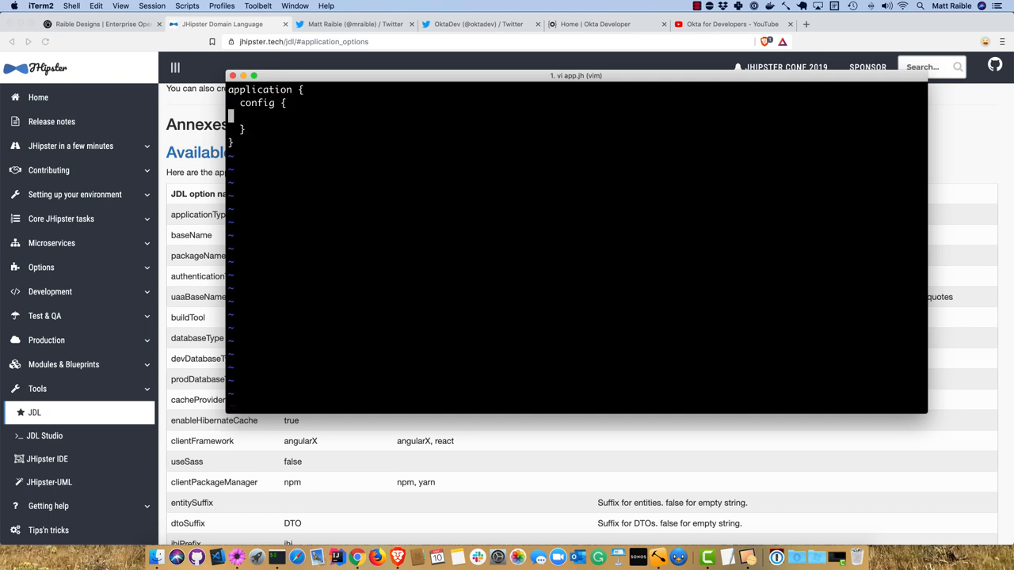
Step: Add baseName hipapp and authenticationType oauth2 to app.jh's config block and save
{"action": "key", "text": "i"}
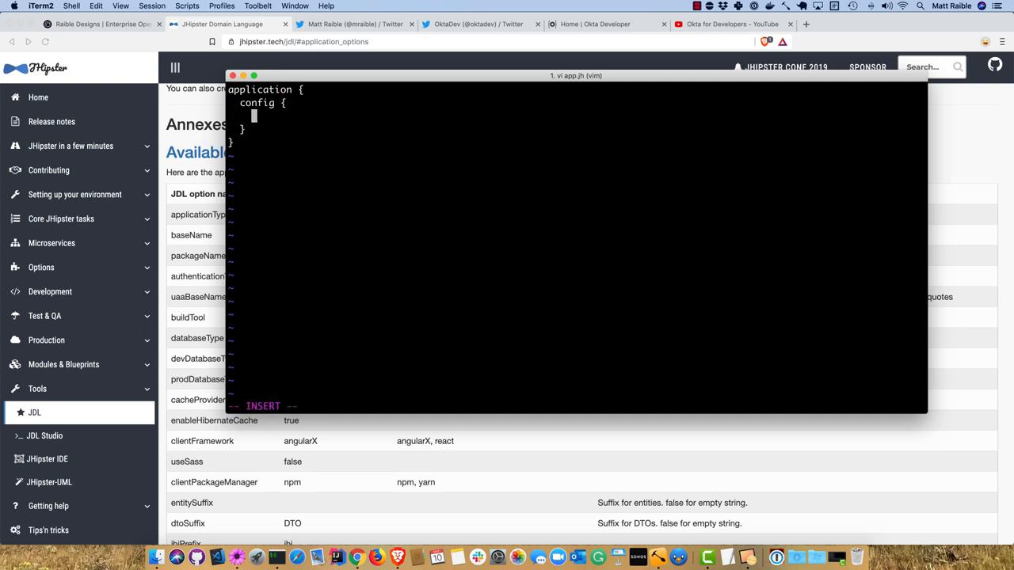
{"action": "type", "text": "appli"}
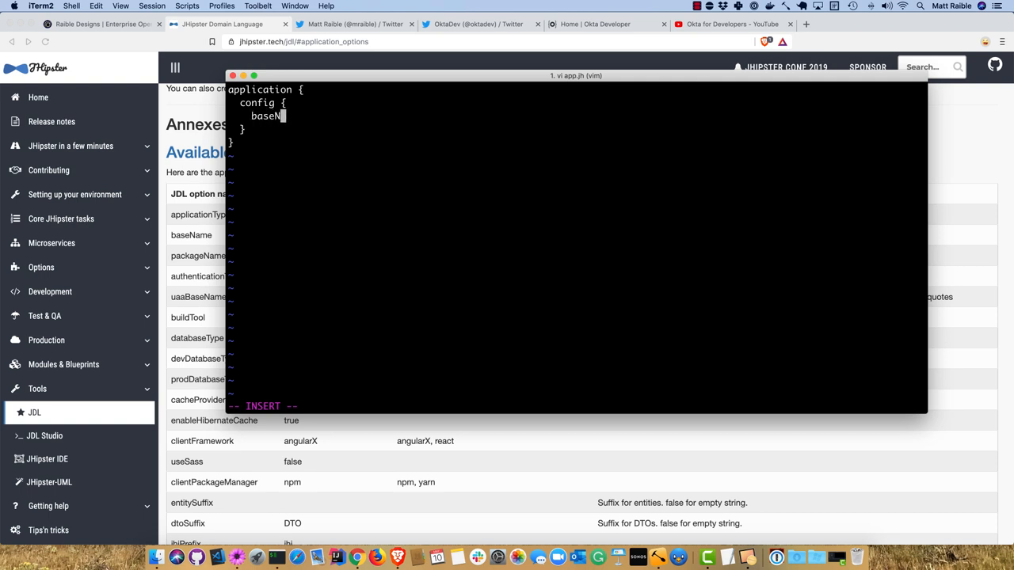
{"action": "type", "text": "hi"}
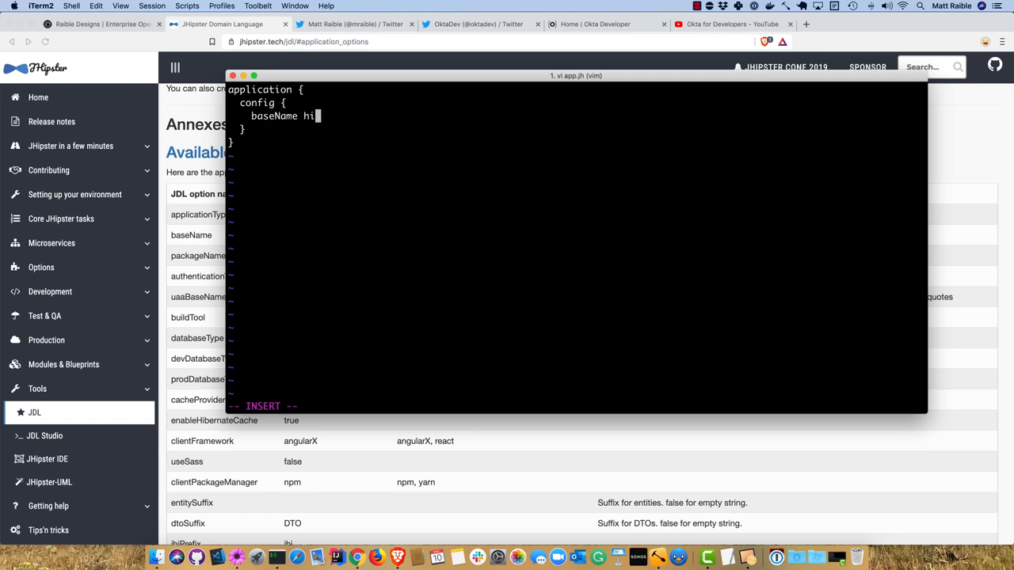
{"action": "type", "text": "papp"}
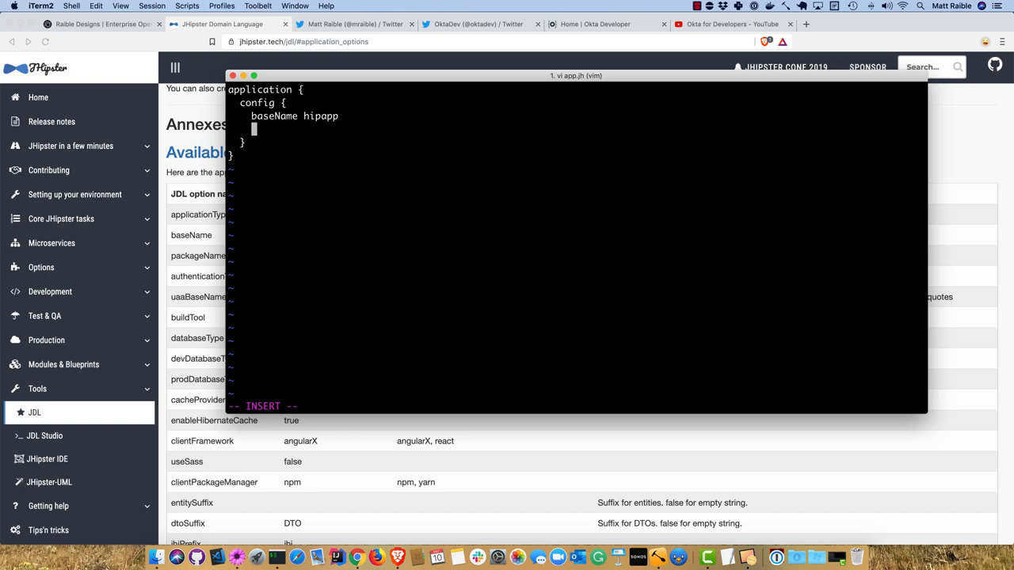
{"action": "type", "text": "authenticationTy"}
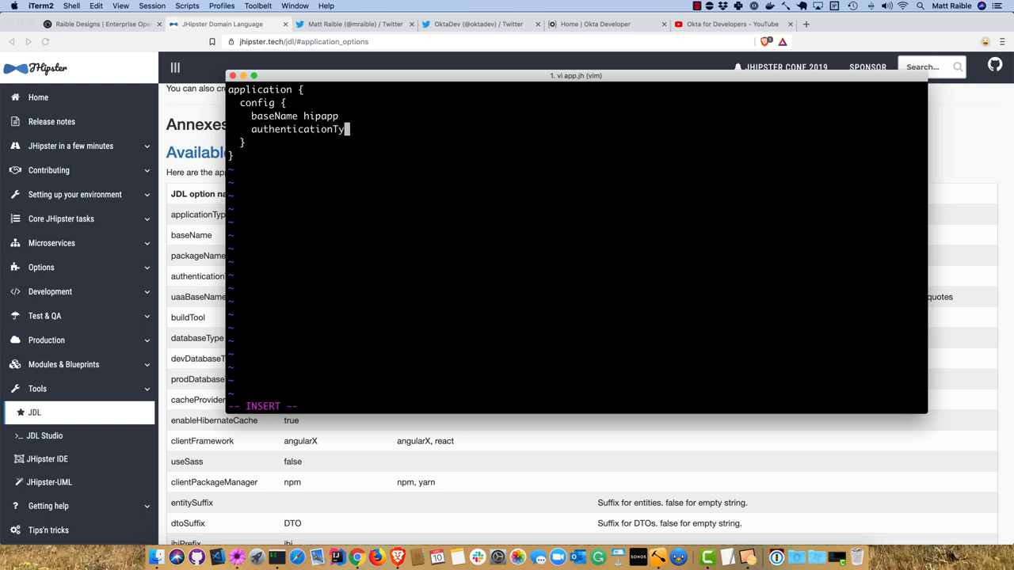
{"action": "type", "text": "pe"}
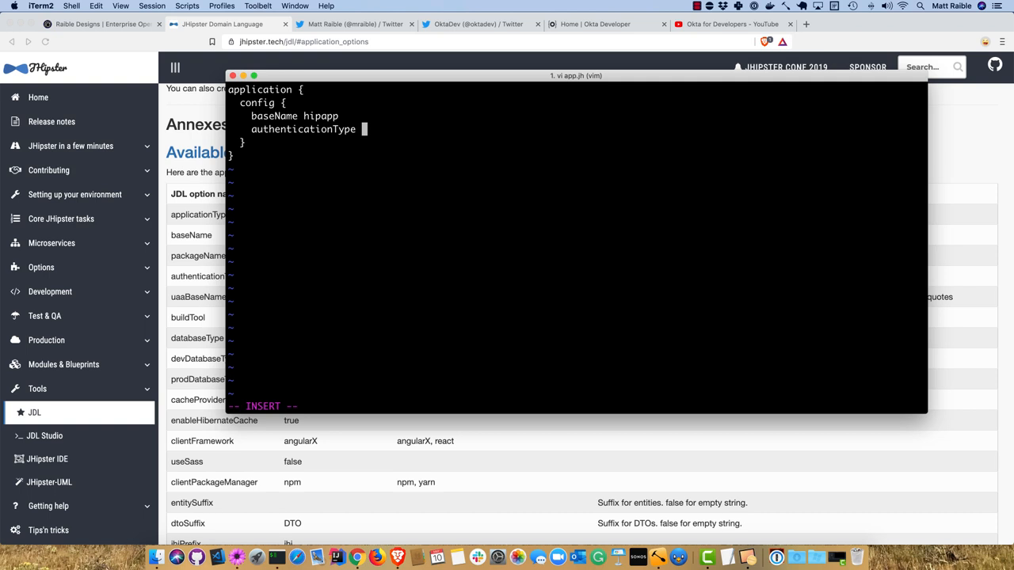
{"action": "type", "text": "oauth2"}
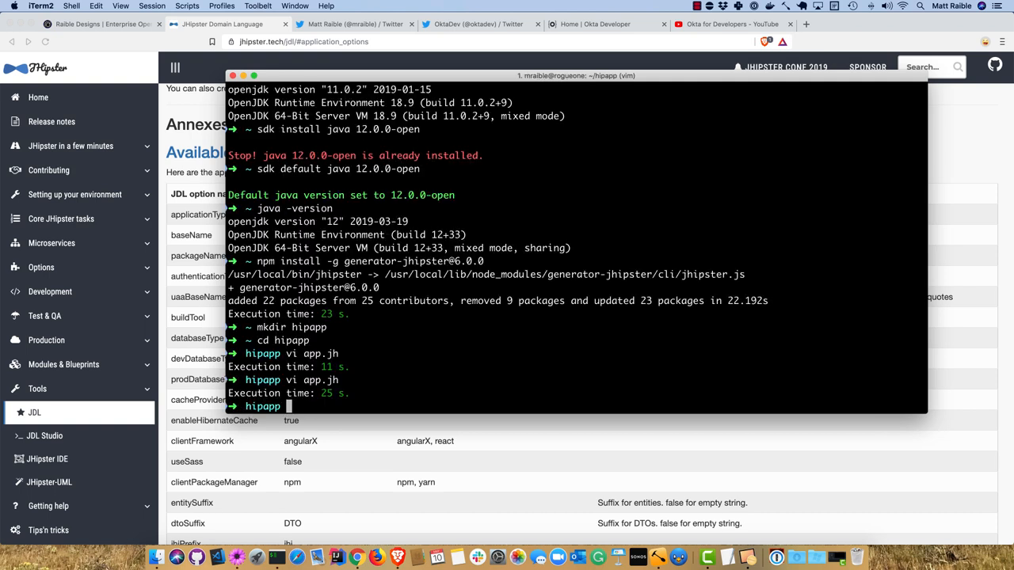
Step: Generate hipapp with jhipster import-jdl app.jh, open pom.xml in IntelliJ IDEA, begin docker-compose
{"action": "type", "text": "jhipst"}
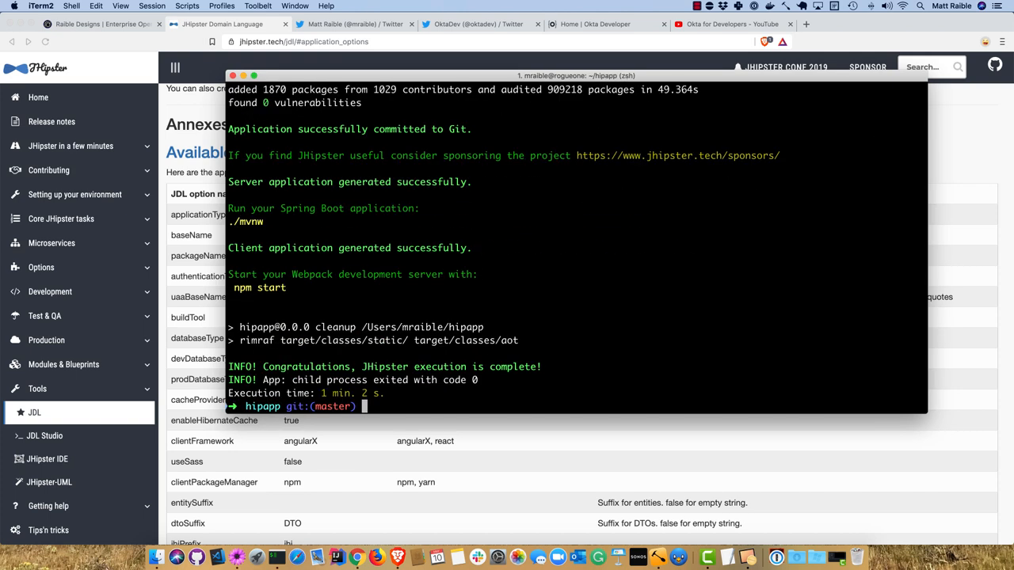
{"action": "type", "text": "cd"}
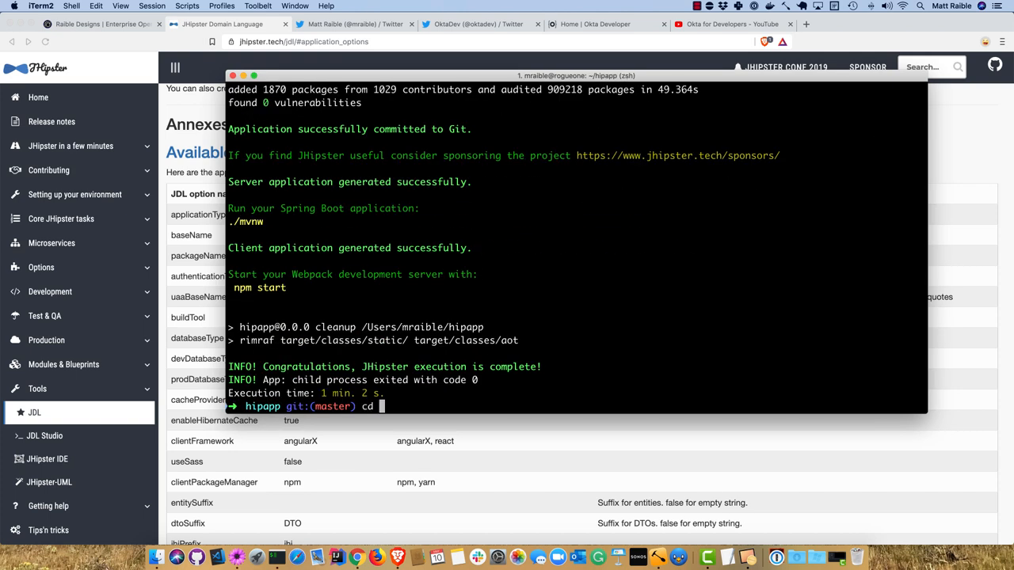
{"action": "type", "text": "idea"}
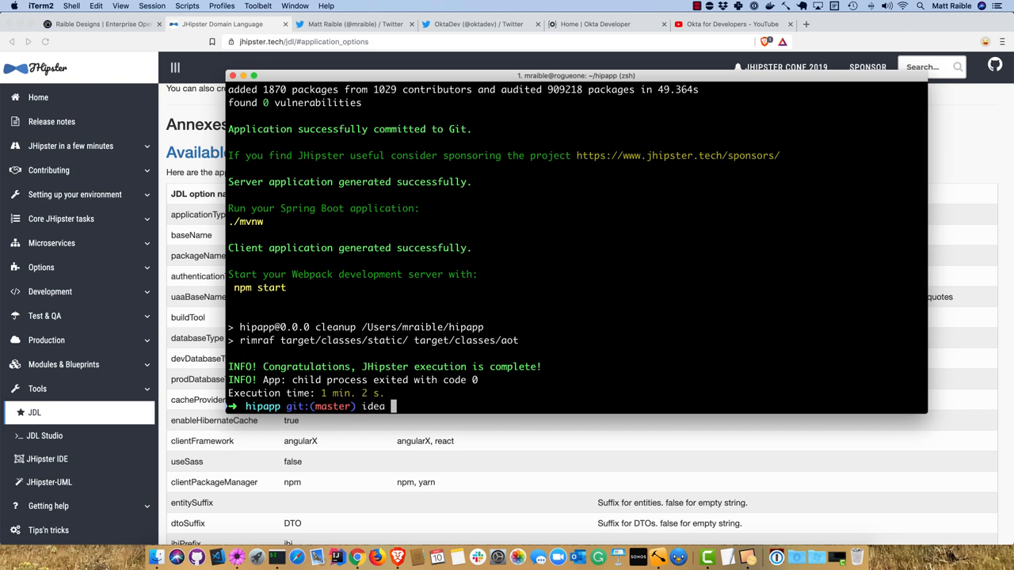
{"action": "type", "text": "pom.xml"}
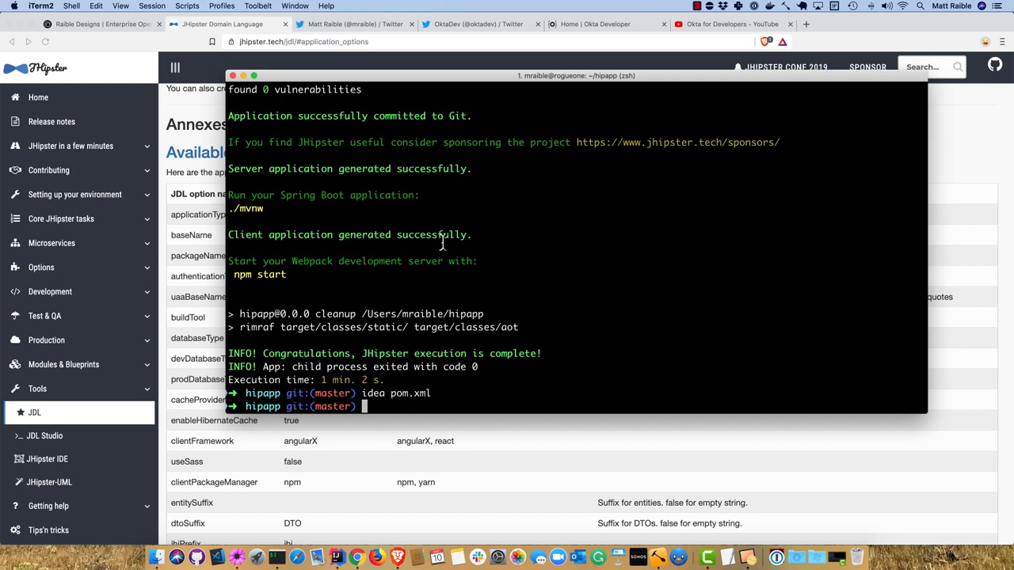
{"action": "type", "text": "docker-compose -f"}
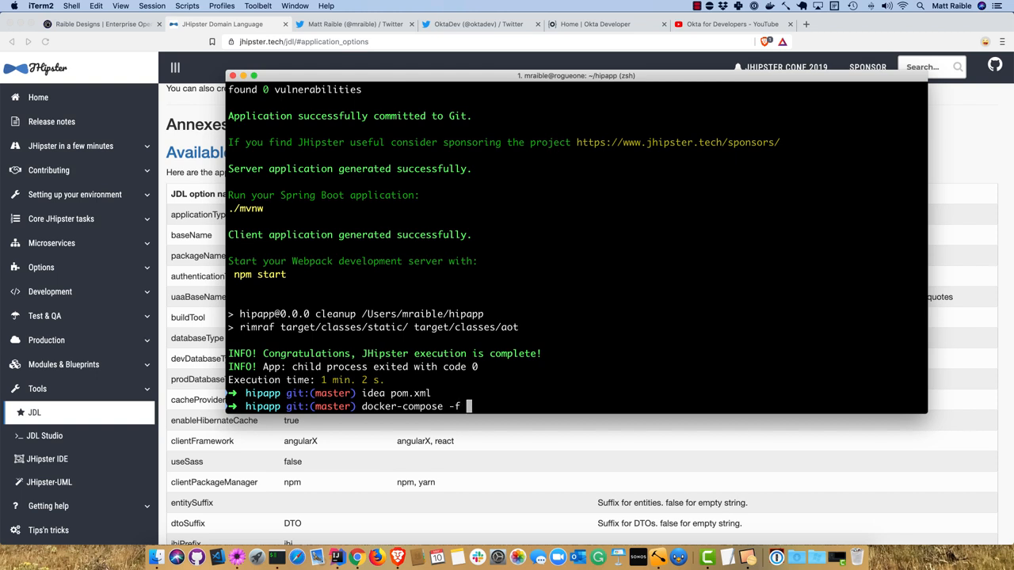
{"action": "type", "text": "src/"}
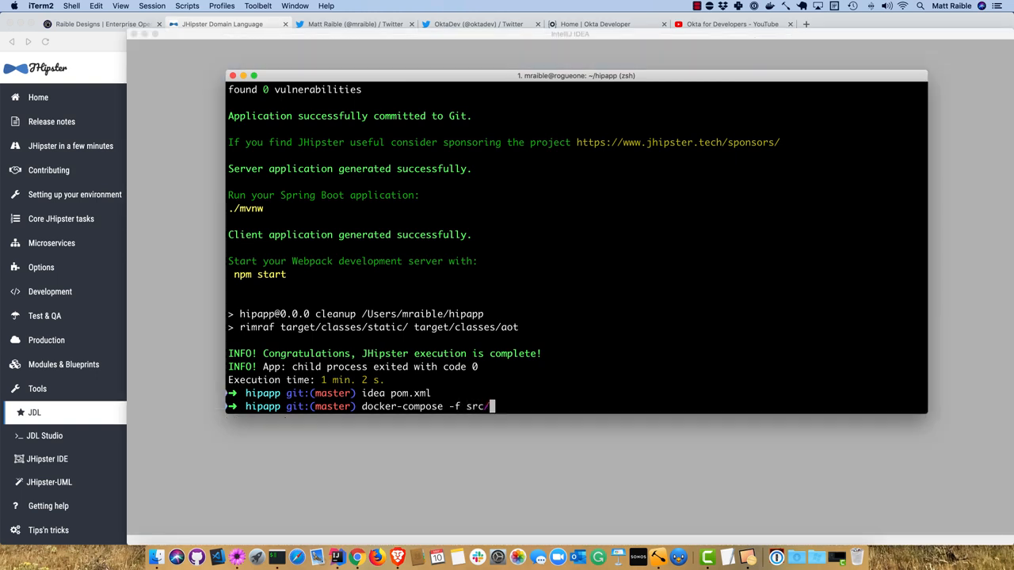
Step: Start Keycloak with docker-compose -f src/main/docker/keycloak.yml up -d, then run ./mvnw
{"action": "type", "text": "main/docker/"}
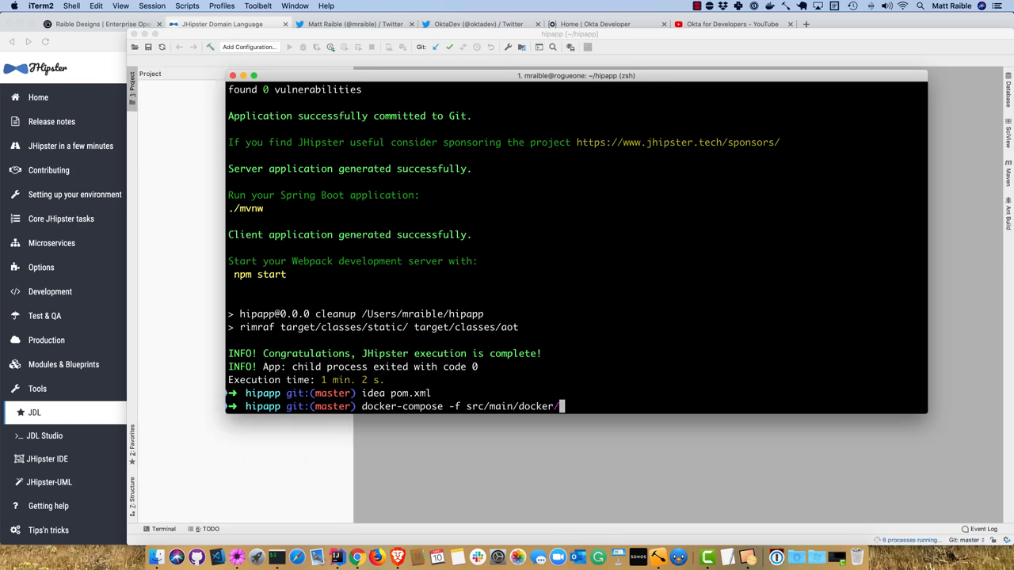
{"action": "left_click", "coordinate": [150, 72]}
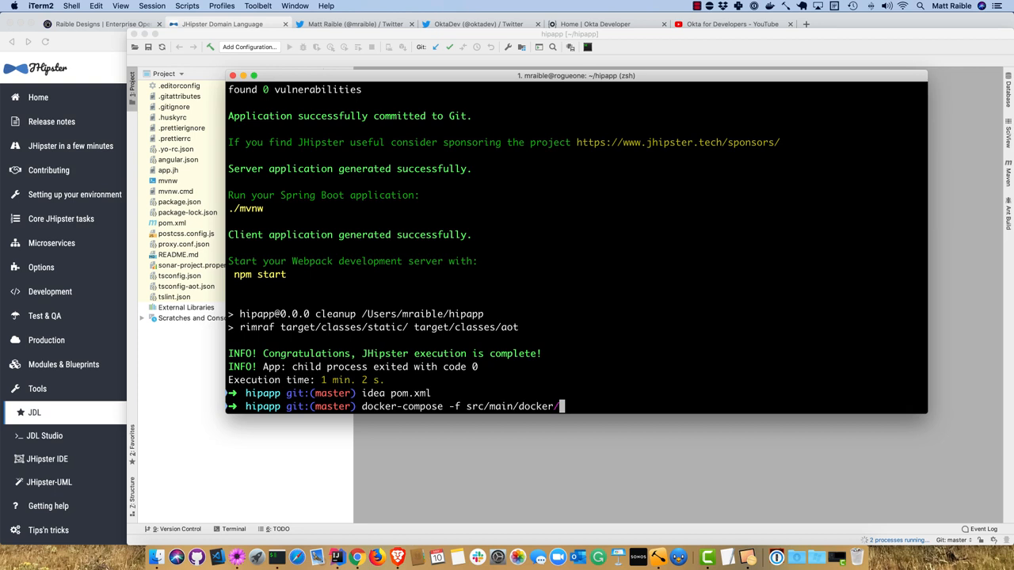
{"action": "left_click", "coordinate": [142, 86]}
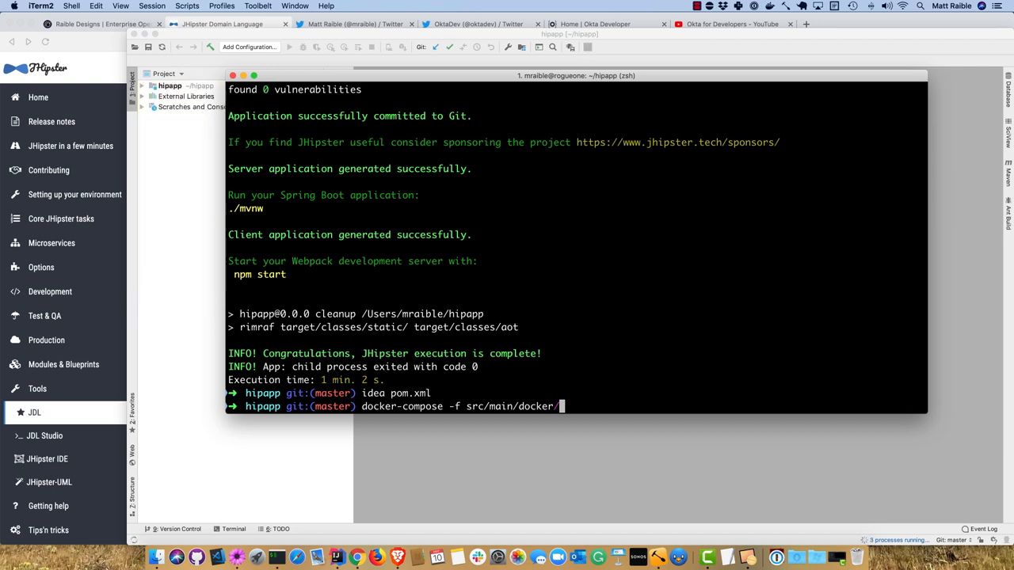
{"action": "type", "text": "keycloak.yml up -d"}
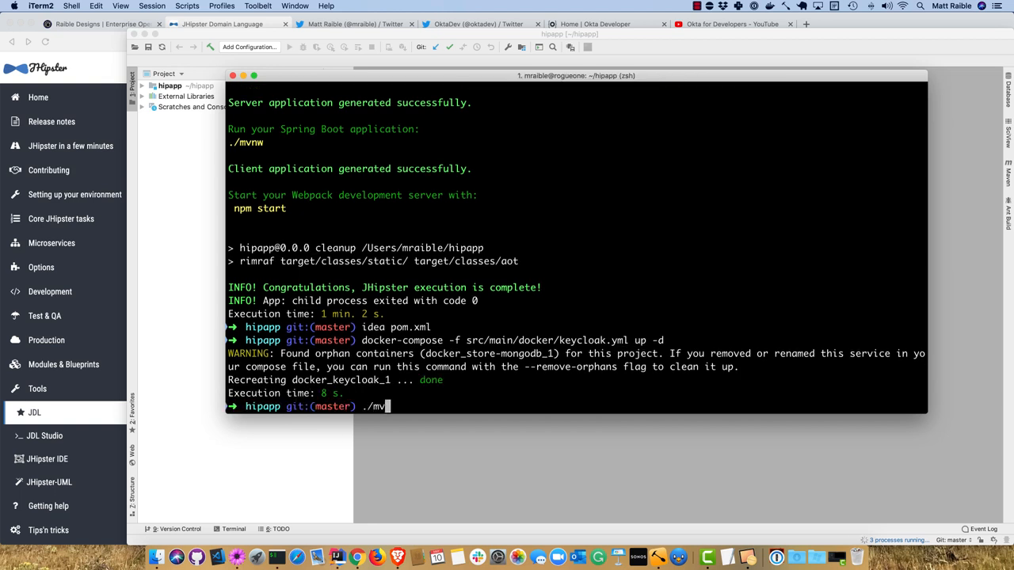
{"action": "key", "text": "enter"}
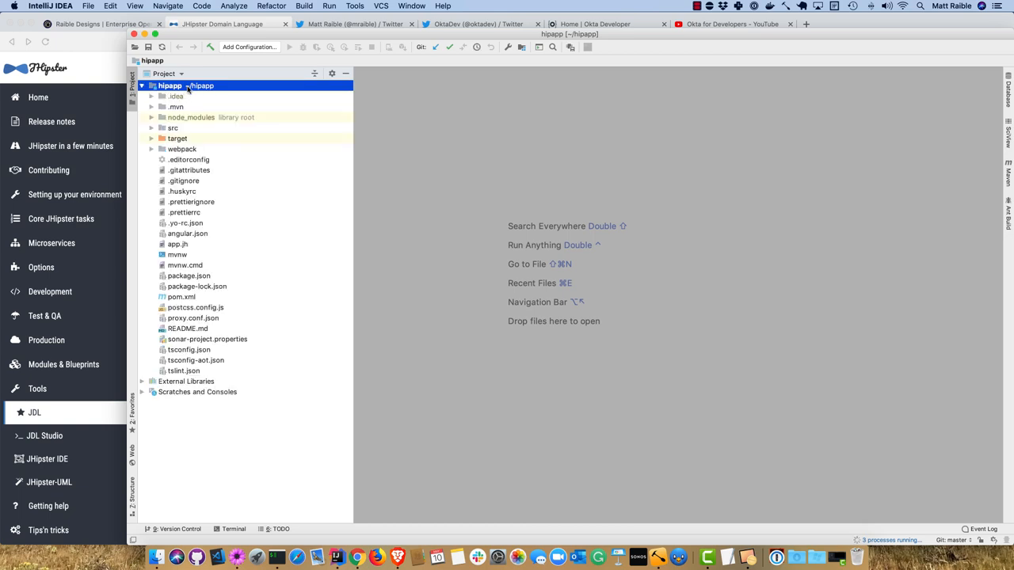
Step: Expand src/main down to web.rest and webapp/app, then open app.module.ts
{"action": "left_click", "coordinate": [173, 127]}
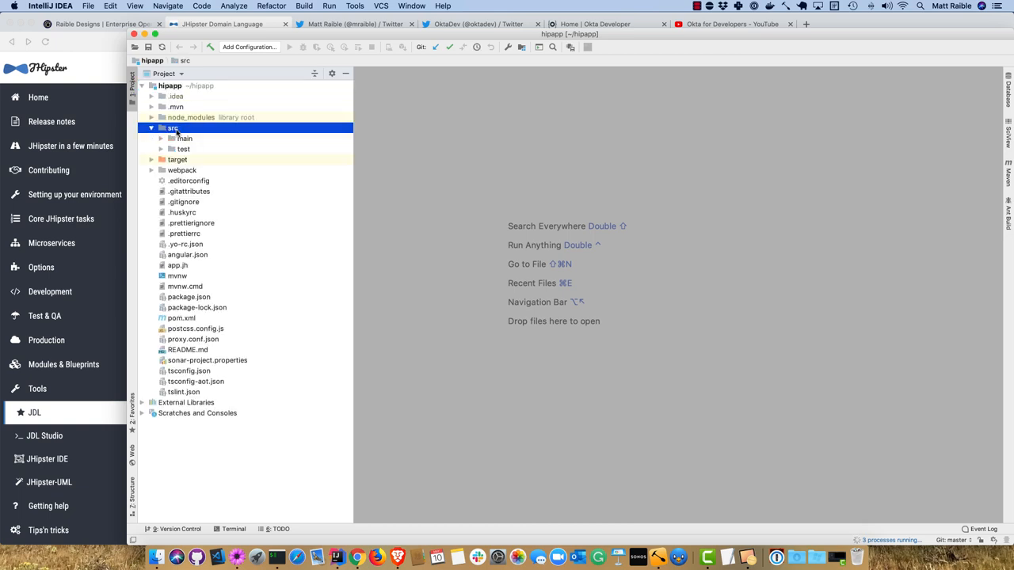
{"action": "left_click", "coordinate": [161, 138]}
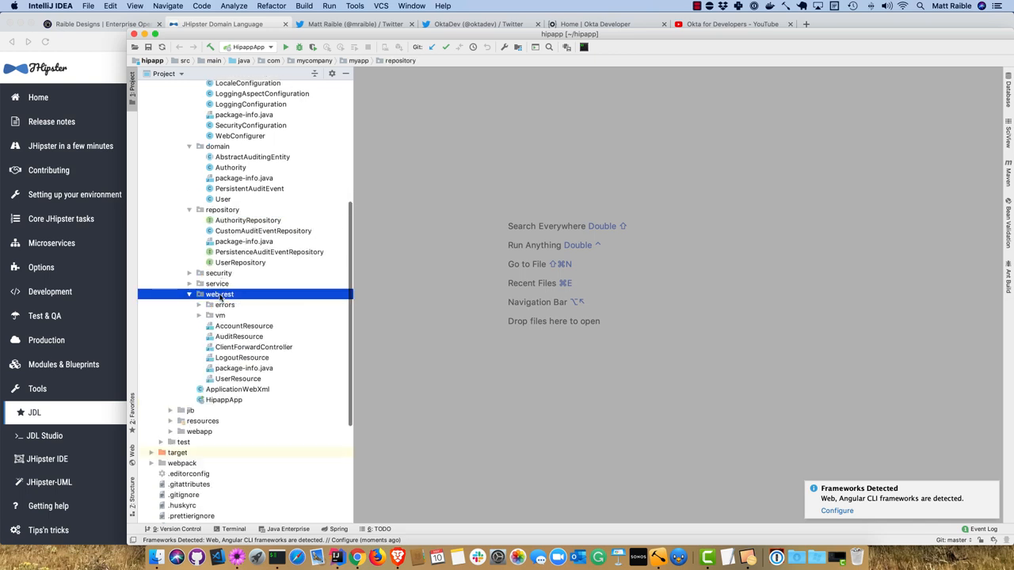
{"action": "left_click", "coordinate": [219, 294]}
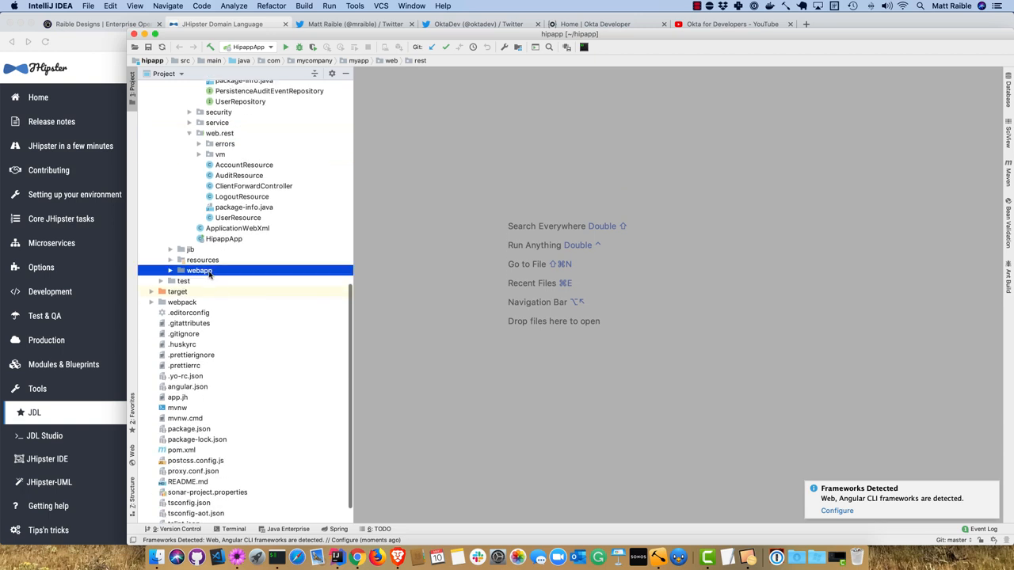
{"action": "left_click", "coordinate": [170, 270]}
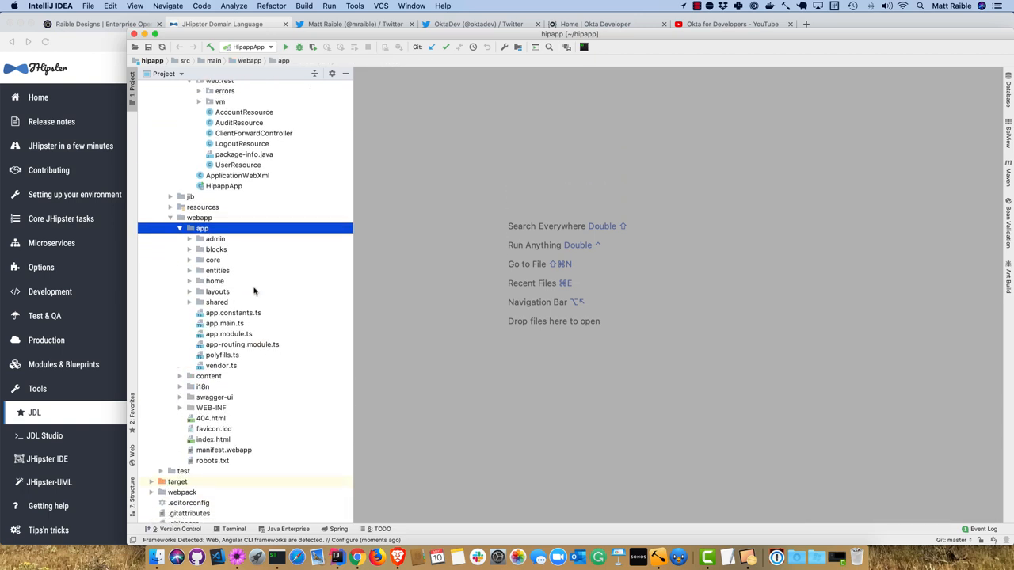
{"action": "mouse_move", "coordinate": [242, 323]}
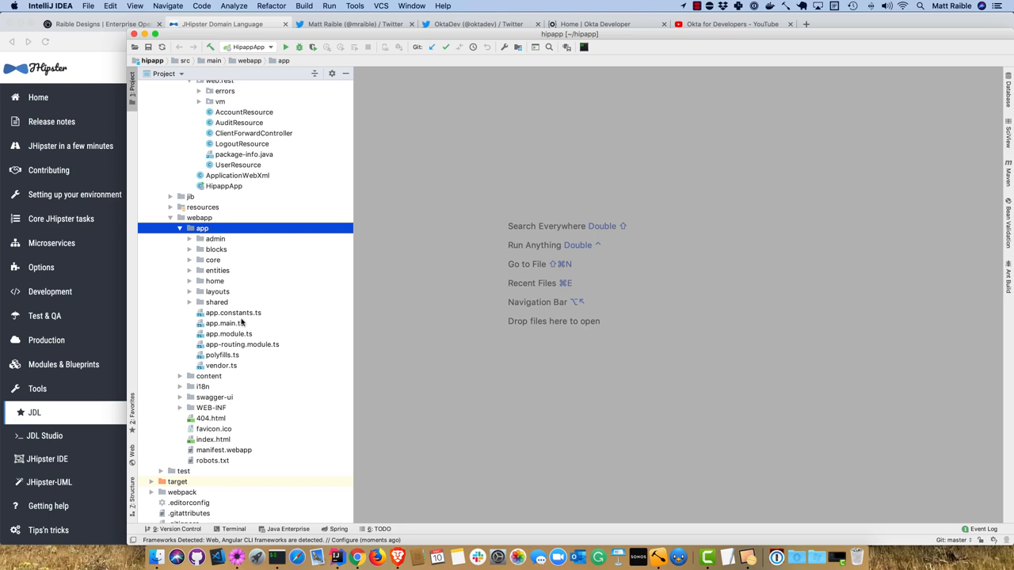
{"action": "left_click", "coordinate": [228, 334]}
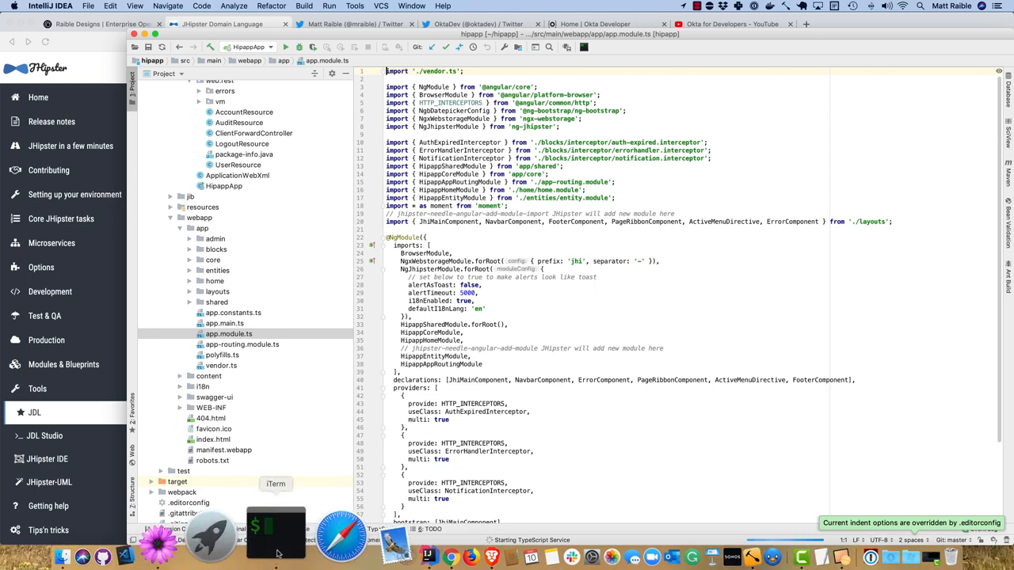
{"action": "left_click", "coordinate": [276, 535]}
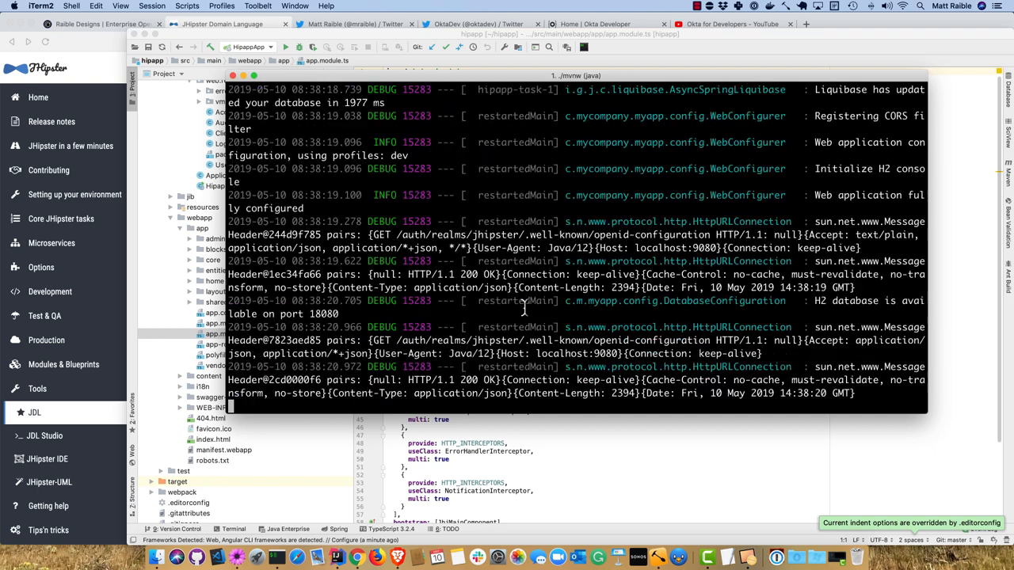
Step: Scroll to the Access URLs banner and select the .well-known/openid-configuration path
{"action": "scroll", "scroll_direction": "down", "scroll_amount": 3}
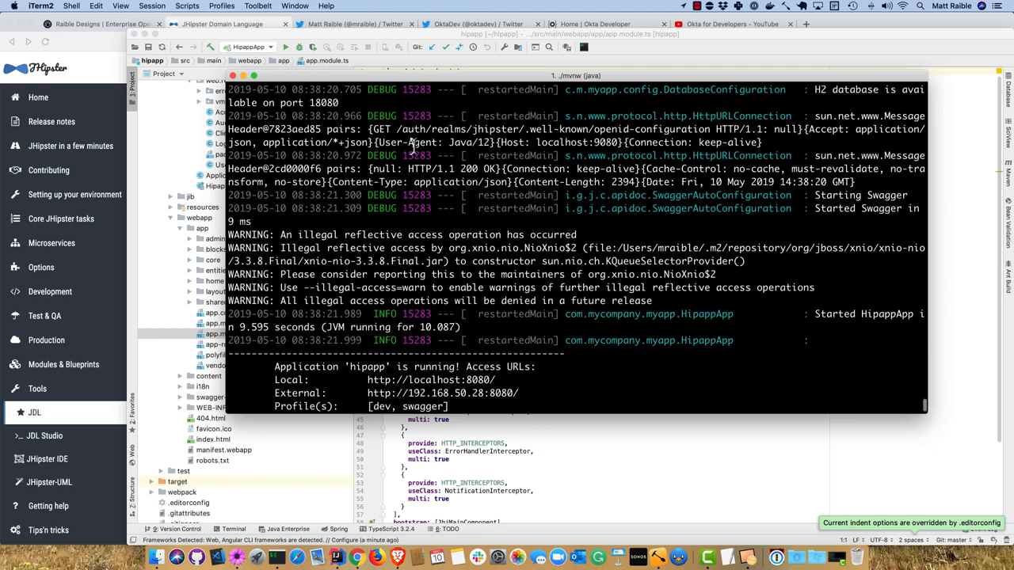
{"action": "double_click", "coordinate": [400, 130]}
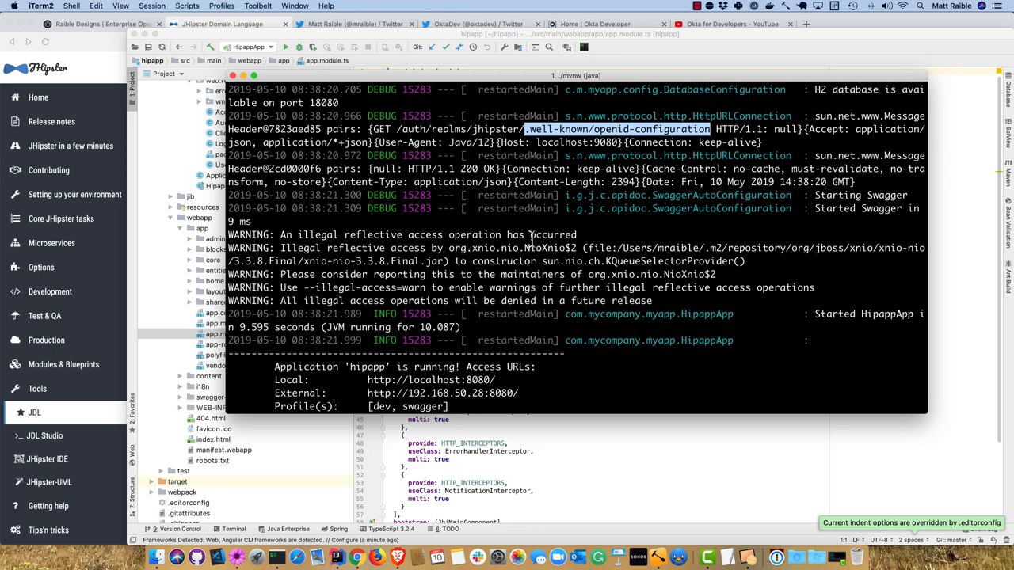
{"action": "mouse_move", "coordinate": [450, 403]}
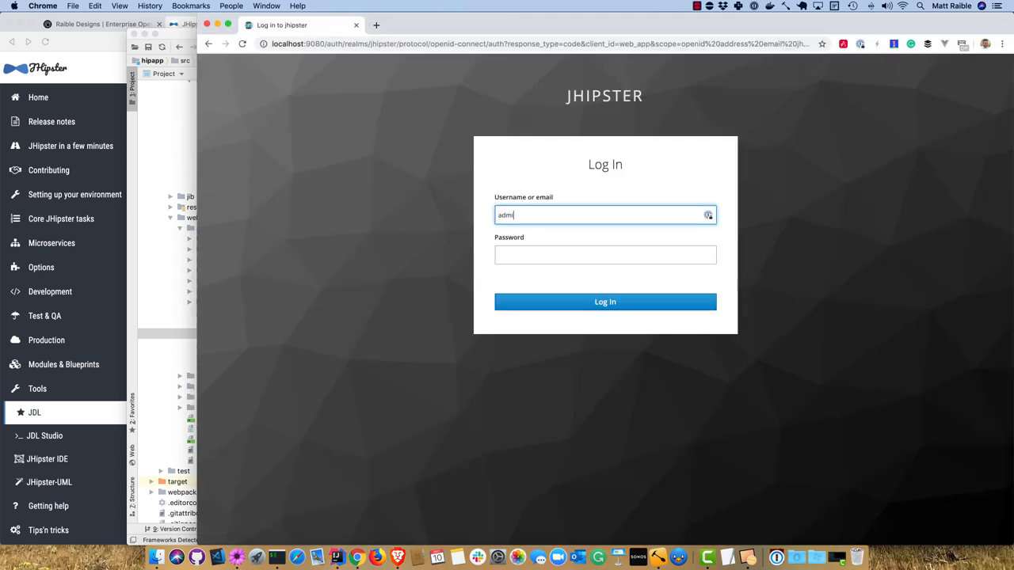
Step: Submit the admin login and bring up hipapp's Administration menu
{"action": "left_click", "coordinate": [604, 302]}
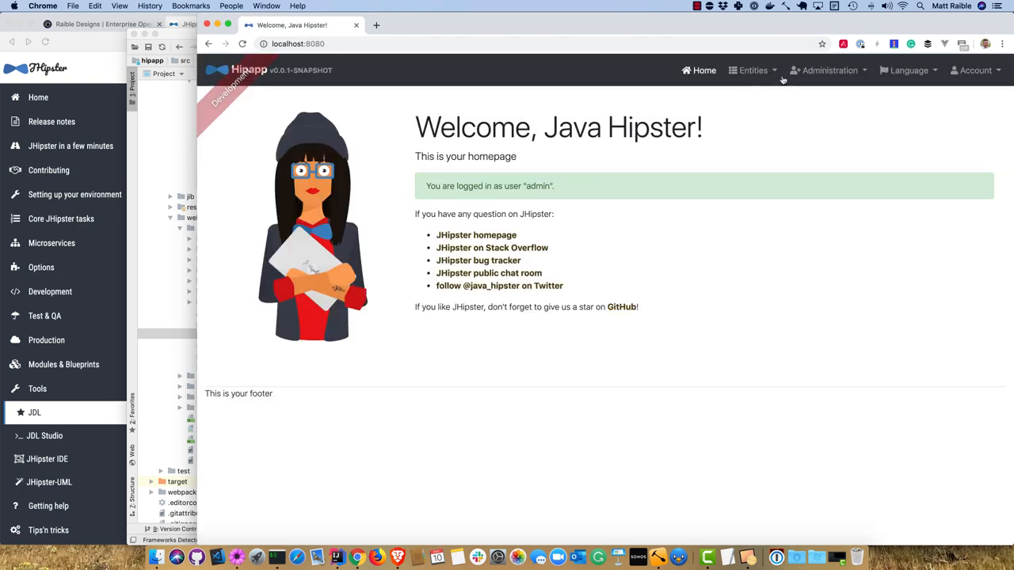
{"action": "left_click", "coordinate": [829, 69]}
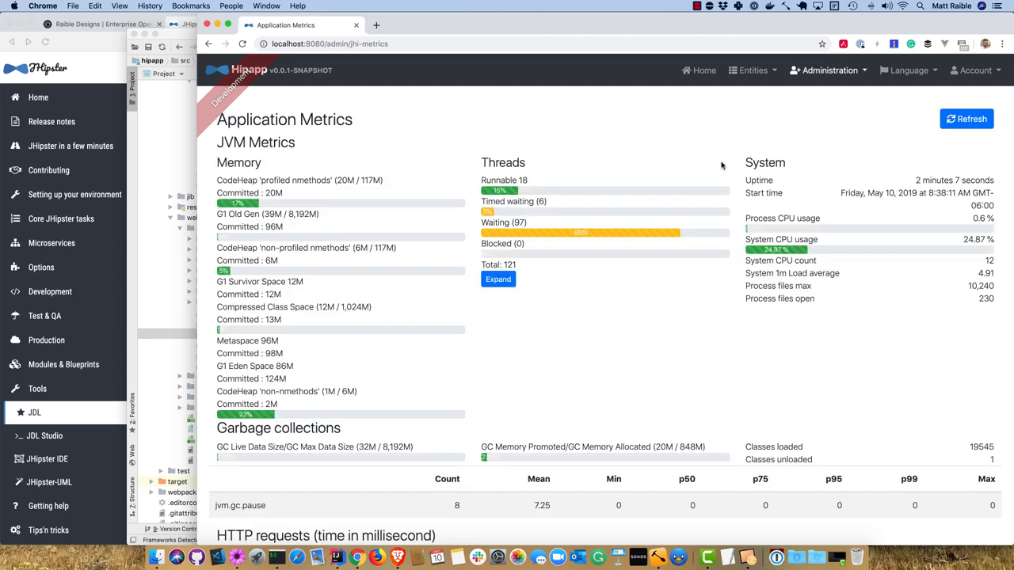
{"action": "mouse_move", "coordinate": [709, 190]}
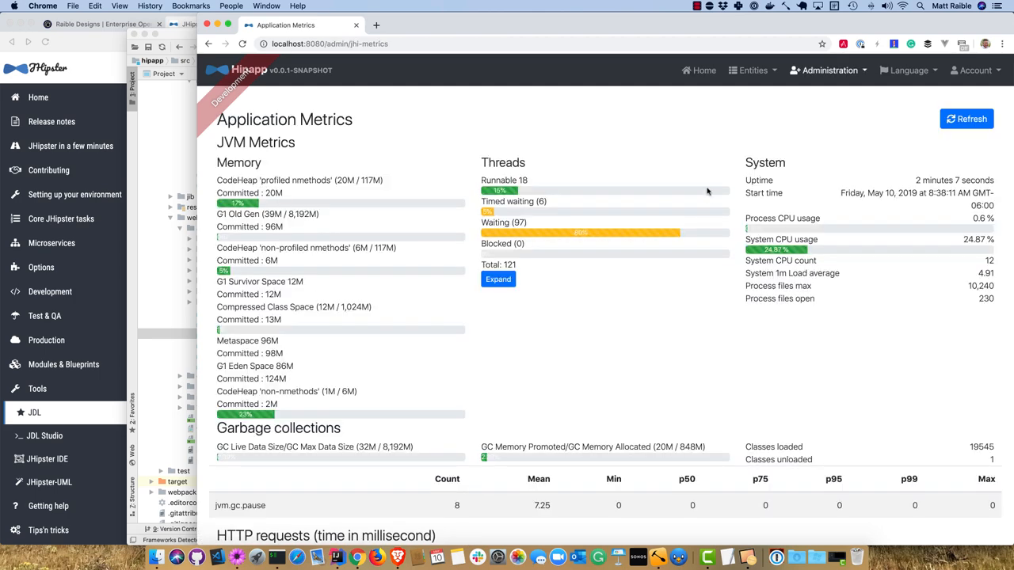
Step: Scroll through hipapp's application metrics and configuration pages
{"action": "scroll", "scroll_direction": "down", "scroll_amount": 3}
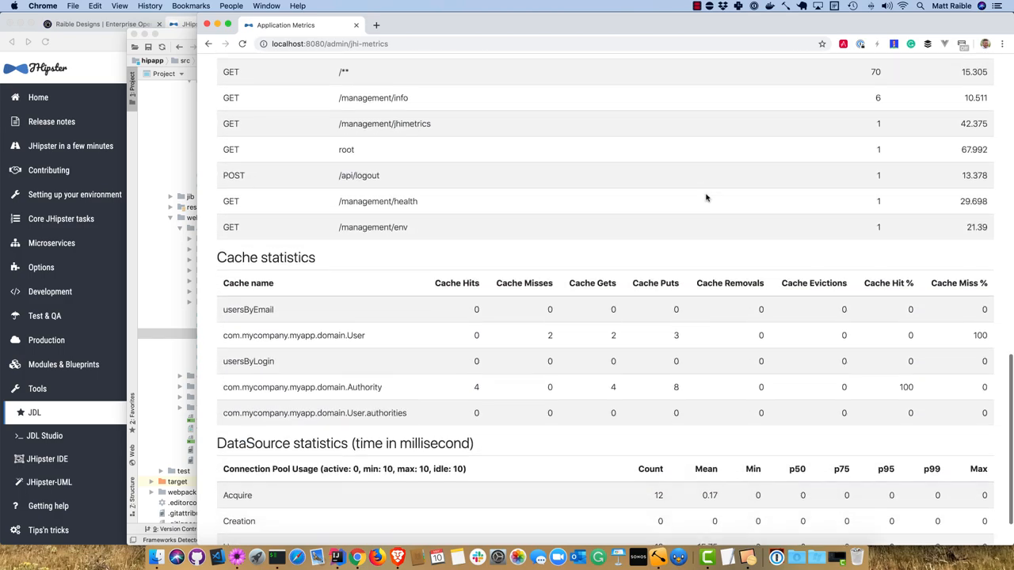
{"action": "scroll", "scroll_direction": "up", "scroll_amount": 3}
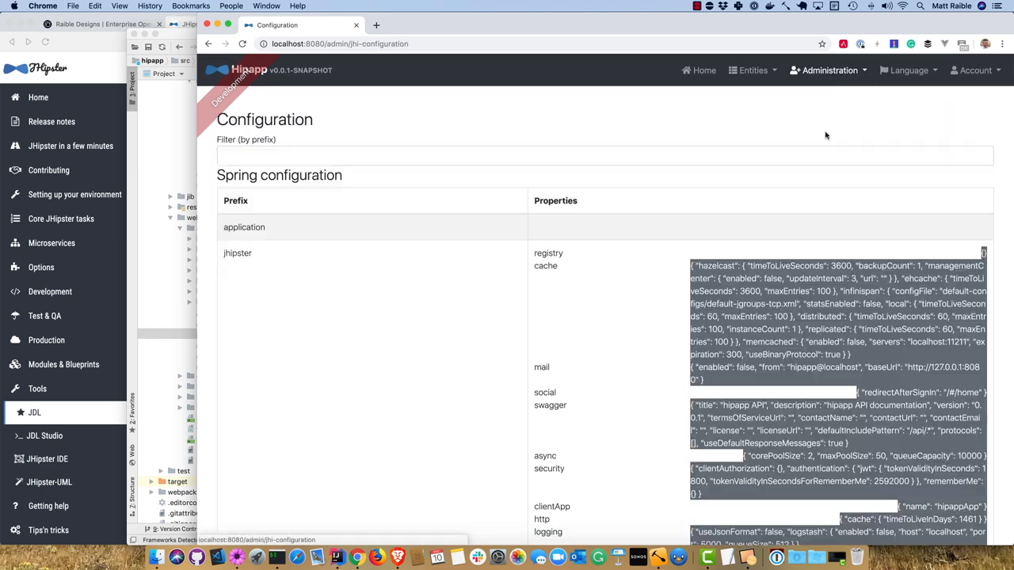
{"action": "scroll", "scroll_direction": "down", "scroll_amount": 3}
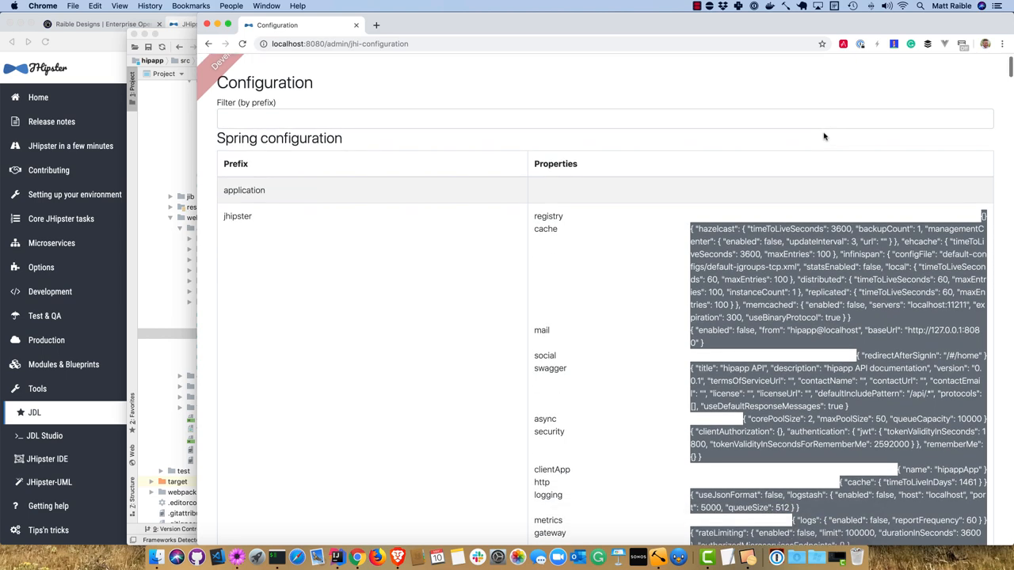
Step: Filter loggers by 'org' and set org.springframework to ERROR level
{"action": "left_click", "coordinate": [828, 70]}
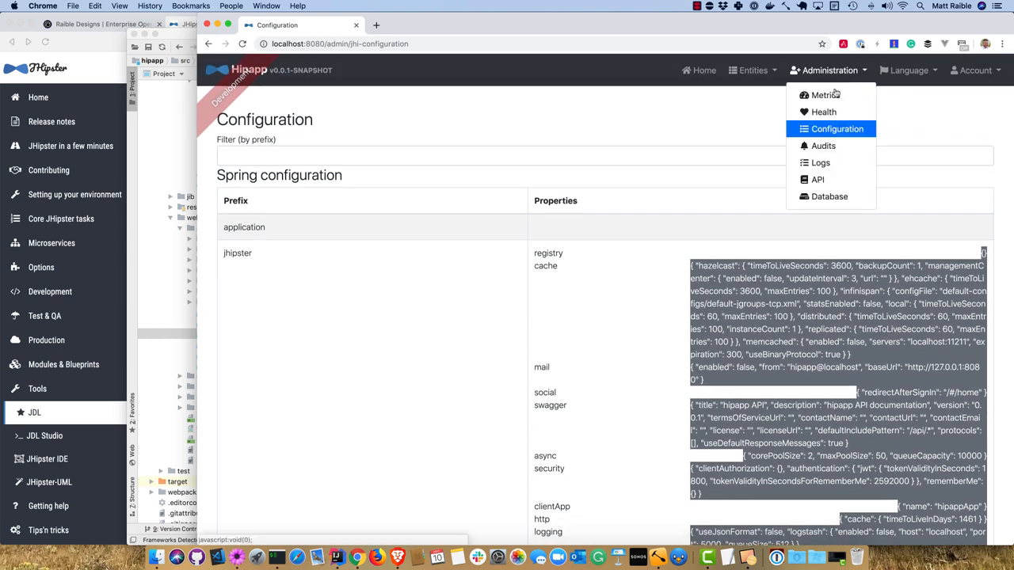
{"action": "left_click", "coordinate": [823, 145]}
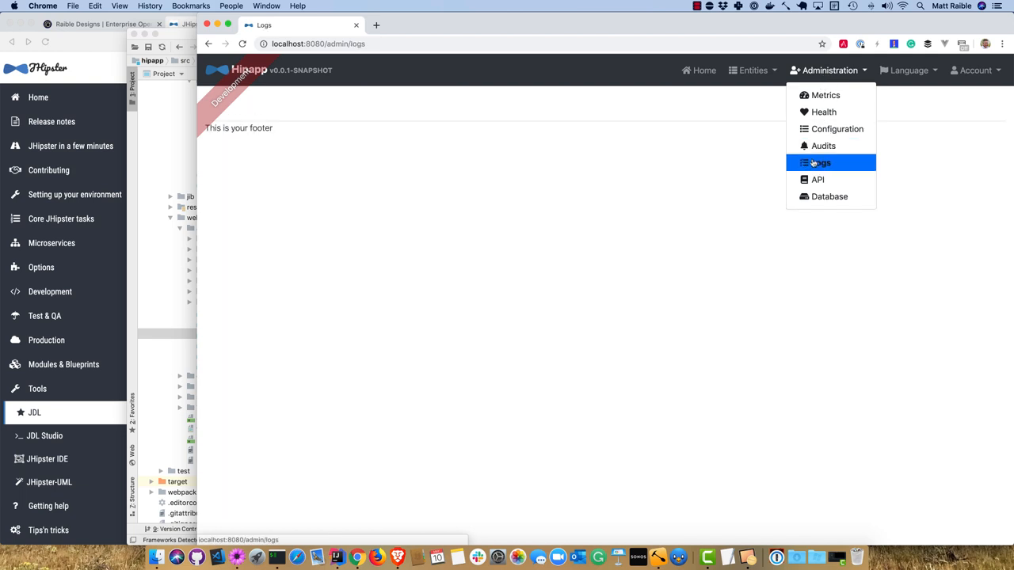
{"action": "left_click", "coordinate": [820, 163]}
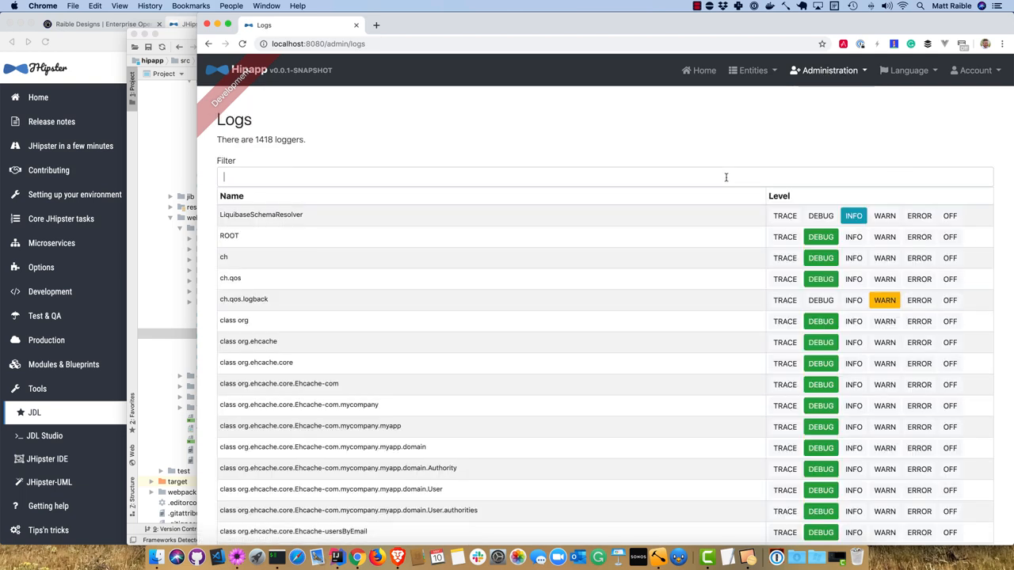
{"action": "mouse_move", "coordinate": [702, 165]}
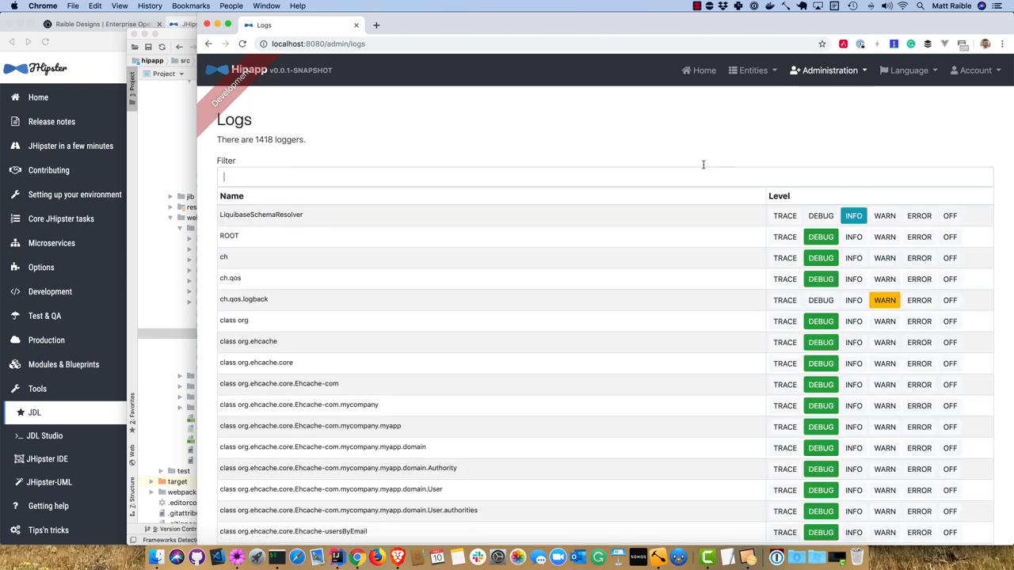
{"action": "type", "text": "org.springf"}
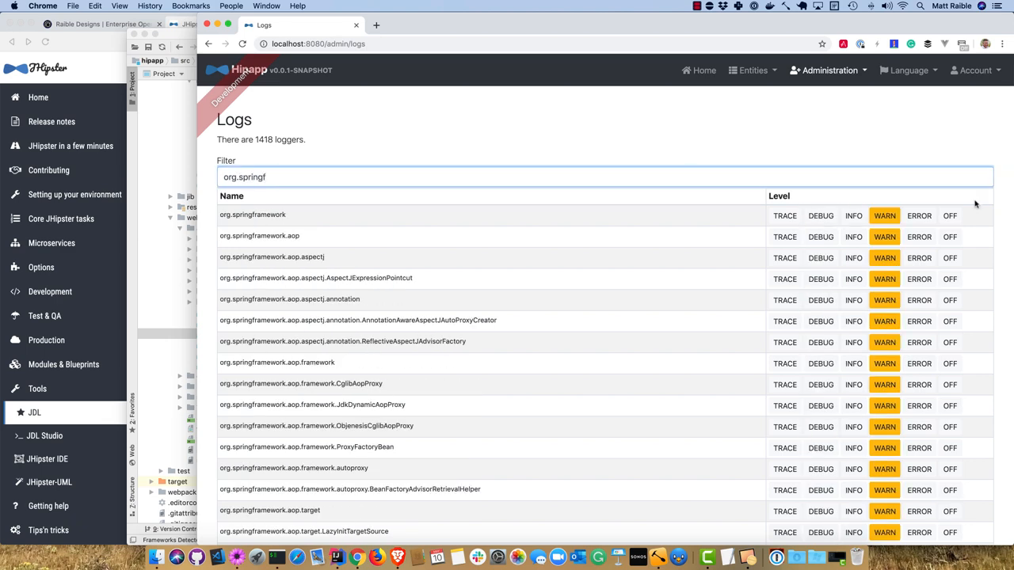
{"action": "left_click", "coordinate": [919, 216]}
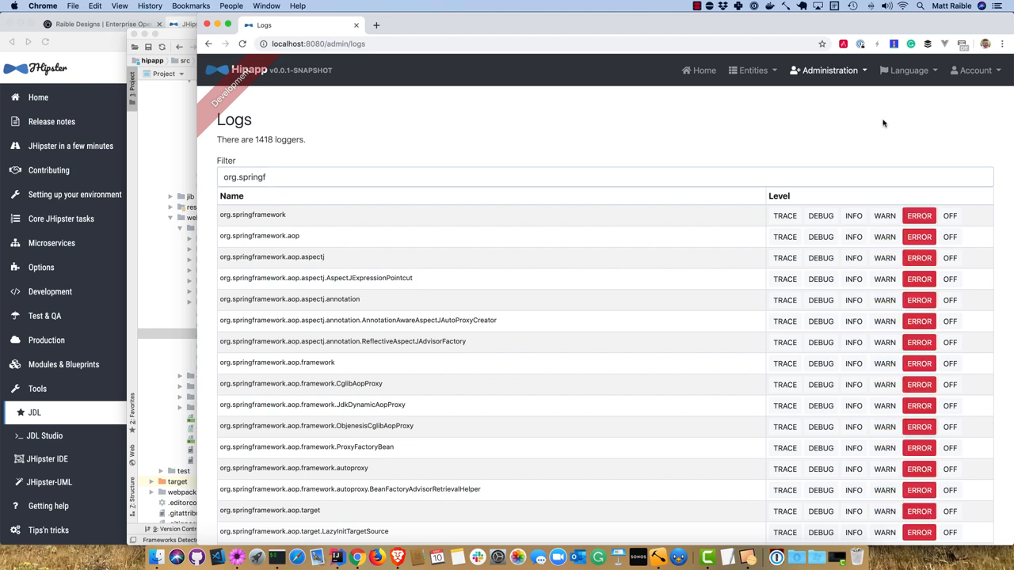
{"action": "left_click", "coordinate": [829, 70]}
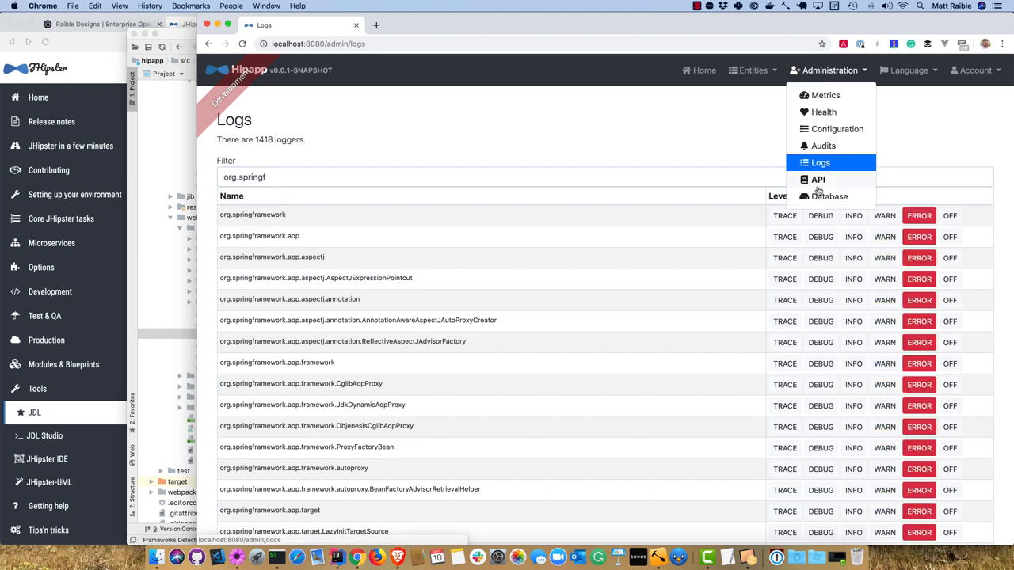
{"action": "left_click", "coordinate": [817, 179]}
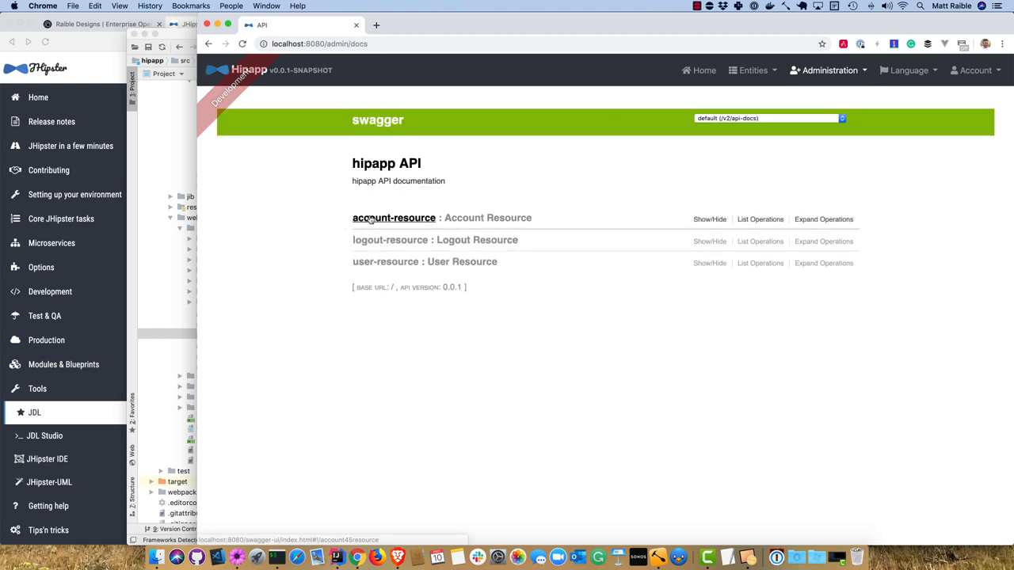
{"action": "left_click", "coordinate": [394, 218]}
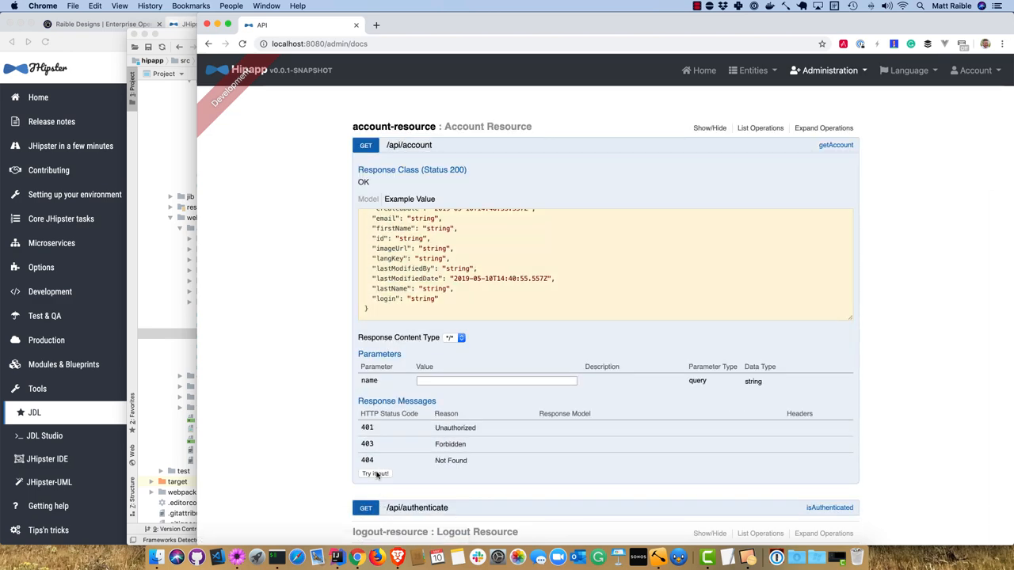
{"action": "left_click", "coordinate": [374, 474]}
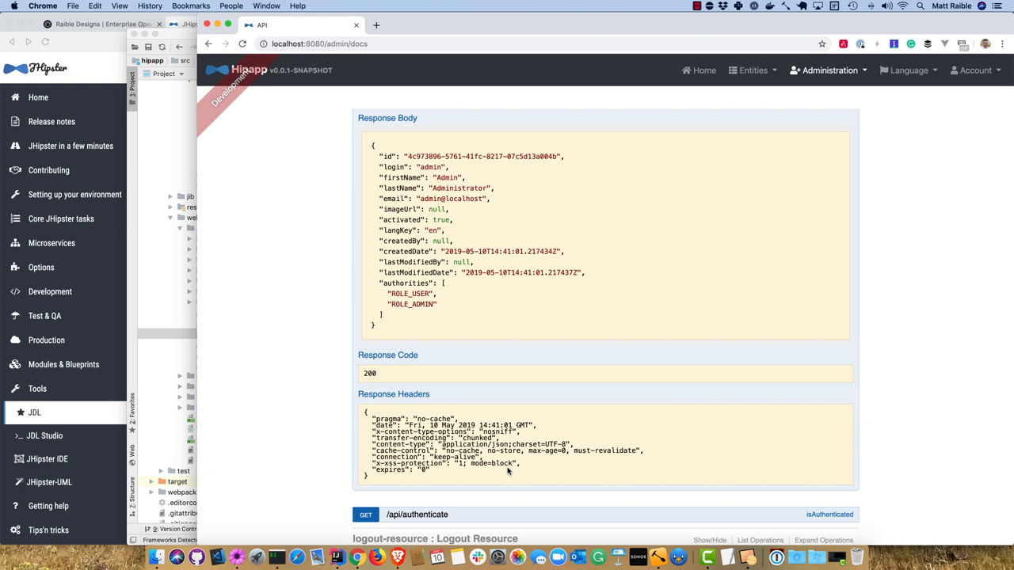
{"action": "mouse_move", "coordinate": [687, 373]}
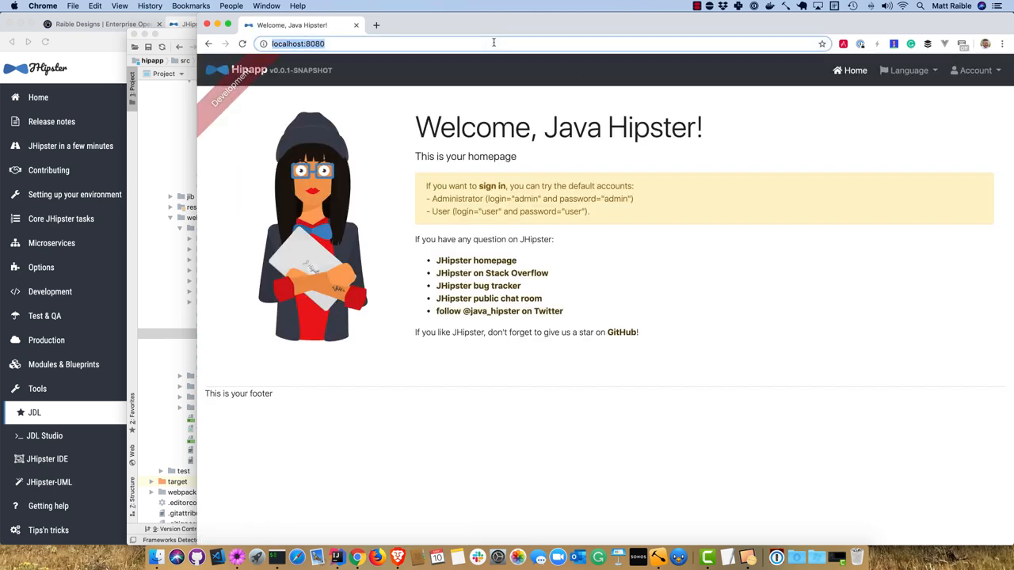
{"action": "type", "text": "https://developer.okta.com"}
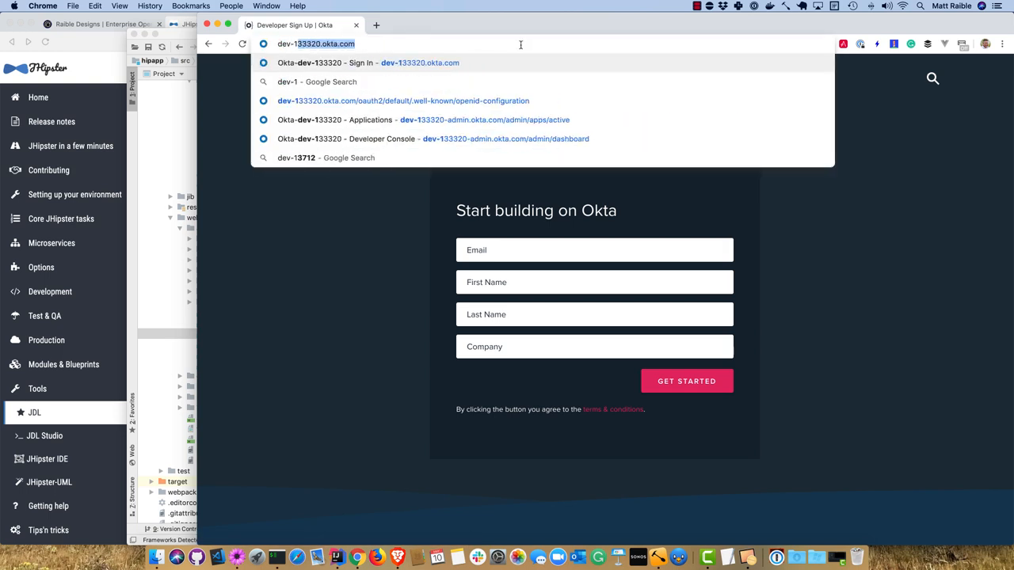
Step: Sign in to the dev-133320 Okta org using 1Password autofill
{"action": "left_click", "coordinate": [368, 62]}
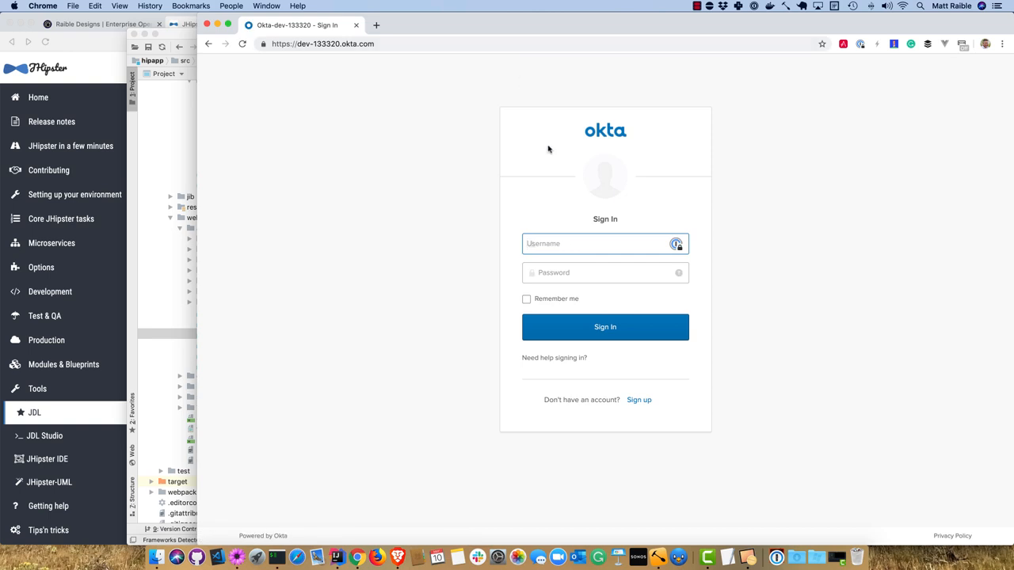
{"action": "left_click", "coordinate": [860, 43]}
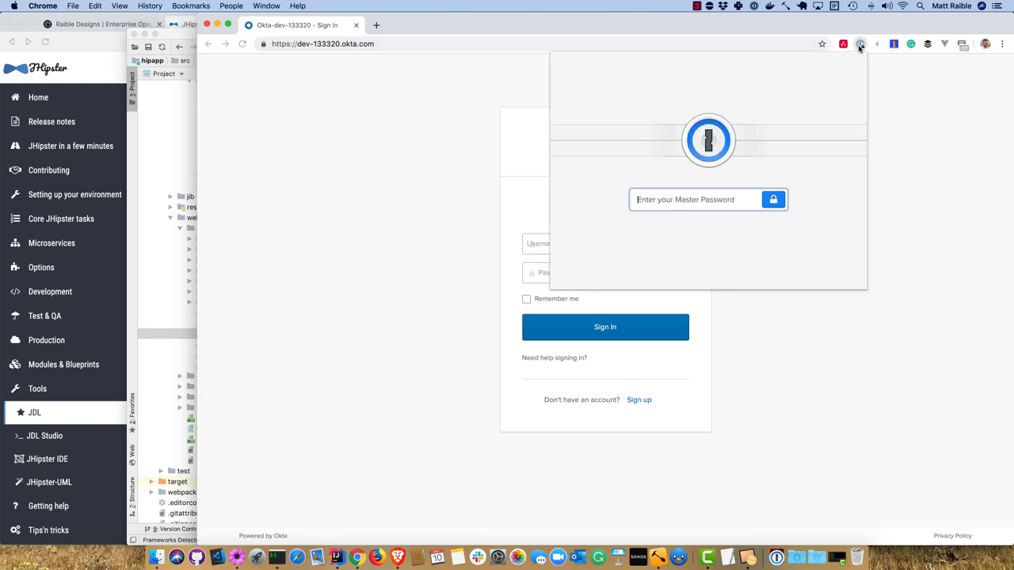
{"action": "type", "text": "password"}
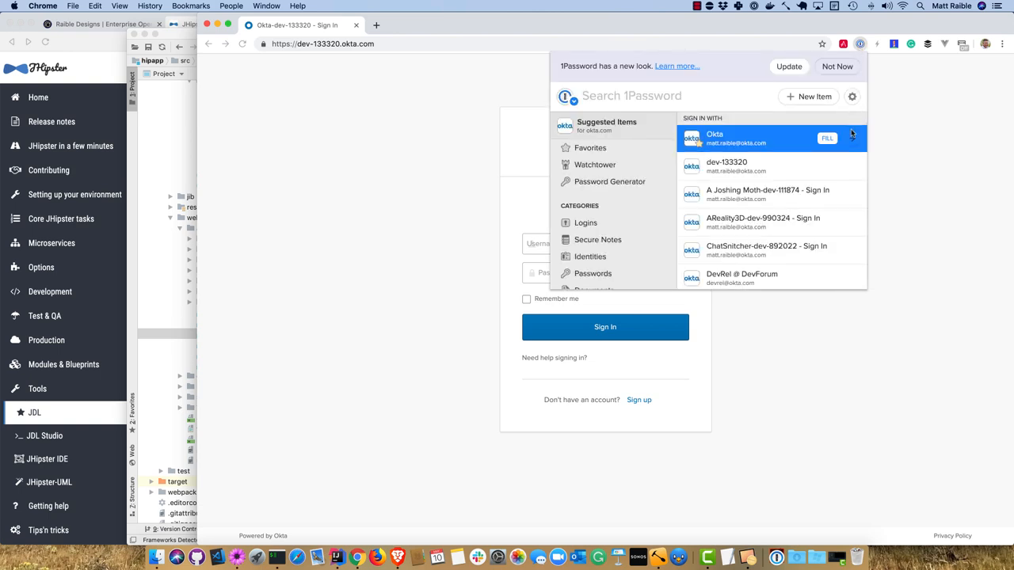
{"action": "left_click", "coordinate": [827, 138]}
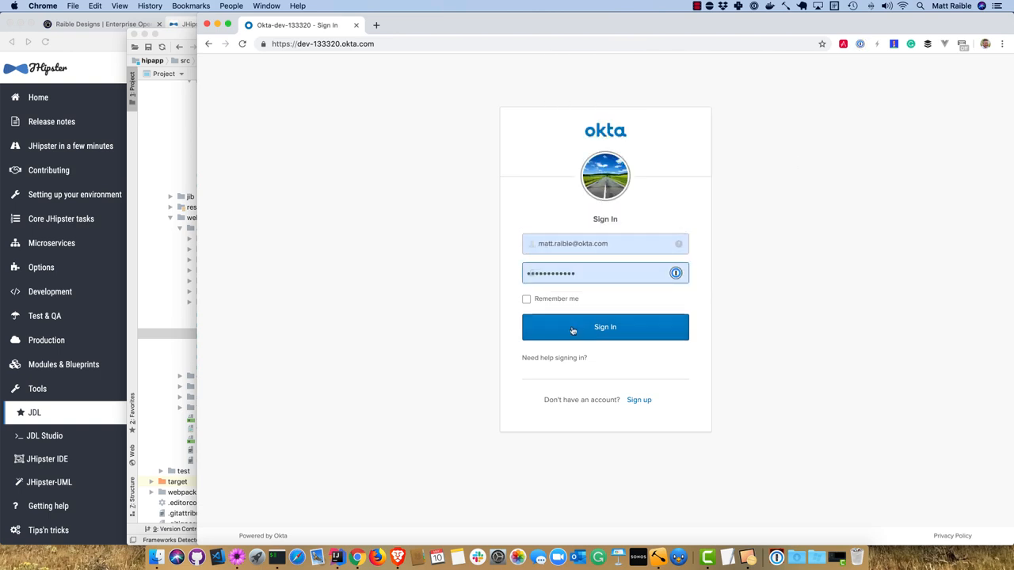
{"action": "left_click", "coordinate": [604, 327]}
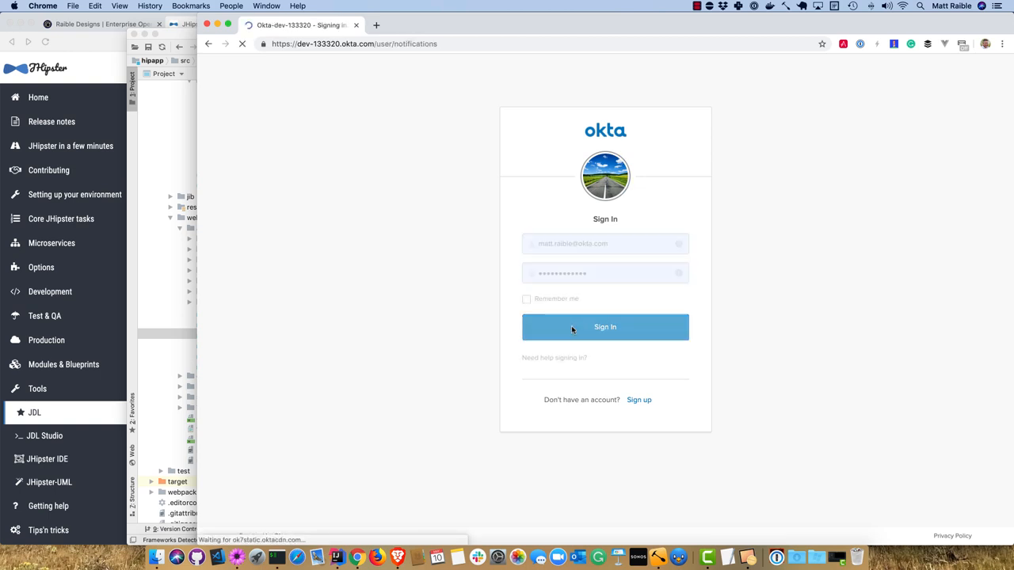
{"action": "left_click", "coordinate": [604, 327]}
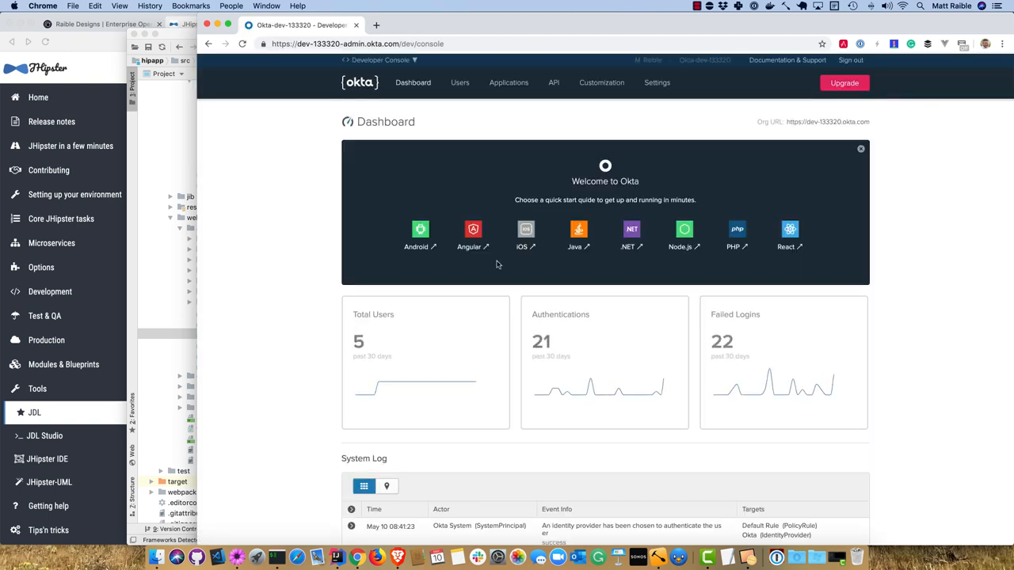
Step: Start a new Okta application using the Web platform
{"action": "left_click", "coordinate": [508, 82]}
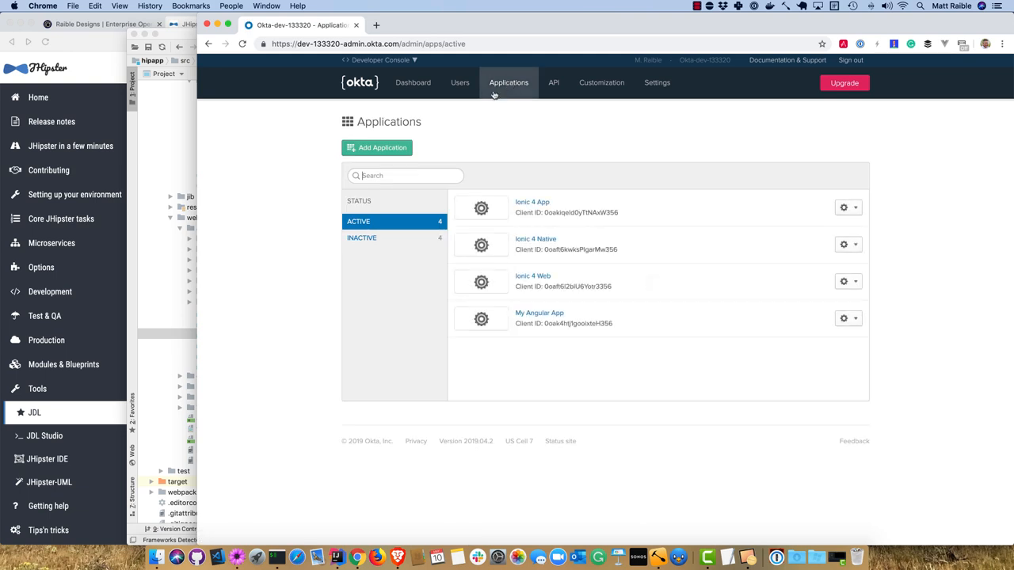
{"action": "left_click", "coordinate": [377, 148]}
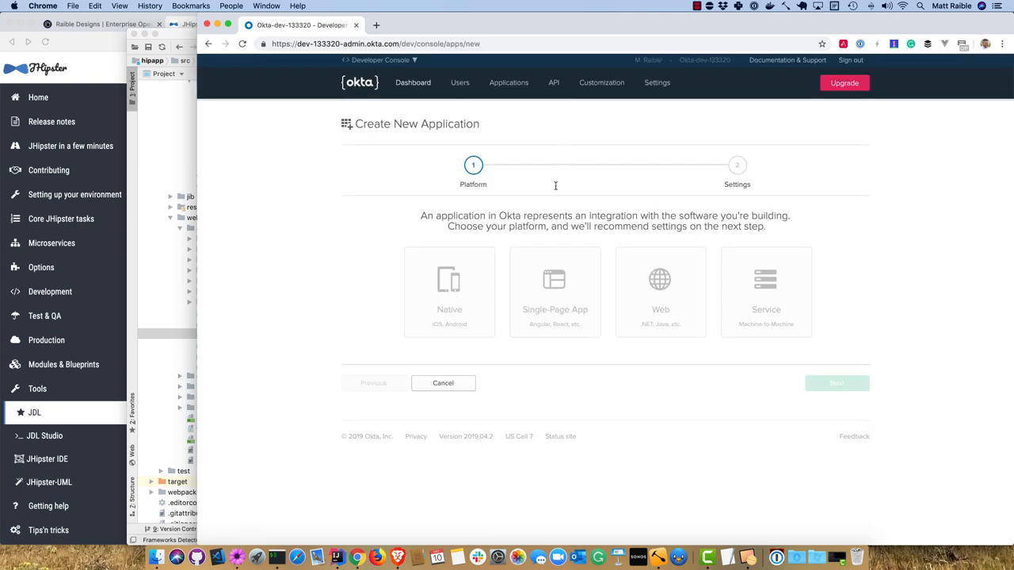
{"action": "left_click", "coordinate": [659, 292]}
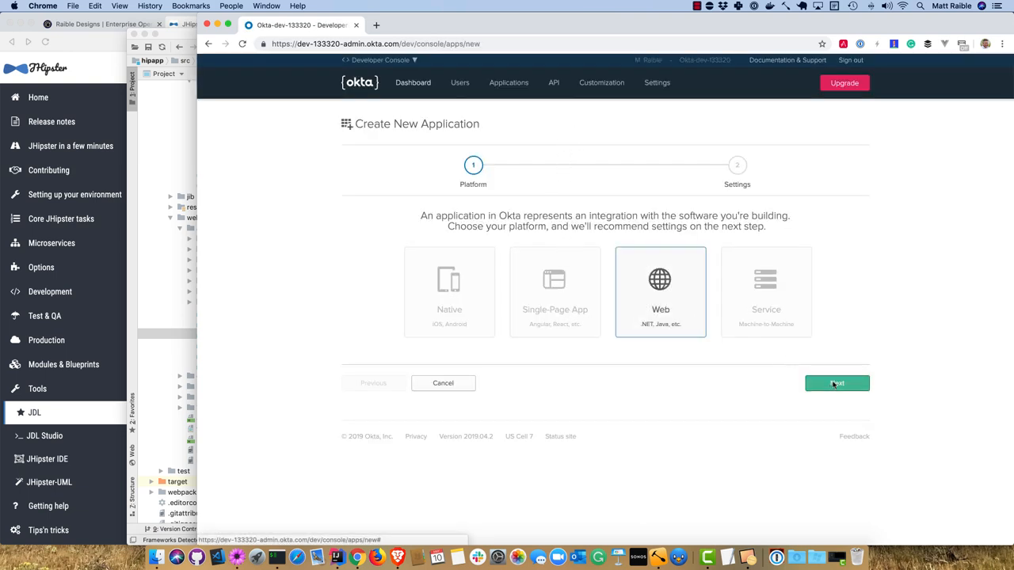
{"action": "left_click", "coordinate": [836, 383]}
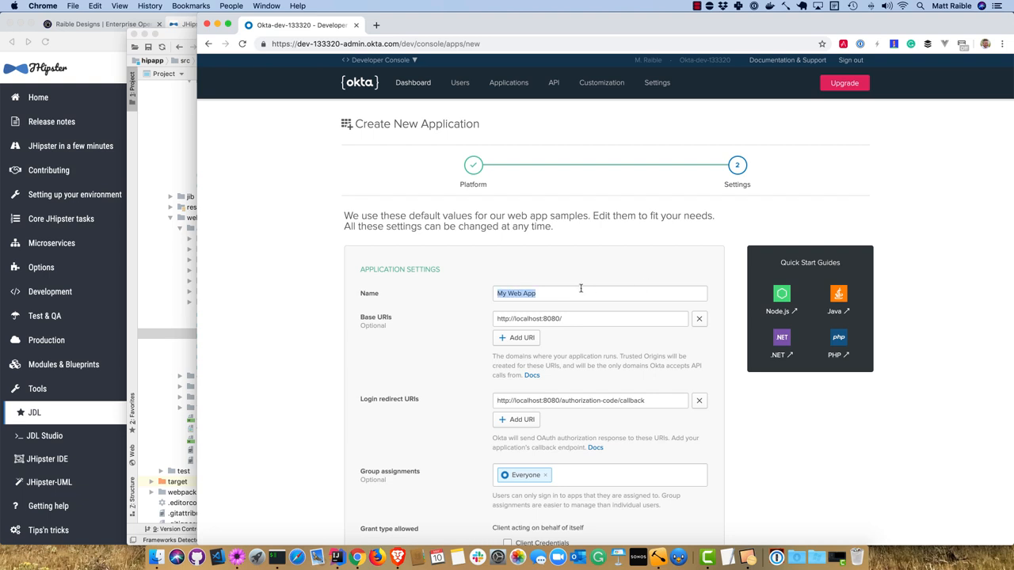
Step: Name it JHipster 6, set redirect URI to /login/oauth2/code/oidc, and finish
{"action": "type", "text": "JHipster 6"}
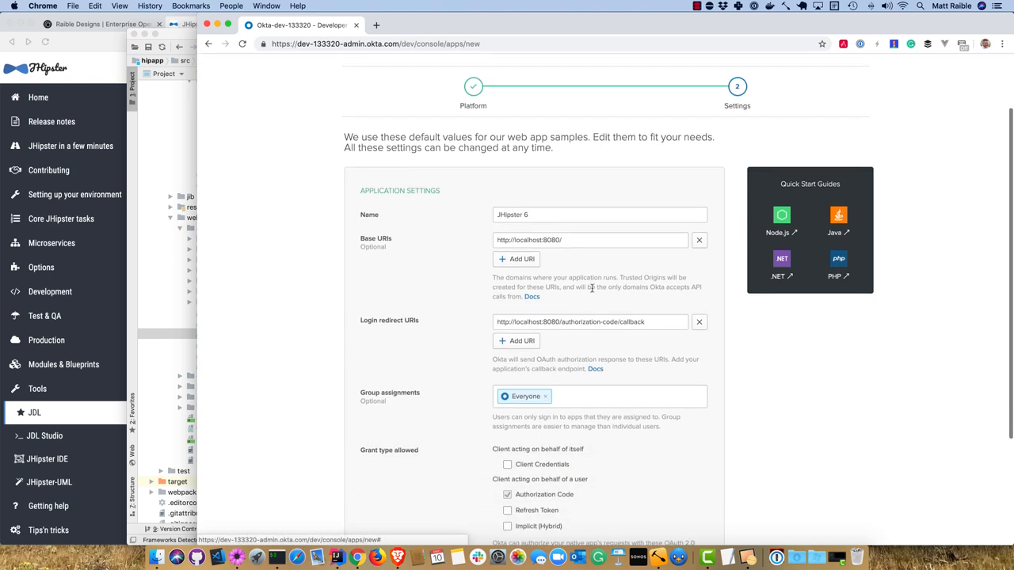
{"action": "double_click", "coordinate": [602, 321]}
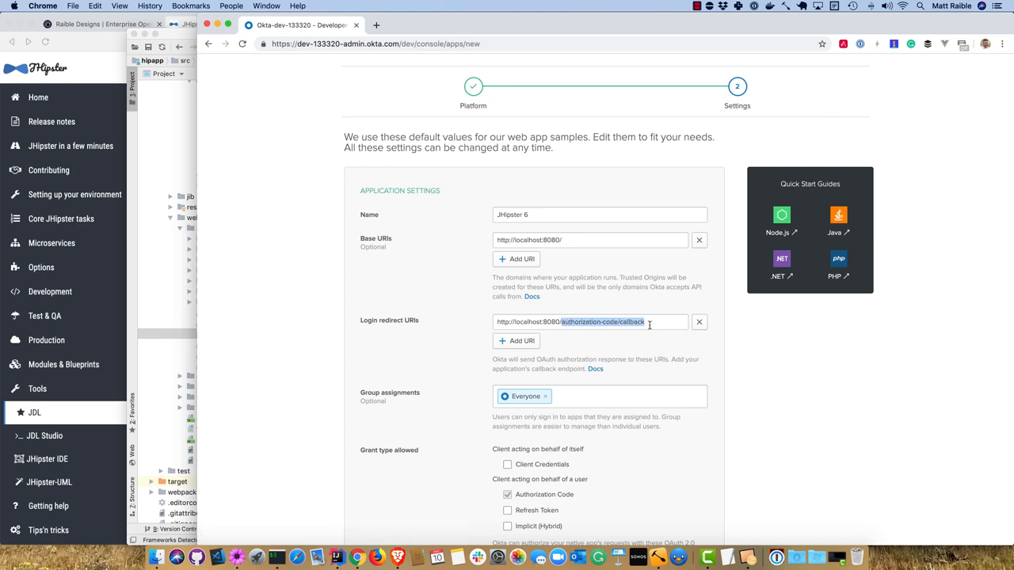
{"action": "key", "text": "Delete"}
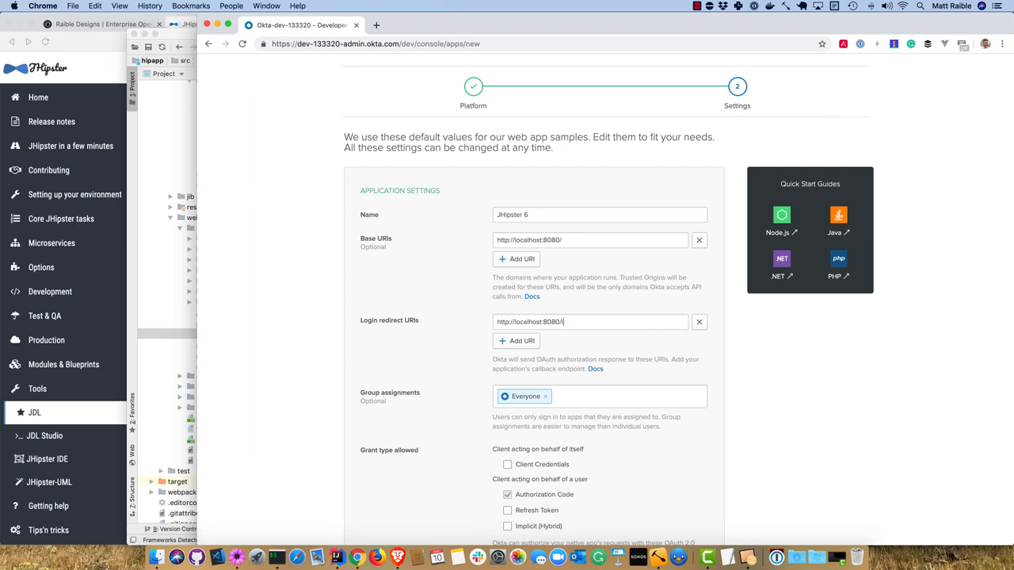
{"action": "type", "text": "login/oauth2"}
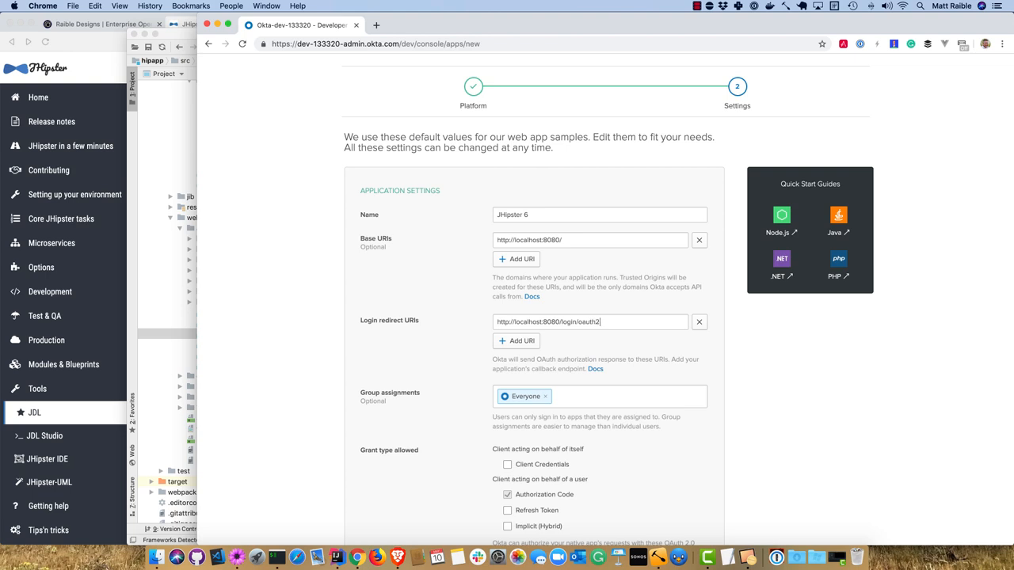
{"action": "type", "text": "code/"}
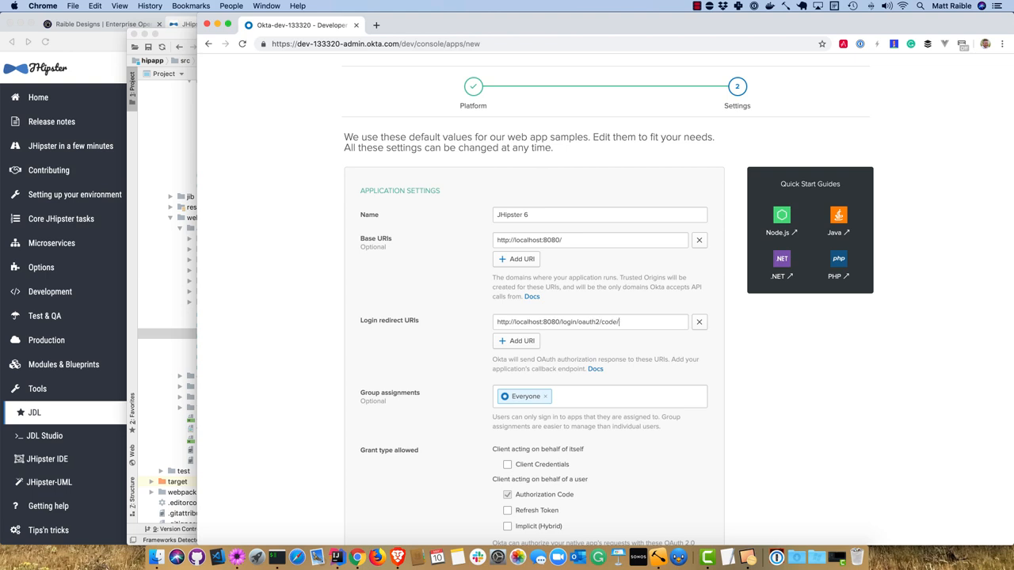
{"action": "type", "text": "oidc"}
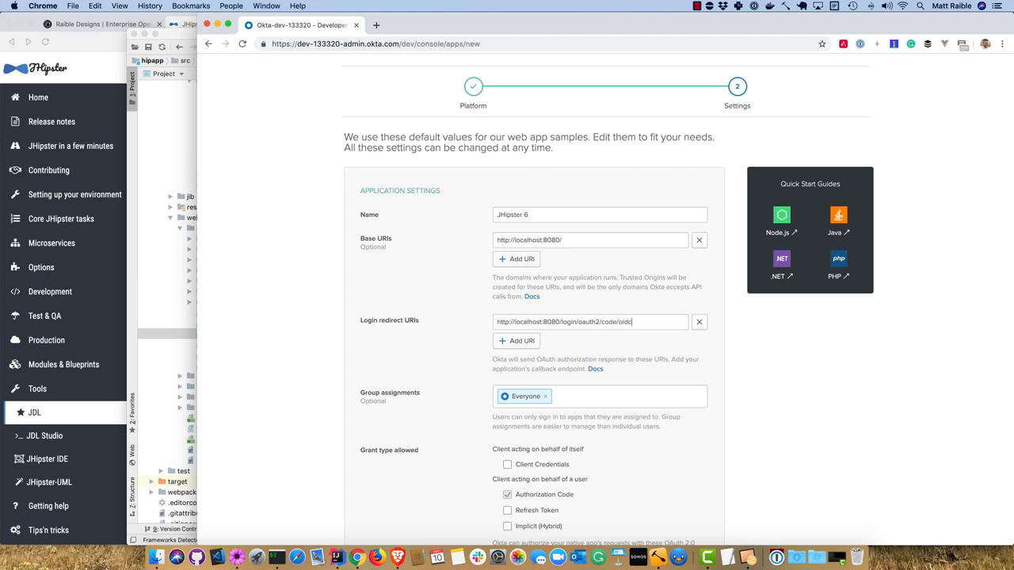
{"action": "scroll", "scroll_direction": "down", "scroll_amount": 3}
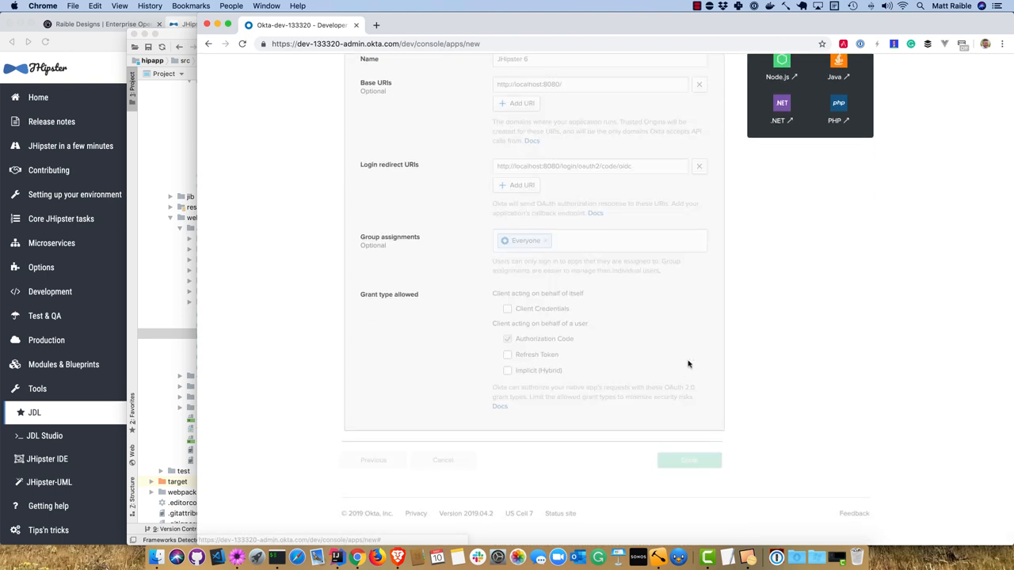
{"action": "left_click", "coordinate": [688, 460]}
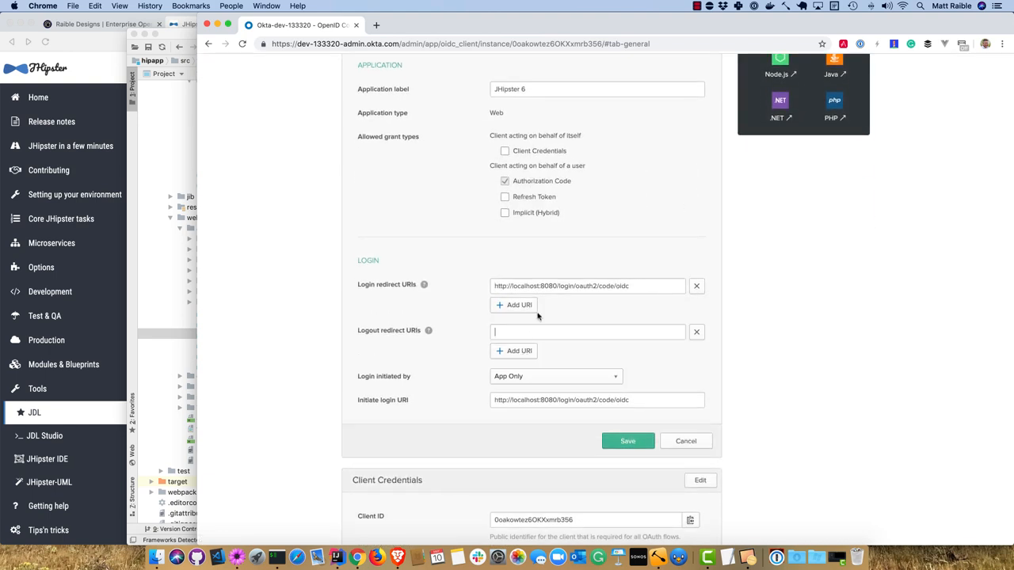
{"action": "double_click", "coordinate": [527, 286]}
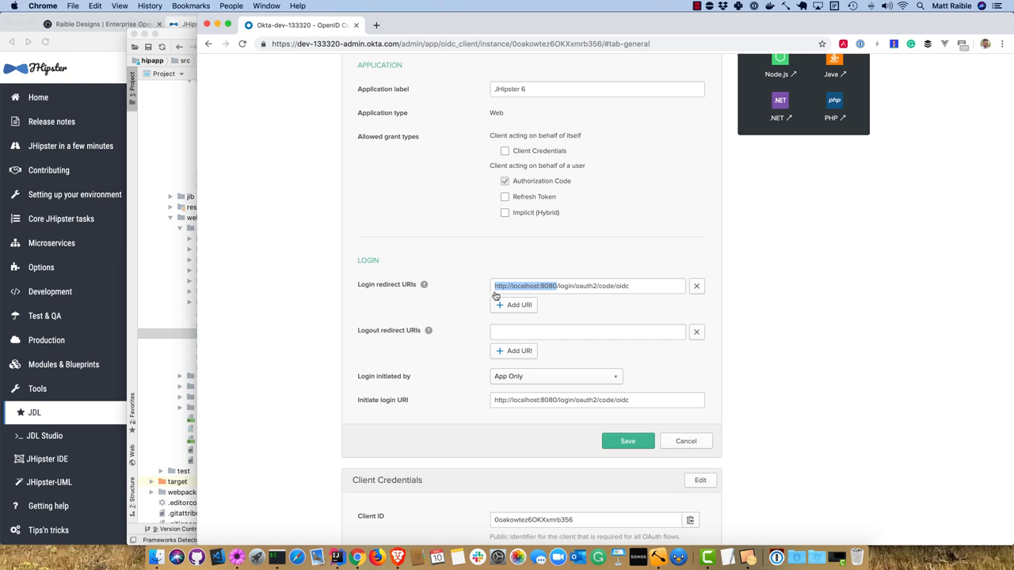
{"action": "type", "text": "http://localhost:8080"}
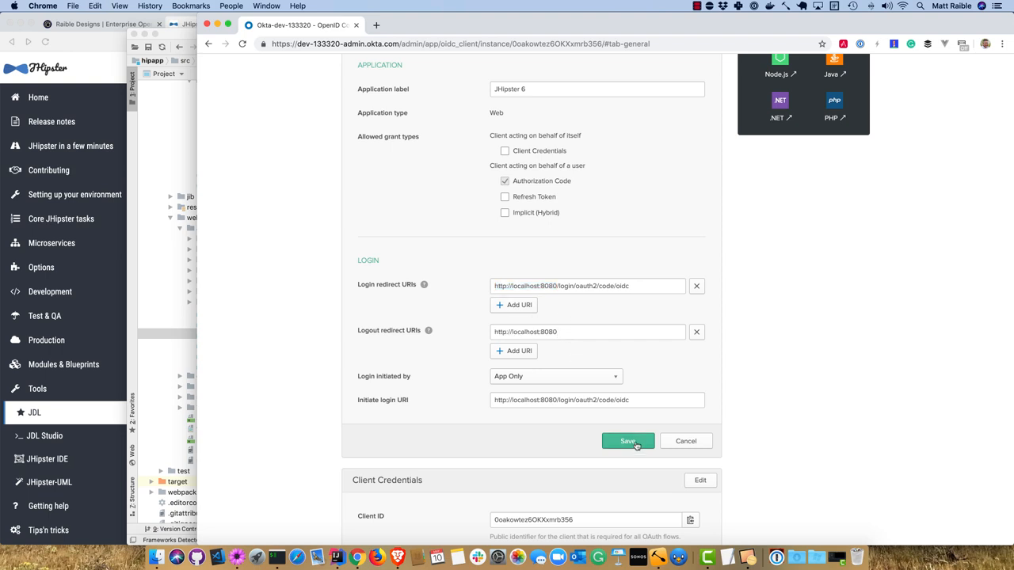
{"action": "left_click", "coordinate": [627, 442]}
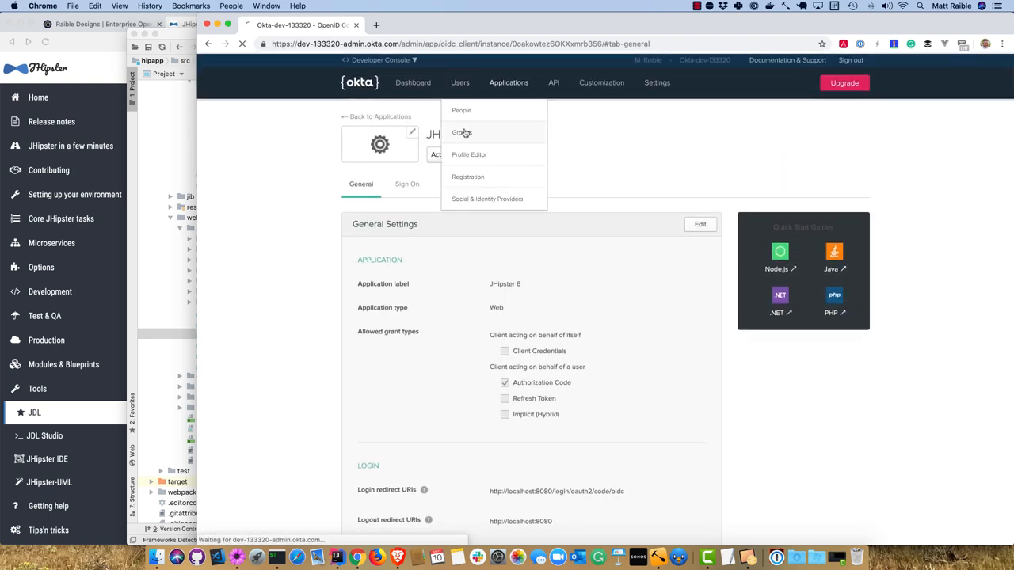
Step: View the user groups, then the default authorization server's Claims tab
{"action": "left_click", "coordinate": [461, 132]}
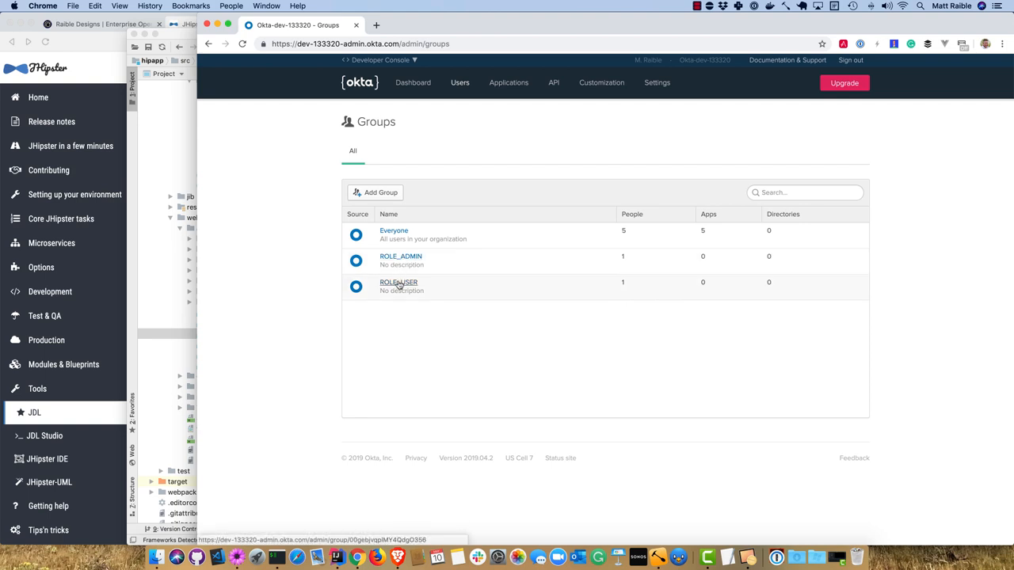
{"action": "left_click", "coordinate": [459, 82]}
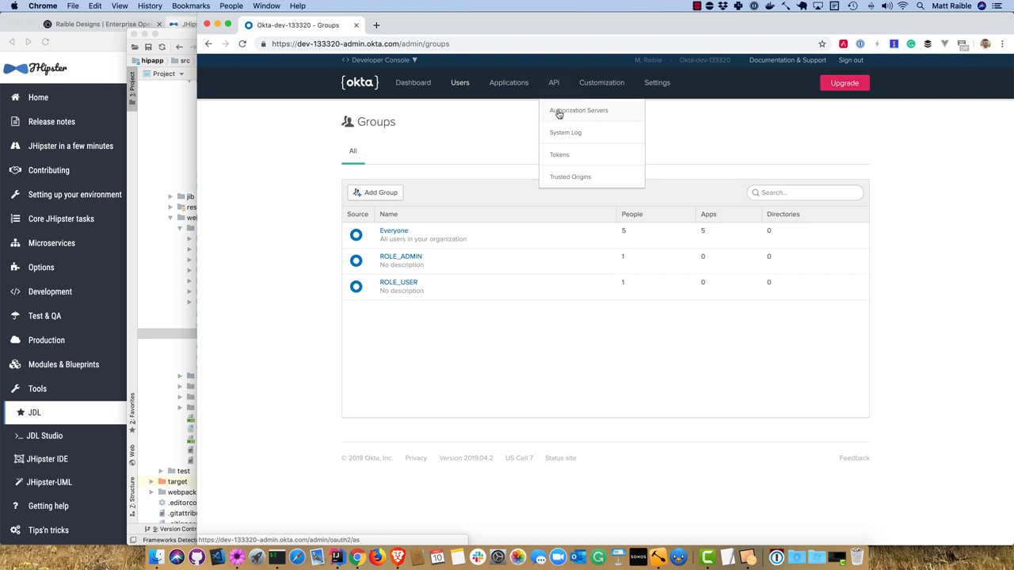
{"action": "left_click", "coordinate": [578, 110]}
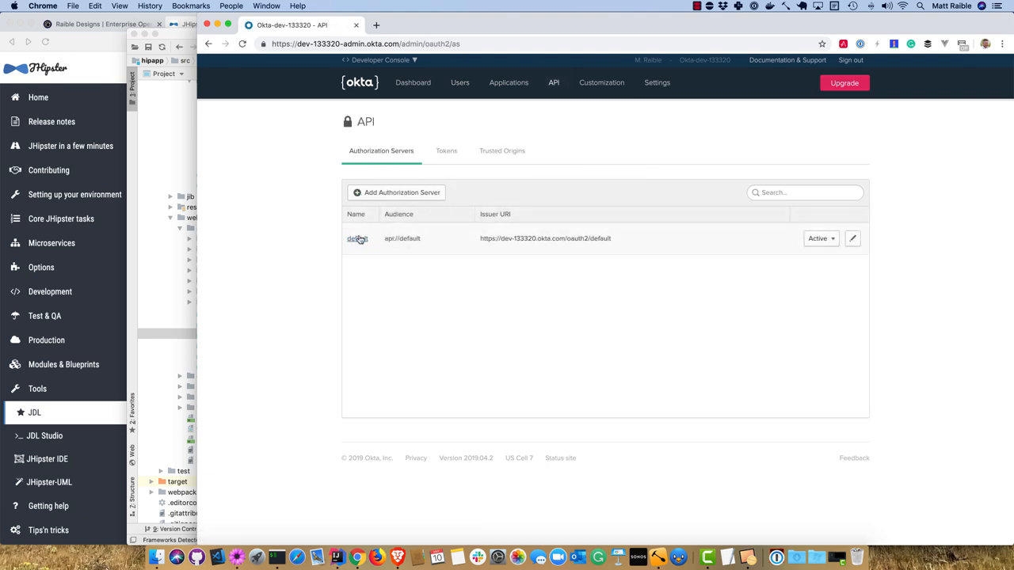
{"action": "left_click", "coordinate": [357, 239]}
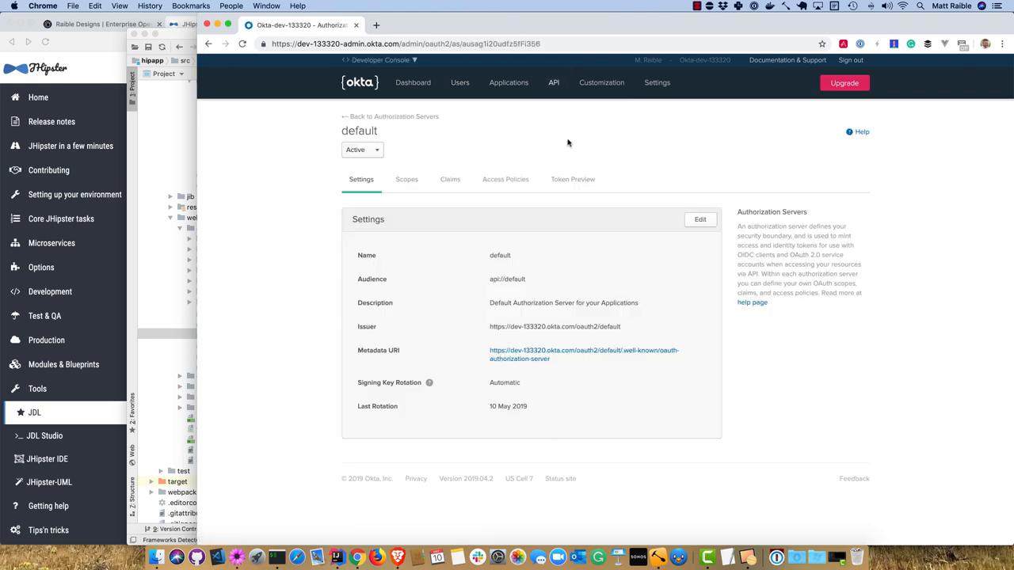
{"action": "left_click", "coordinate": [450, 179]}
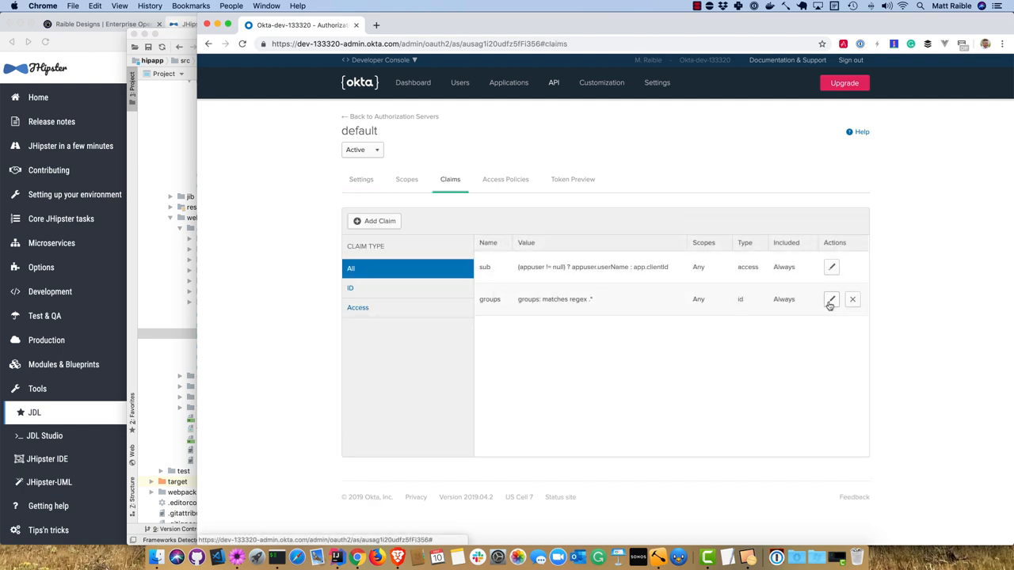
Step: Create a 'groups' ID-token claim filtered by Matches regex .*
{"action": "left_click", "coordinate": [831, 299]}
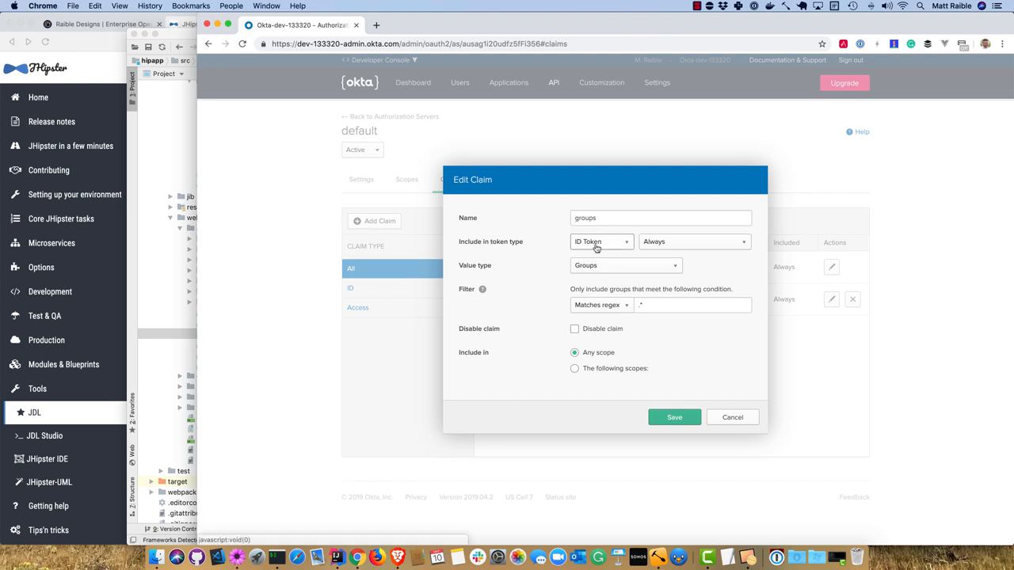
{"action": "mouse_move", "coordinate": [600, 267]}
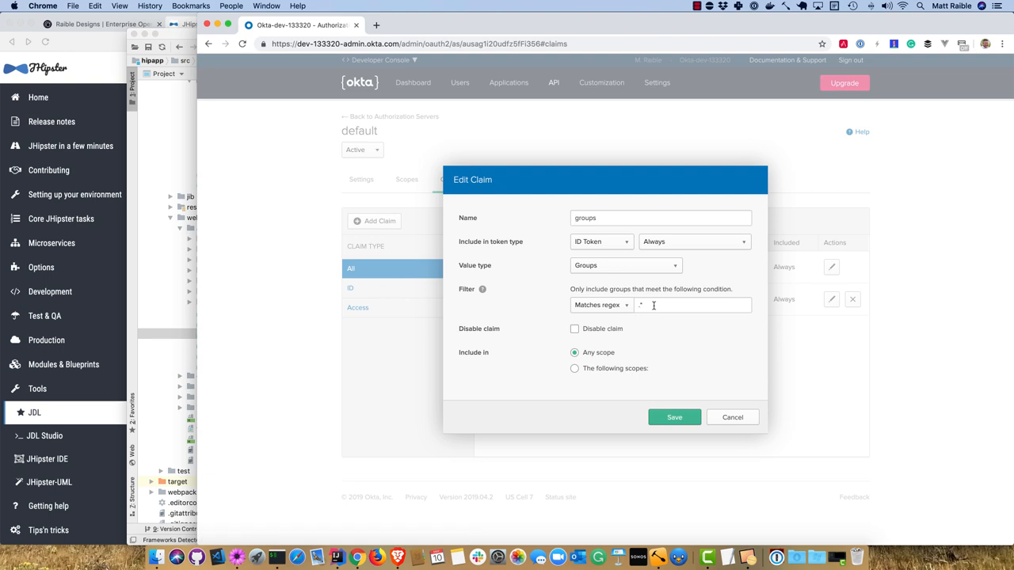
{"action": "mouse_move", "coordinate": [590, 364]}
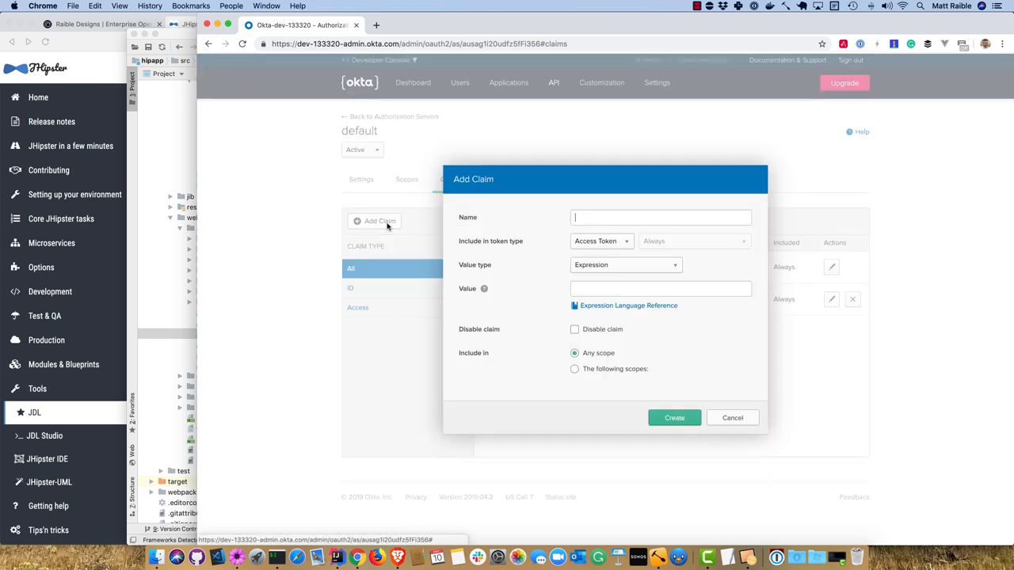
{"action": "type", "text": "groups"}
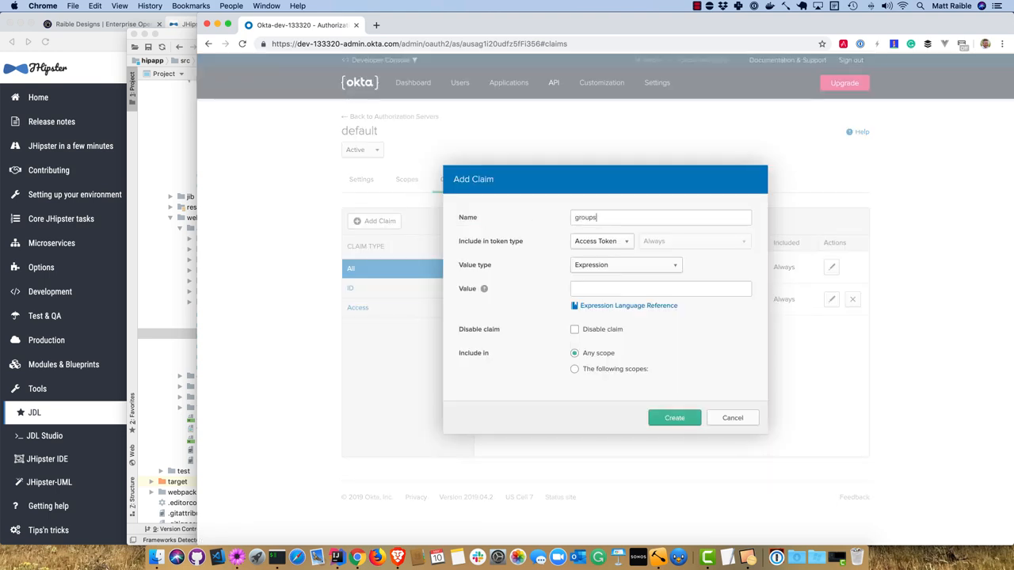
{"action": "left_click", "coordinate": [601, 240]}
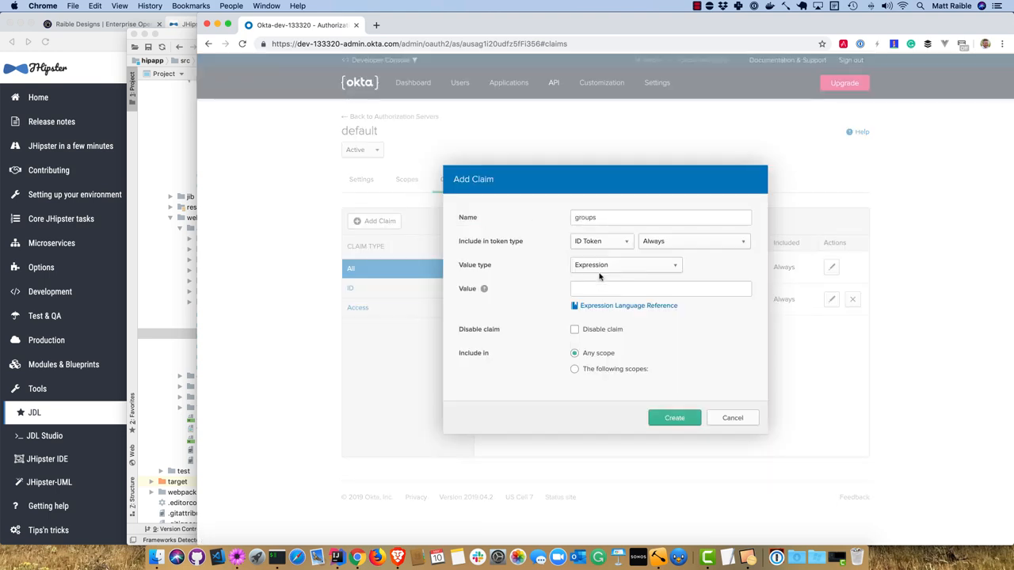
{"action": "left_click", "coordinate": [626, 264]}
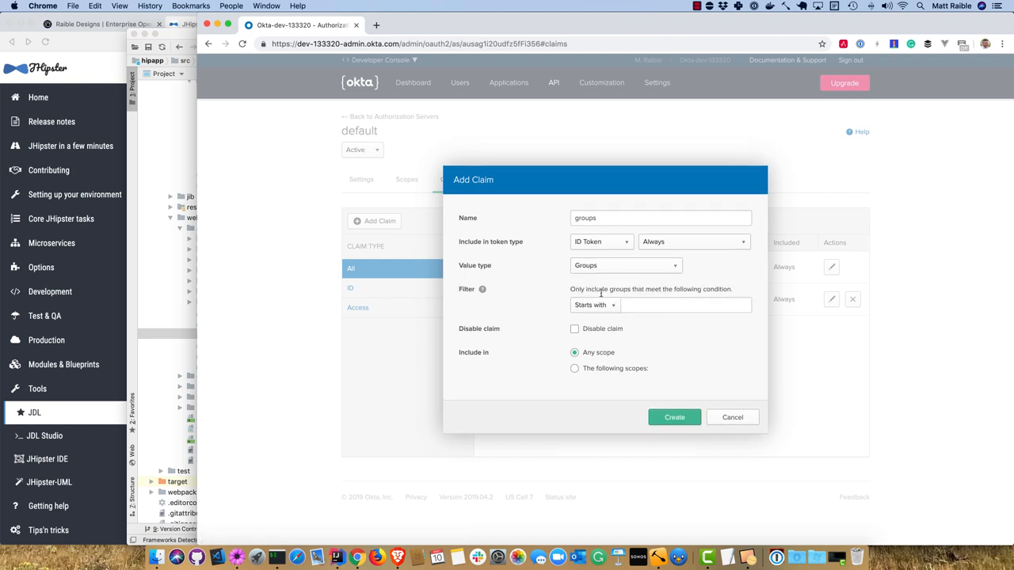
{"action": "type", "text": "."}
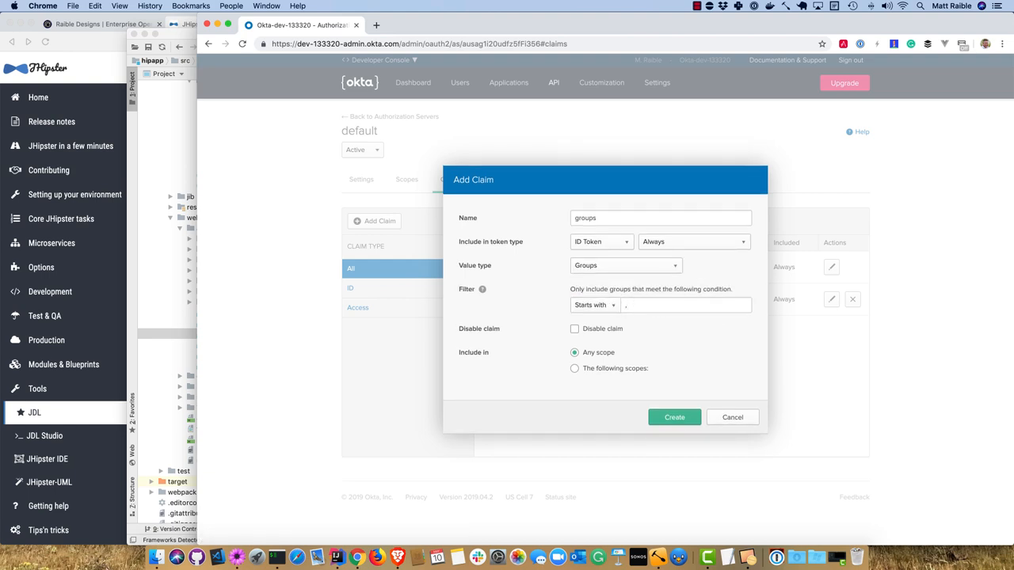
{"action": "type", "text": "*"}
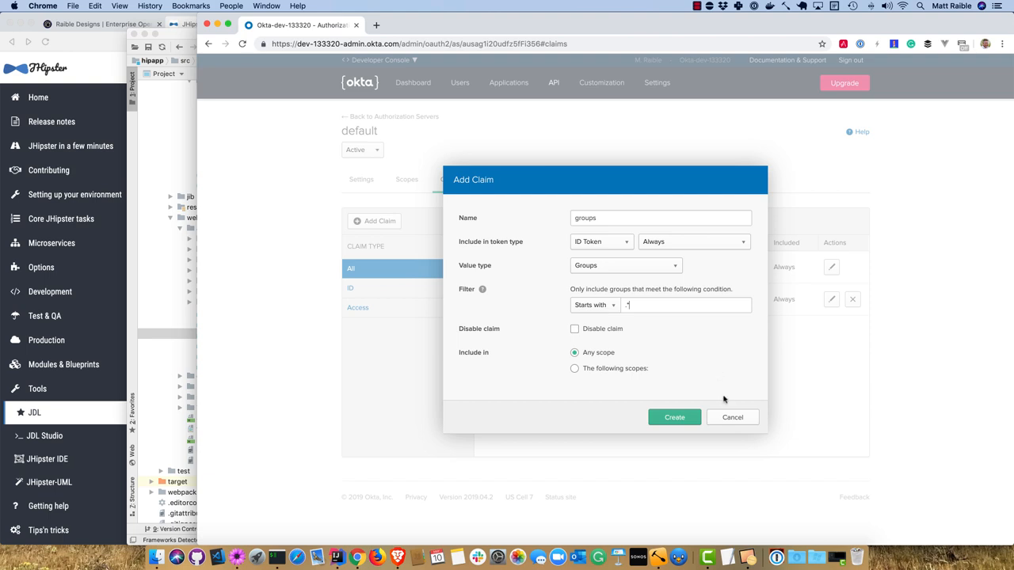
{"action": "left_click", "coordinate": [674, 417]}
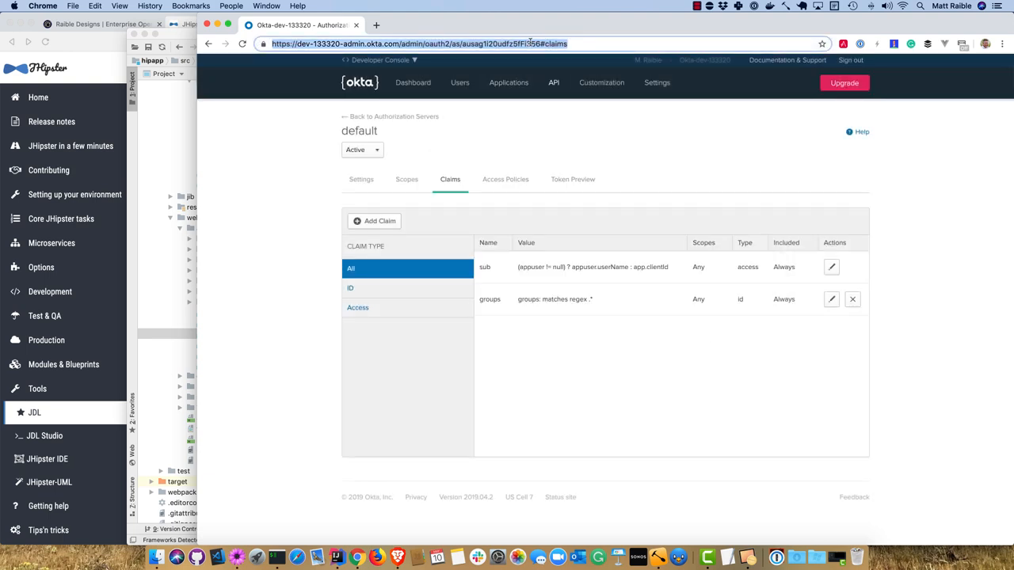
Step: Search 'jhipster se', open the Security docs, and select the three Okta export commands
{"action": "type", "text": "jhipster se"}
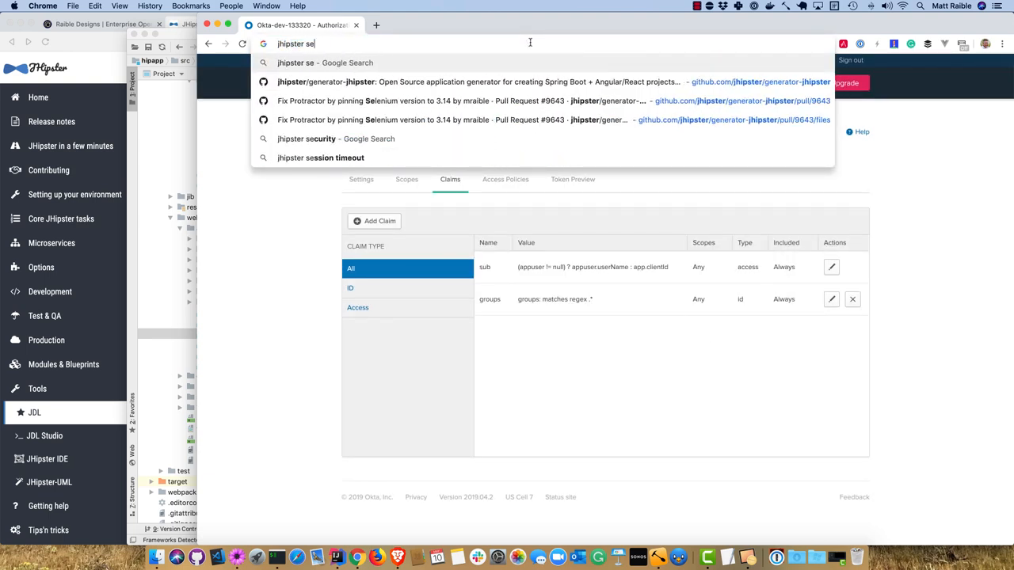
{"action": "left_click", "coordinate": [321, 139]}
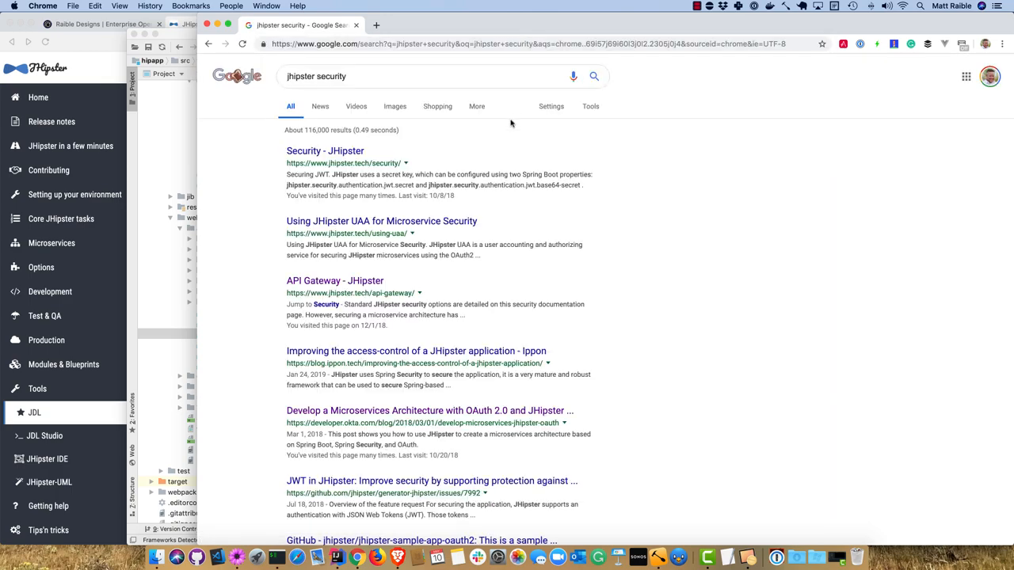
{"action": "left_click", "coordinate": [325, 151]}
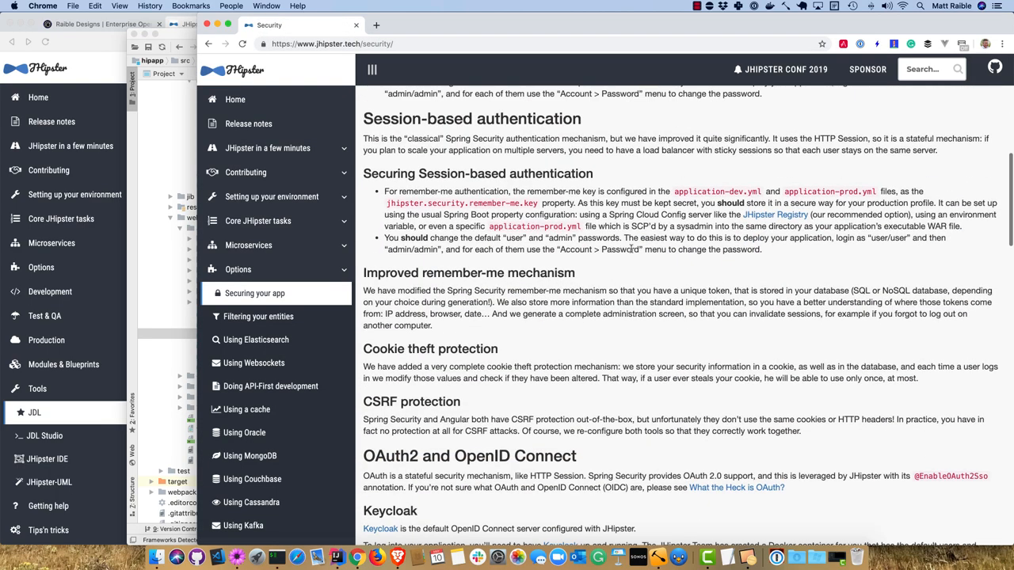
{"action": "scroll", "scroll_direction": "down", "scroll_amount": 3}
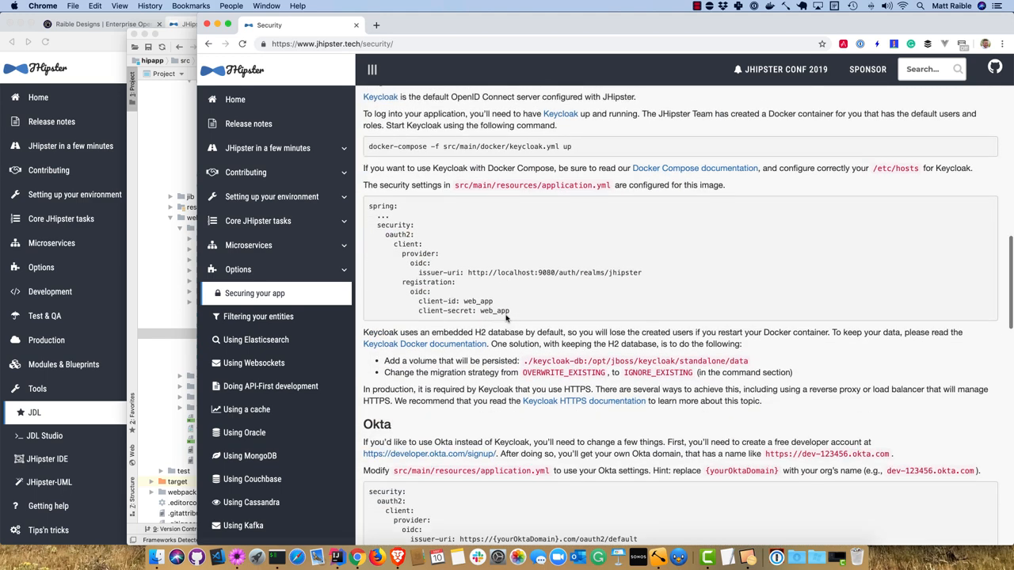
{"action": "scroll", "scroll_direction": "down", "scroll_amount": 3}
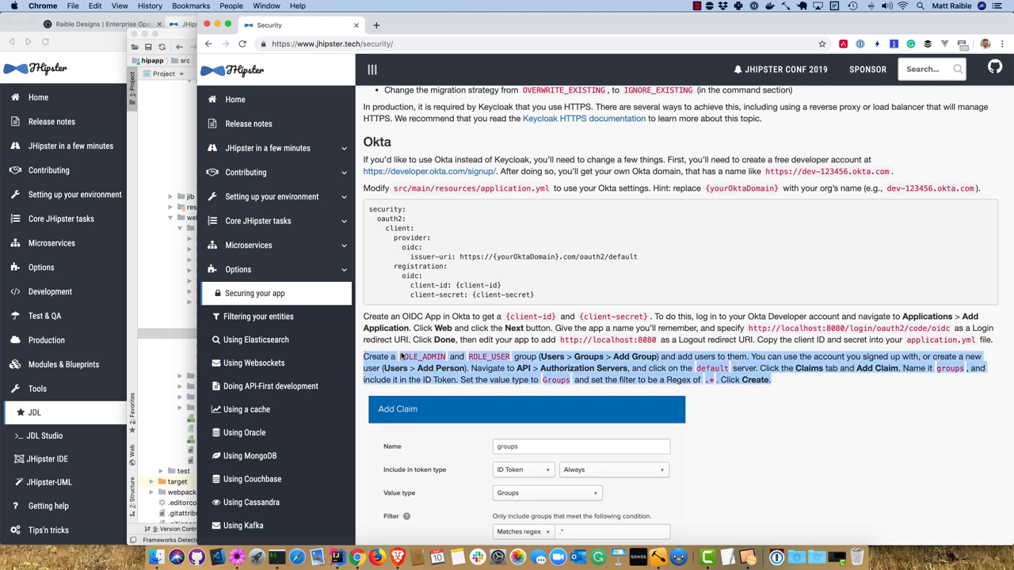
{"action": "scroll", "scroll_direction": "down", "scroll_amount": 3}
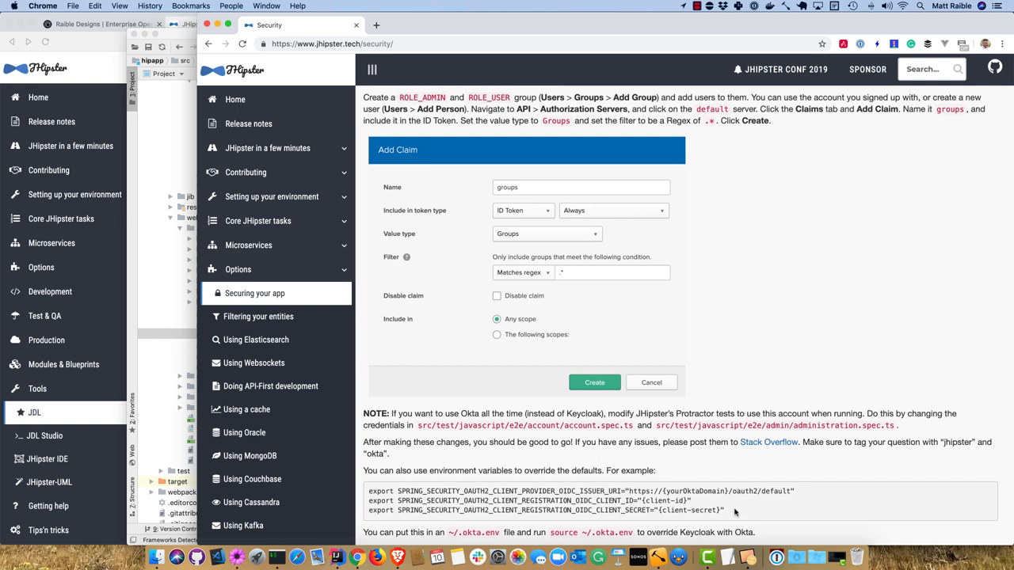
{"action": "left_click_drag", "start_coordinate": [370, 491], "coordinate": [724, 510]}
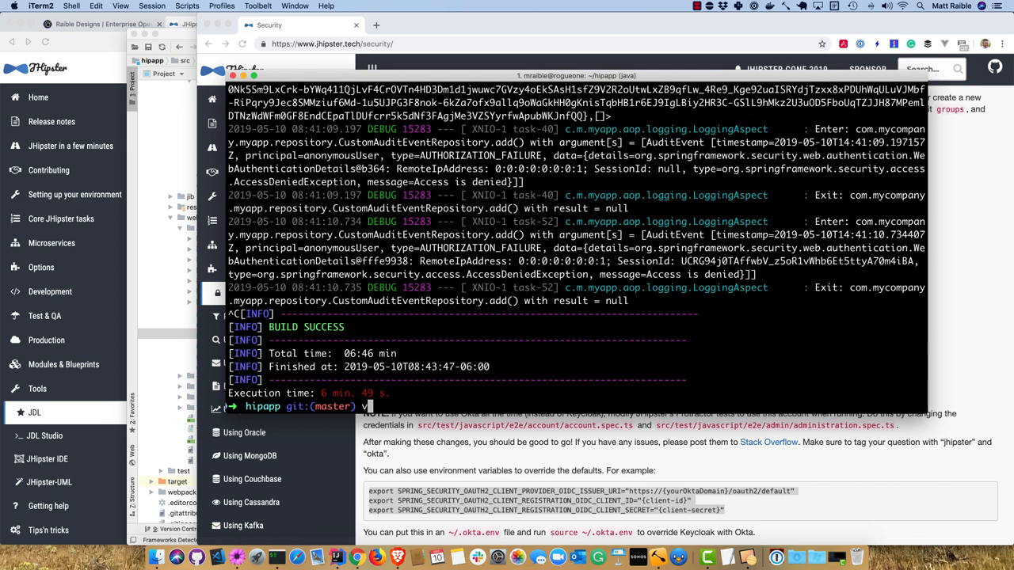
Step: Start a new okta.env file in vi inside the hipapp project
{"action": "type", "text": "i .okt"}
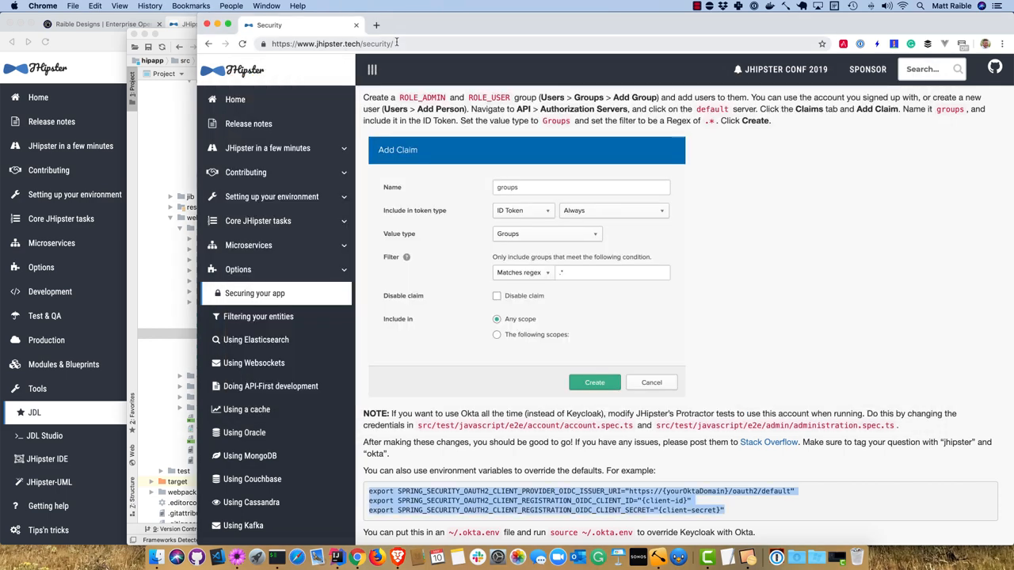
Step: Go to dev-737523.oktapreview.com and open the JHipster 6 application's assigned people
{"action": "type", "text": "dev-737523.oktapreview.com"}
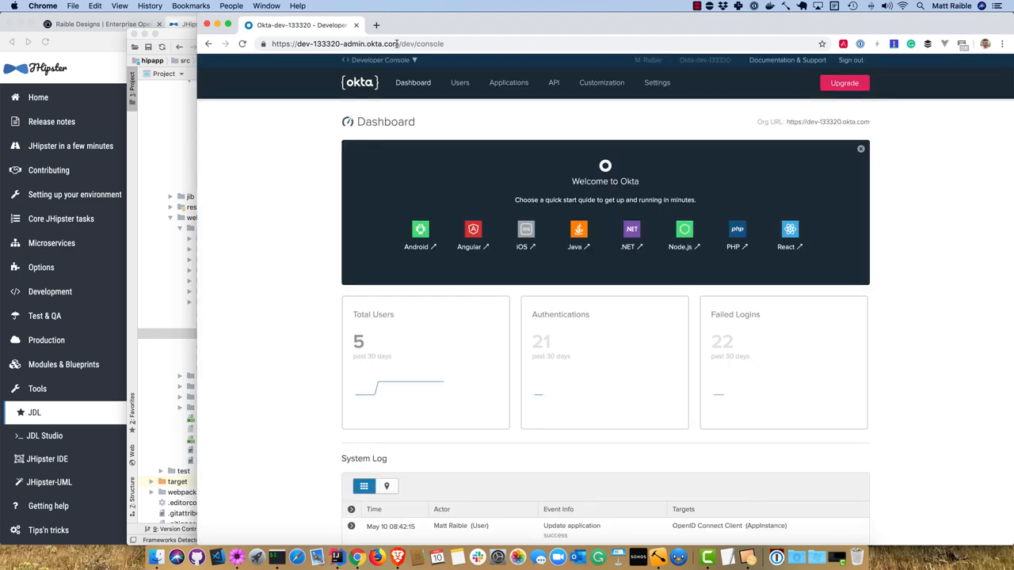
{"action": "left_click", "coordinate": [508, 82]}
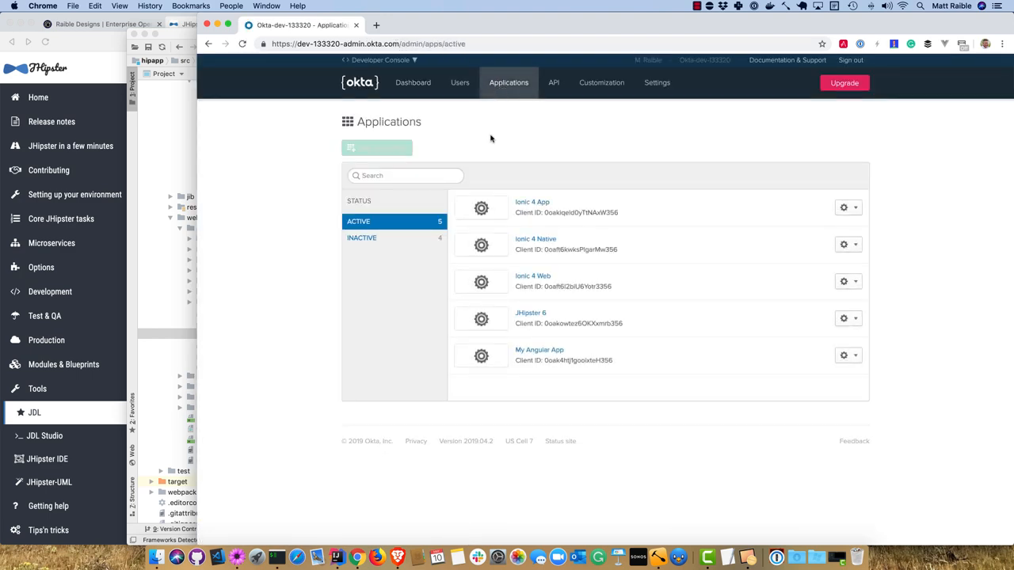
{"action": "mouse_move", "coordinate": [531, 313]}
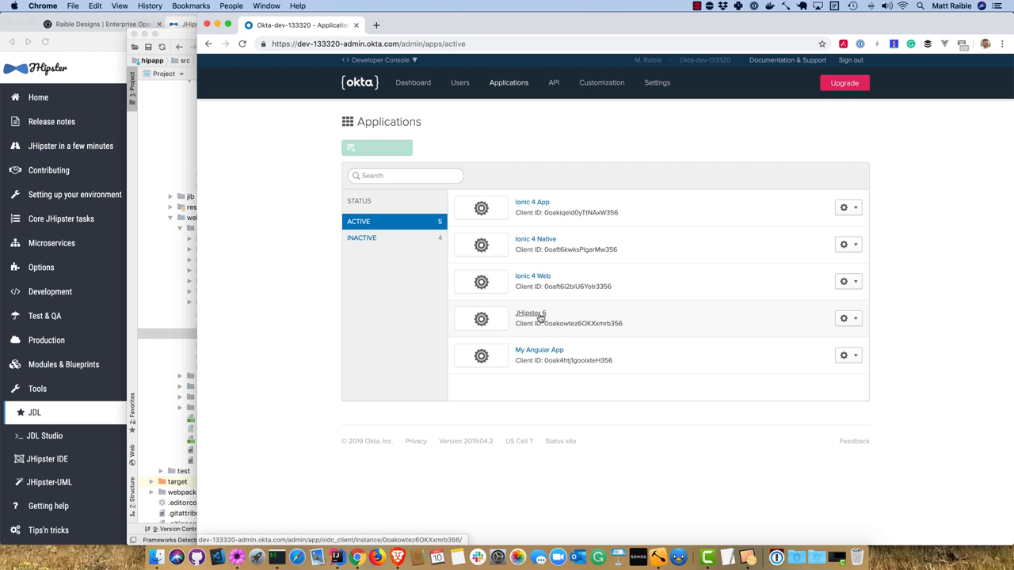
{"action": "left_click", "coordinate": [531, 313]}
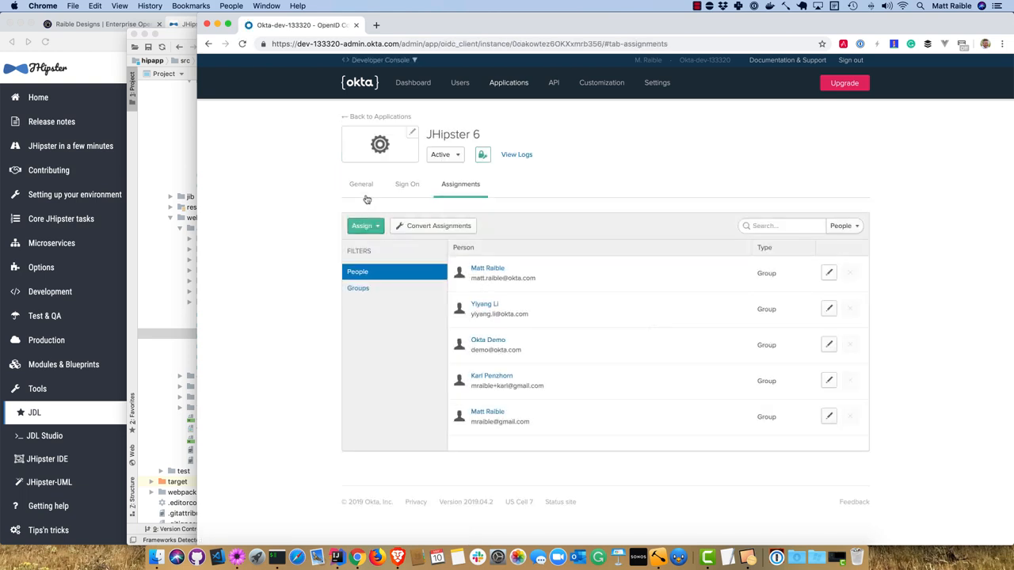
Step: Copy the JHipster 6 app's Client ID and Client secret from its General tab
{"action": "left_click", "coordinate": [361, 183]}
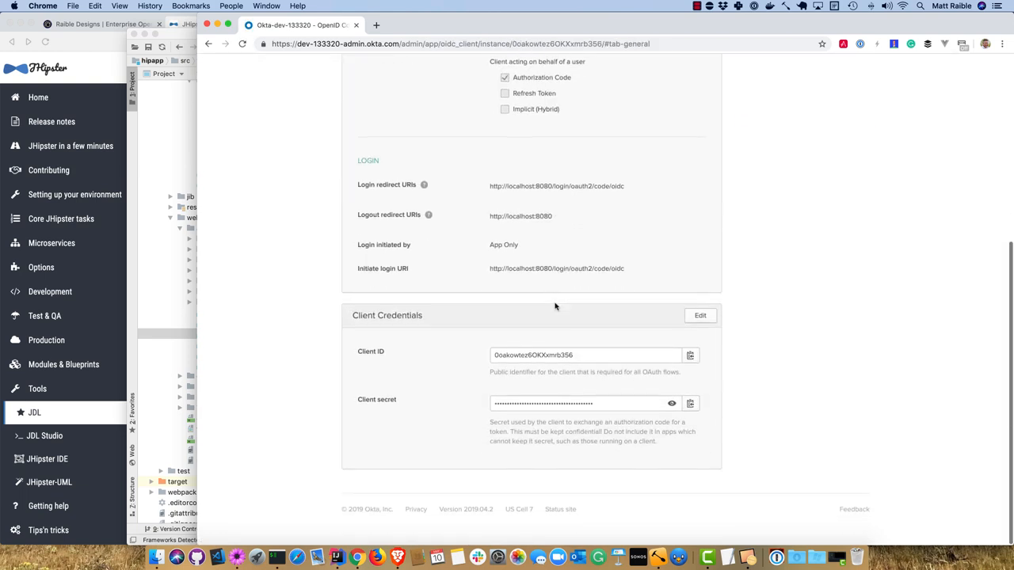
{"action": "left_click", "coordinate": [690, 355]}
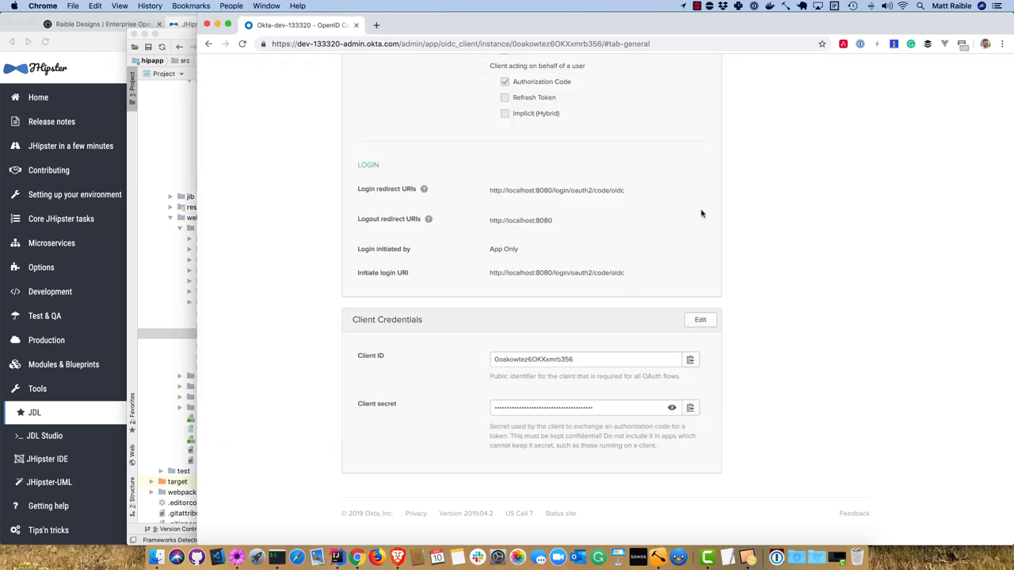
{"action": "left_click", "coordinate": [690, 407]}
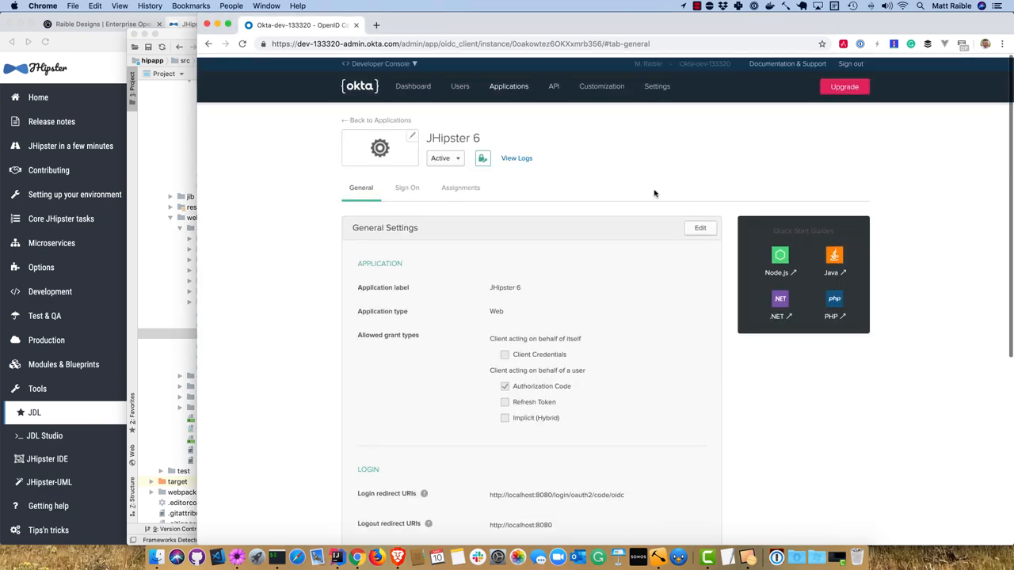
Step: Open Authorization Servers from the API menu
{"action": "left_click", "coordinate": [554, 83]}
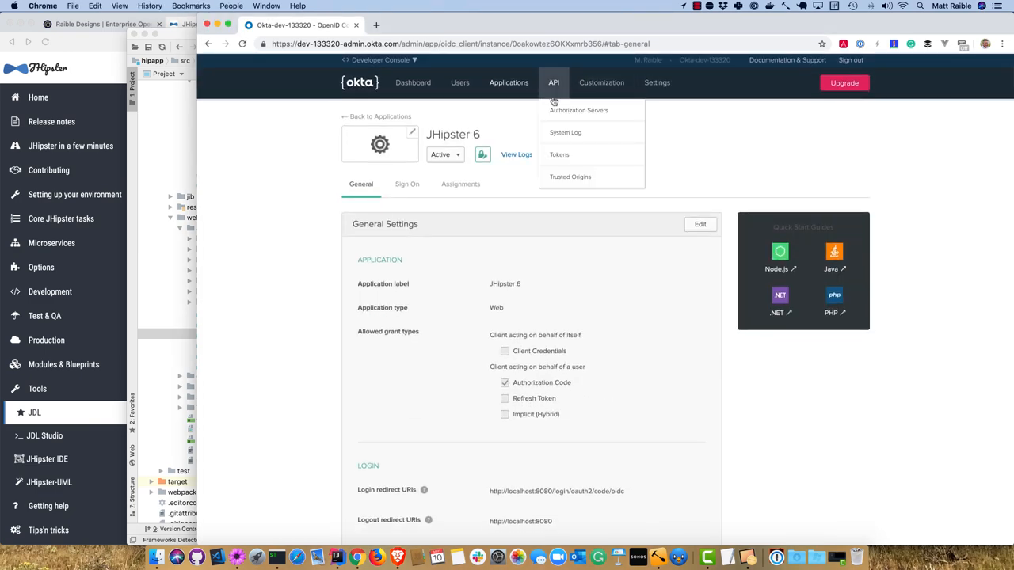
{"action": "left_click", "coordinate": [578, 110]}
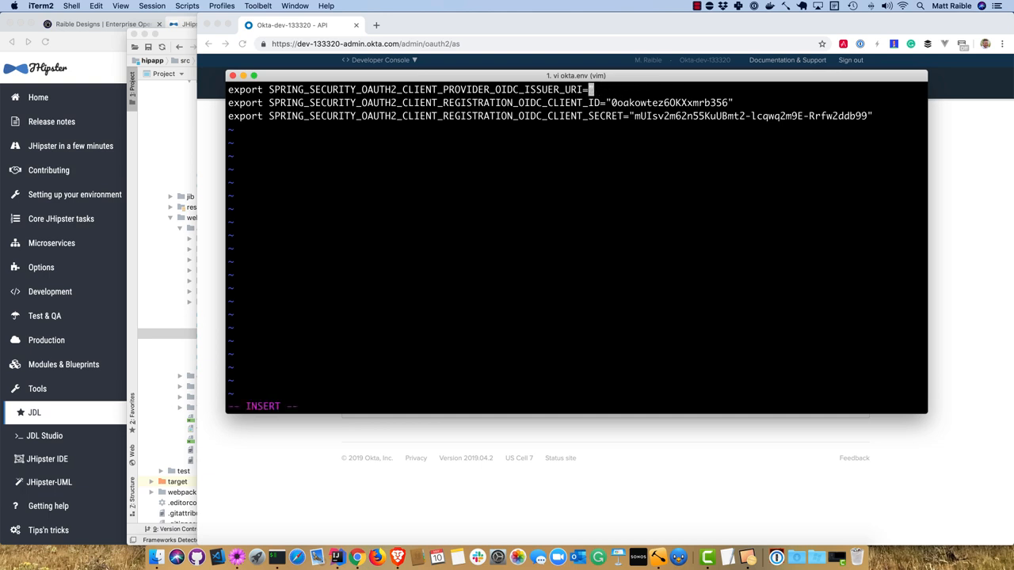
{"action": "type", "text": "\"https://dev-133320.okta.com/oauth2/default\""}
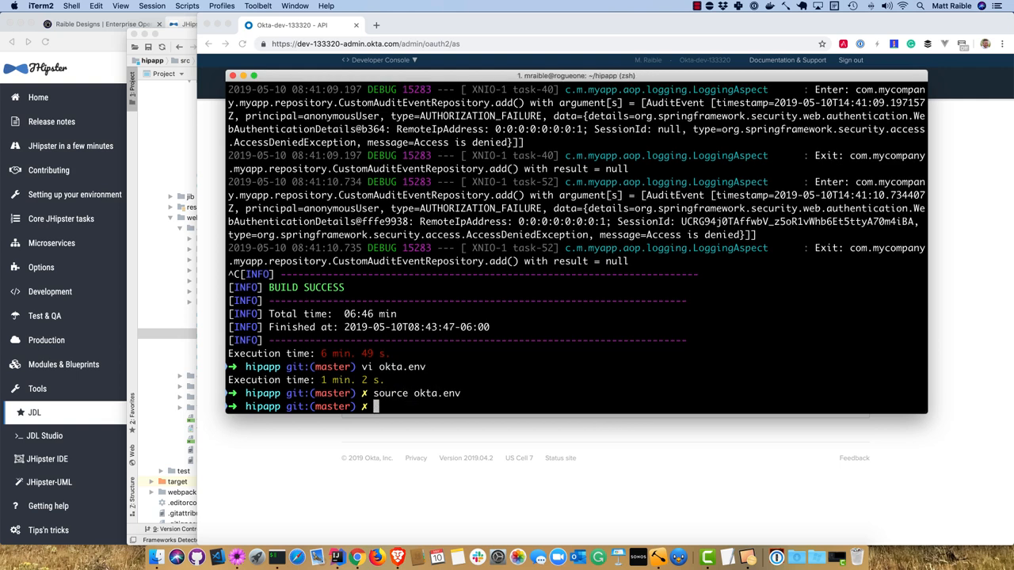
{"action": "type", "text": "./mvnw"}
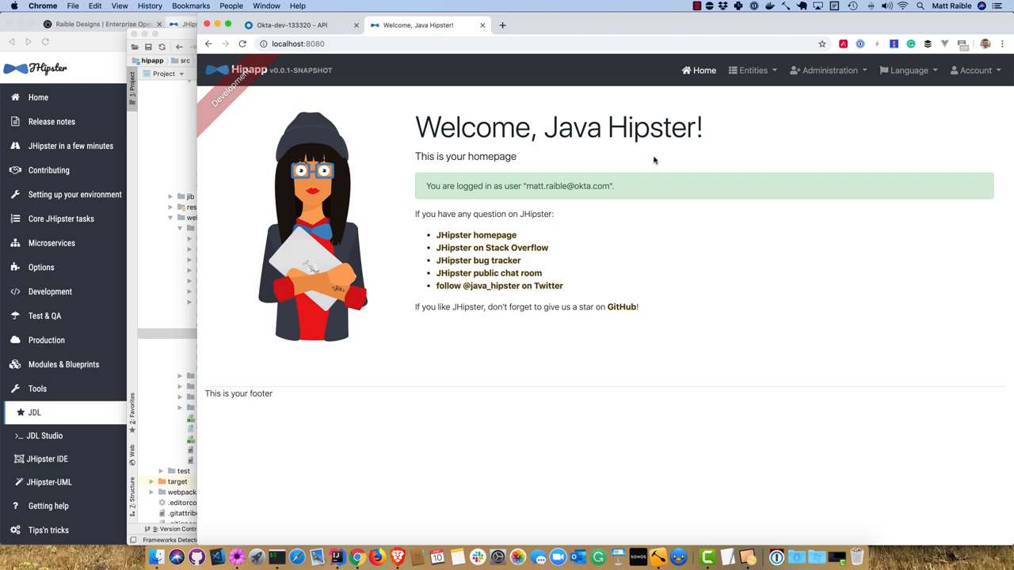
{"action": "mouse_move", "coordinate": [632, 186]}
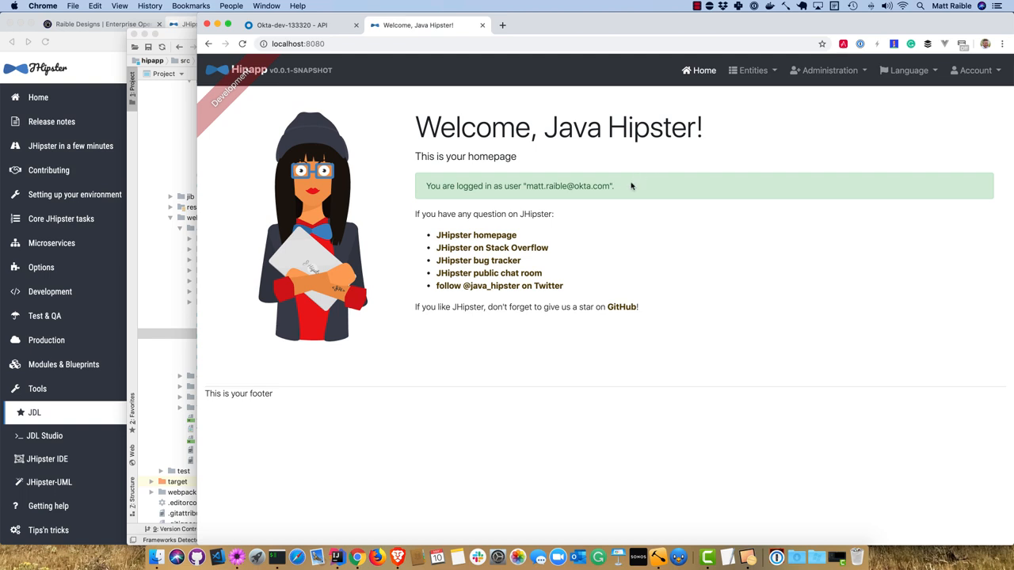
{"action": "left_click", "coordinate": [829, 70]}
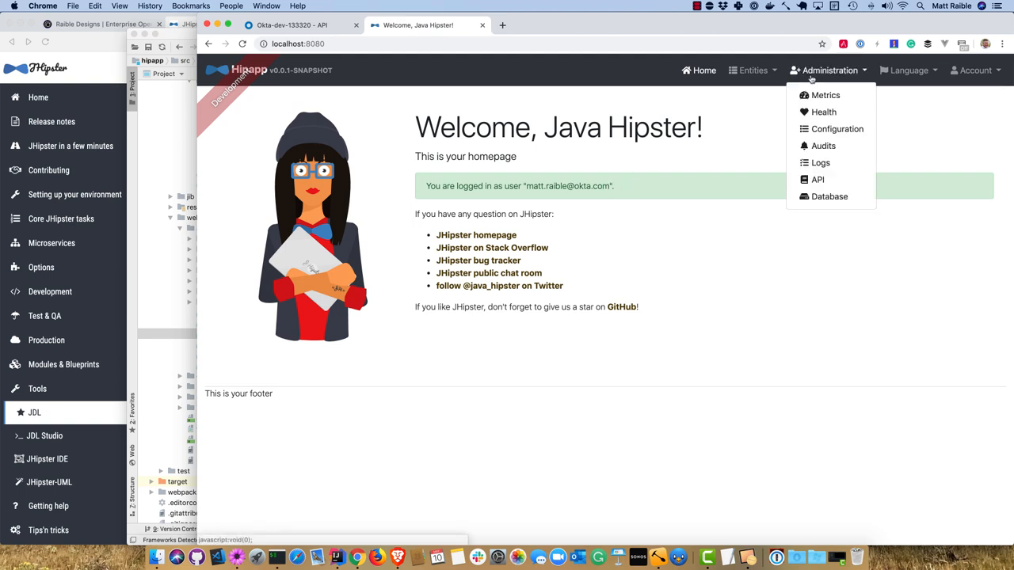
{"action": "left_click", "coordinate": [975, 70]}
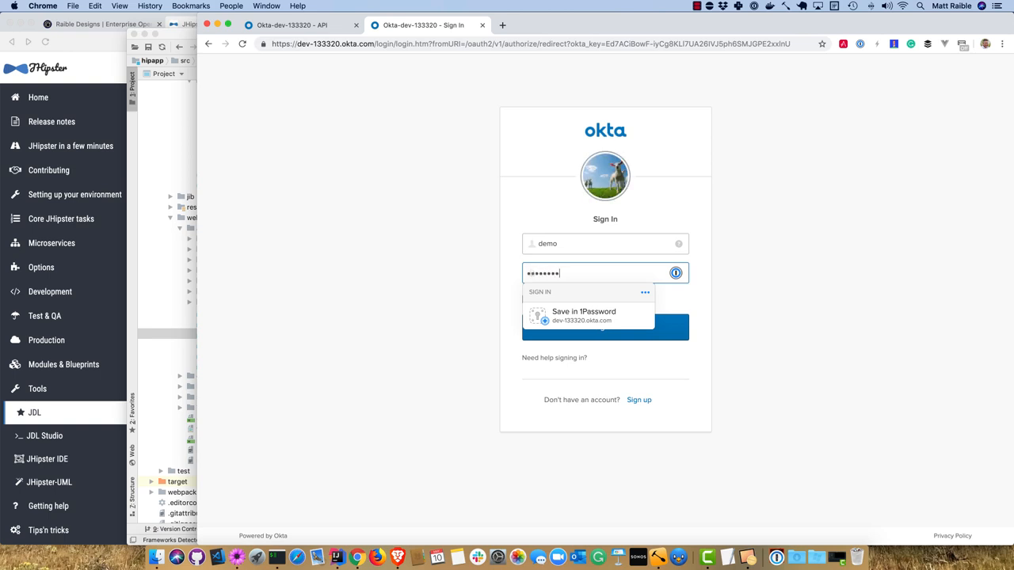
{"action": "left_click", "coordinate": [604, 327]}
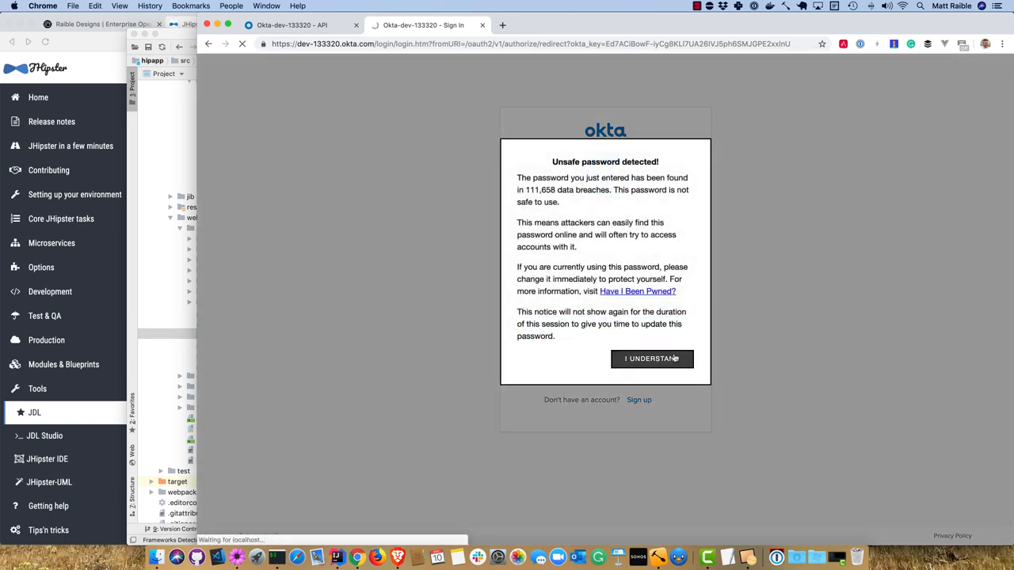
{"action": "left_click", "coordinate": [652, 358]}
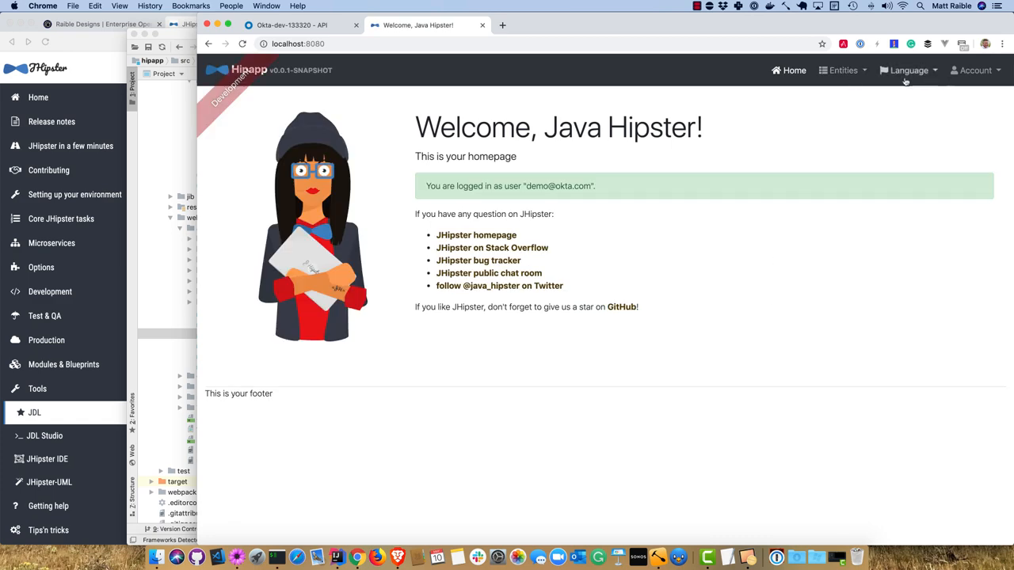
{"action": "mouse_move", "coordinate": [842, 107]}
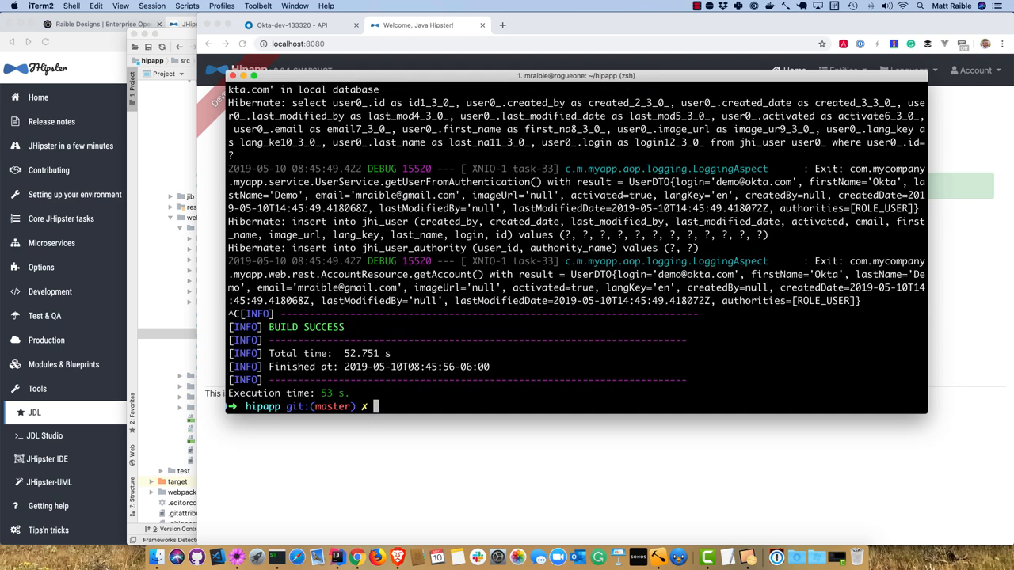
Step: Stop the app and add *.env to the project's .gitignore
{"action": "type", "text": "vi ."}
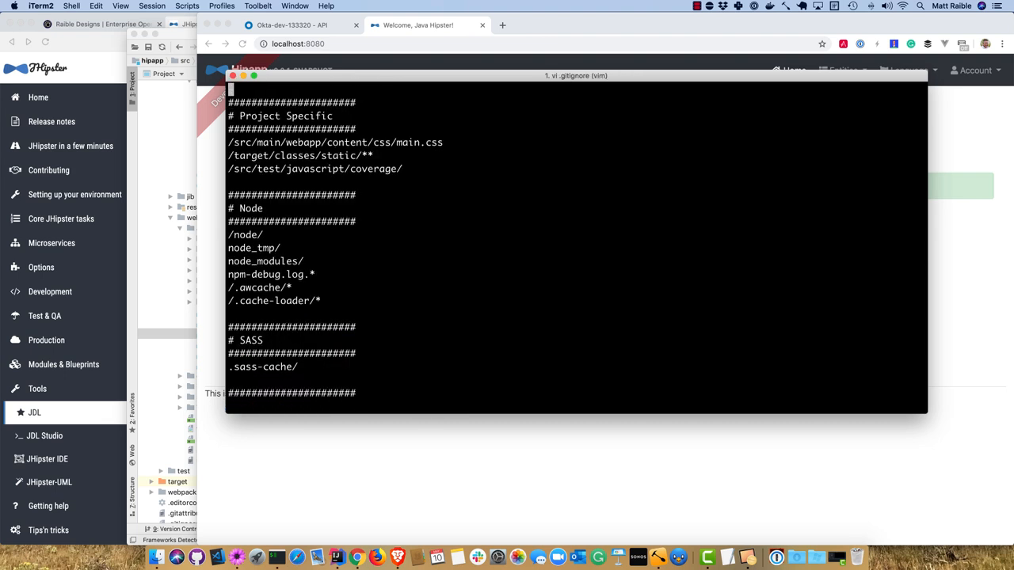
{"action": "type", "text": "*.env"}
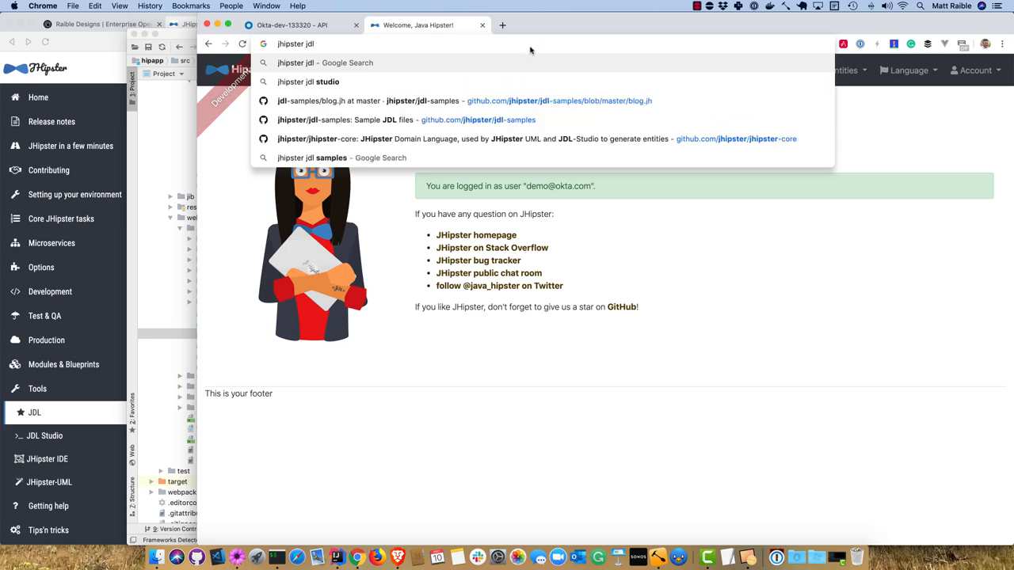
Step: Browse the JHipster JDL documentation, then search the web for 'jdl samples'
{"action": "left_click", "coordinate": [324, 63]}
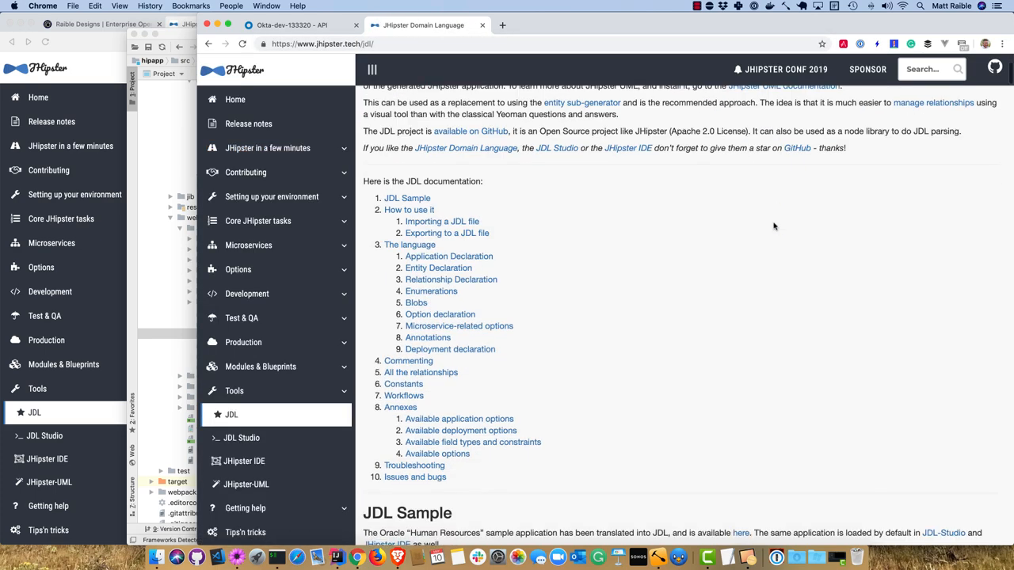
{"action": "scroll", "scroll_direction": "down", "scroll_amount": 3}
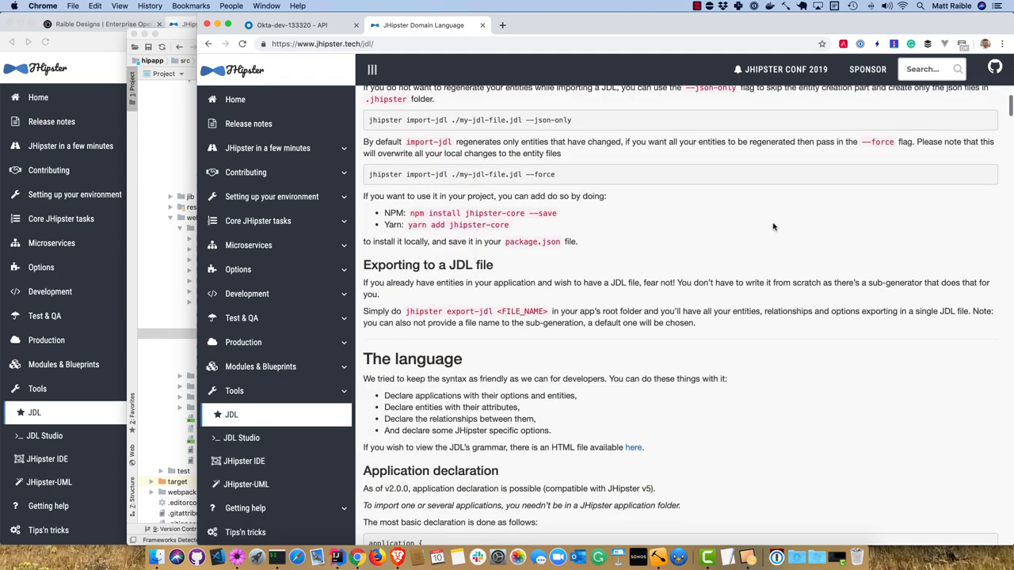
{"action": "scroll", "scroll_direction": "down", "scroll_amount": 3}
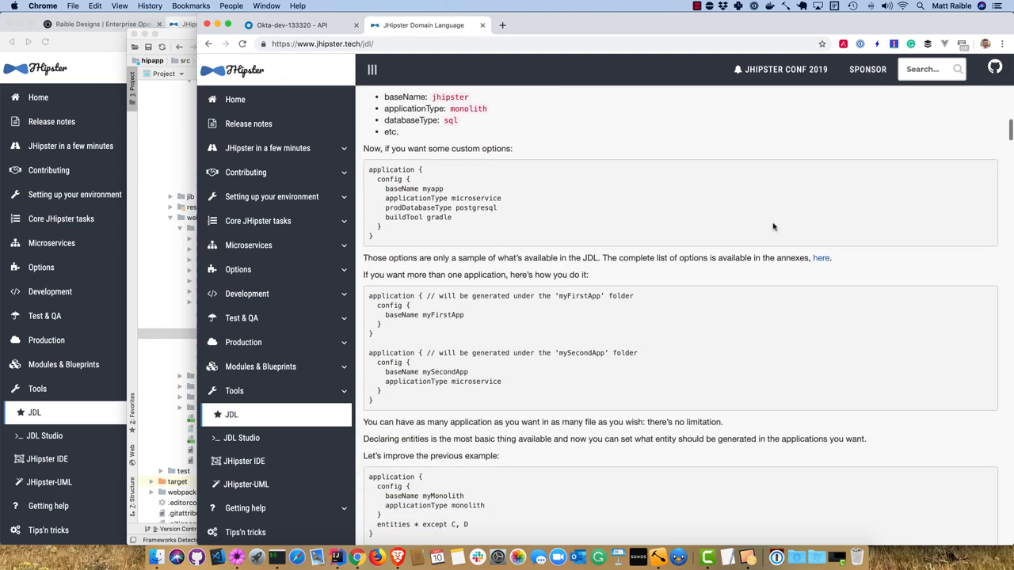
{"action": "left_click", "coordinate": [325, 43]}
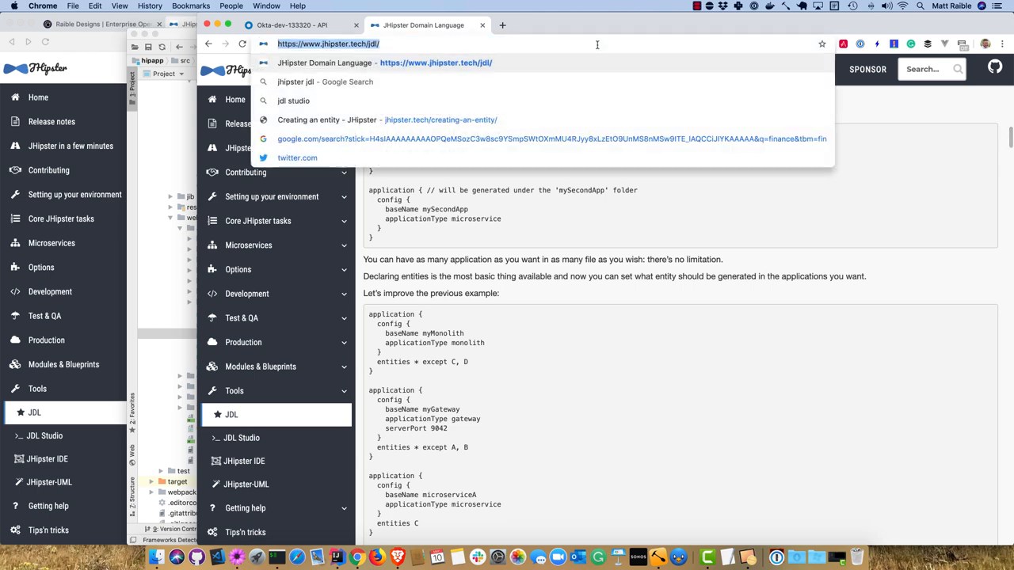
{"action": "type", "text": "jdl samples"}
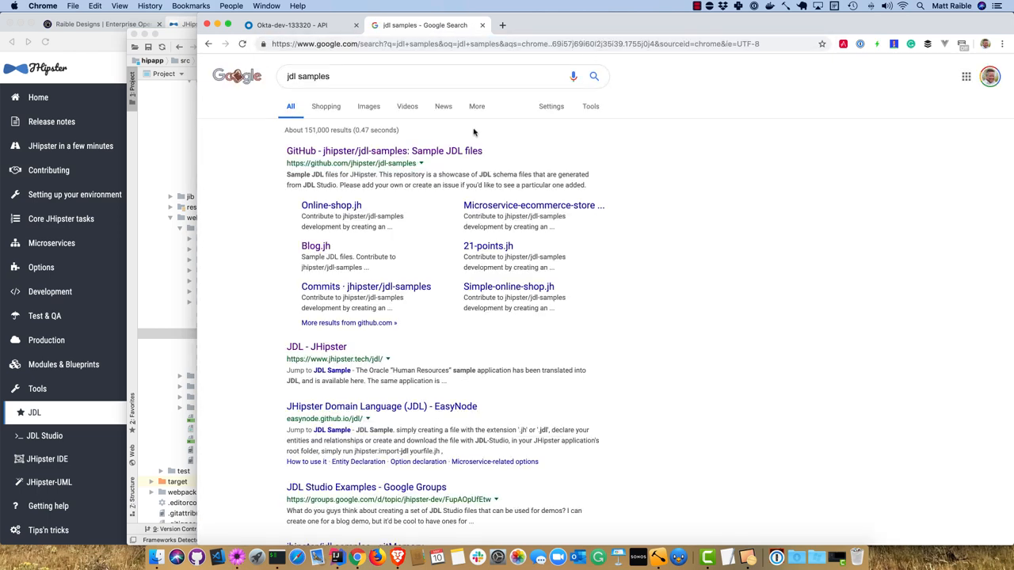
Step: Open blog.jh in the jhipster/jdl-samples GitHub repository and scroll through its entities
{"action": "left_click", "coordinate": [384, 150]}
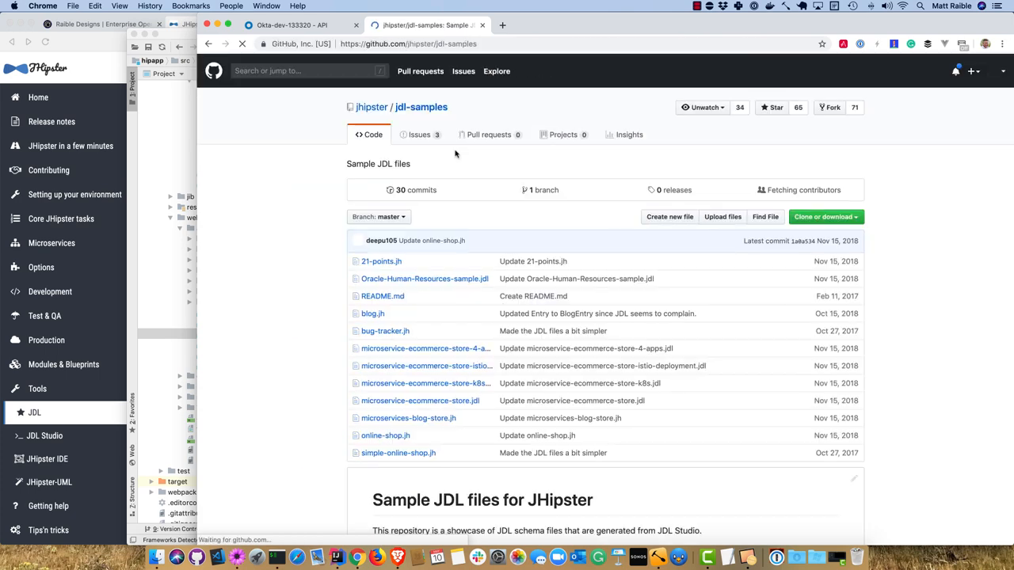
{"action": "left_click", "coordinate": [372, 313]}
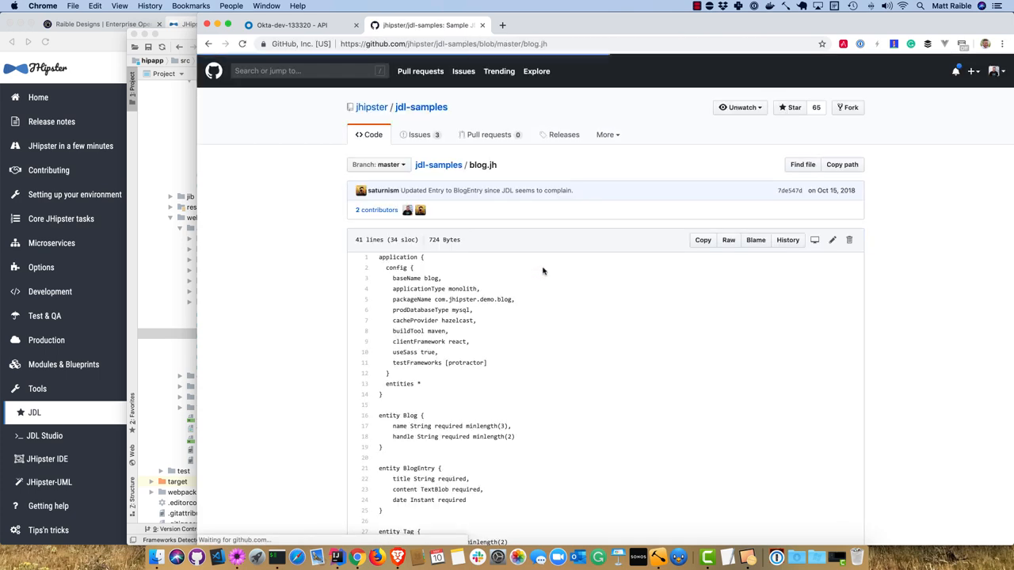
{"action": "scroll", "scroll_direction": "down", "scroll_amount": 3}
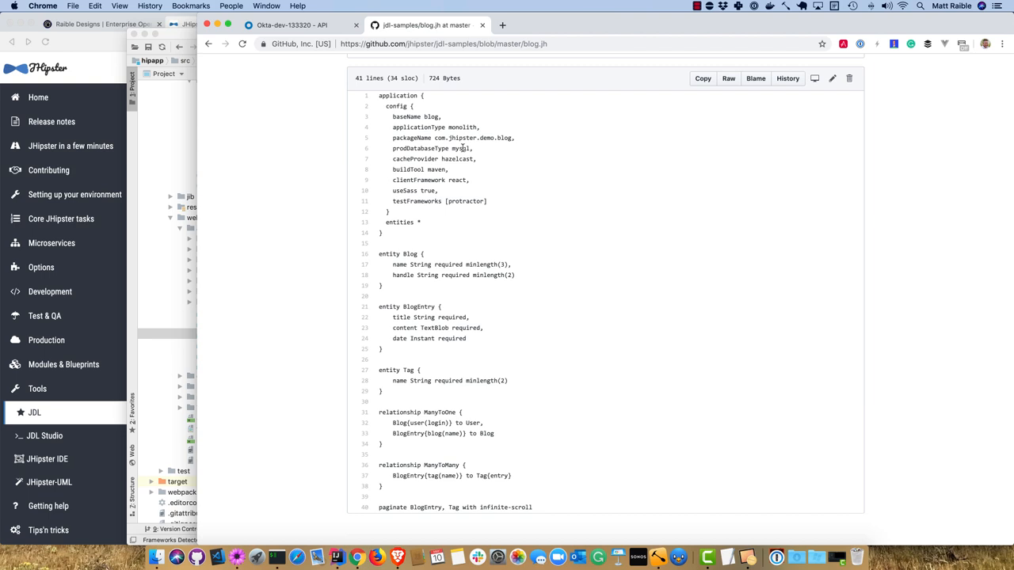
{"action": "scroll", "scroll_direction": "down", "scroll_amount": 3}
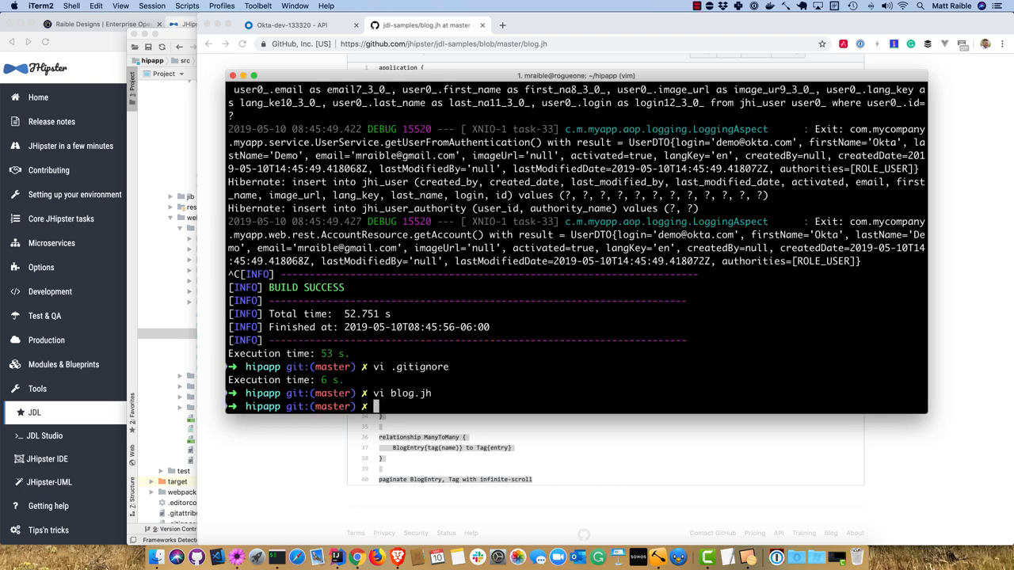
Step: Enter 'jhipster import-jdl blog.jh' at the hipapp prompt without running it
{"action": "type", "text": "jhipster import-jdl"}
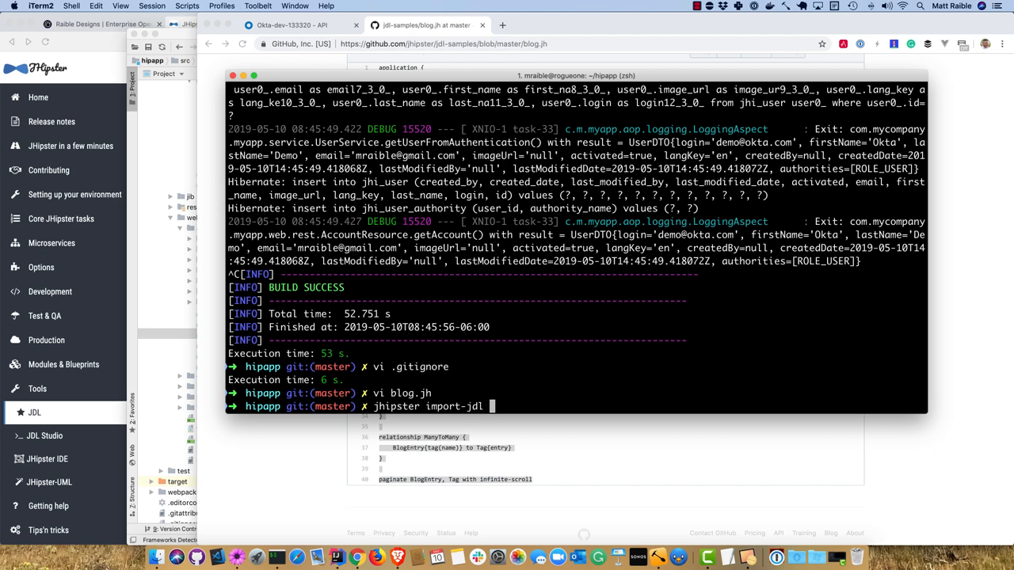
{"action": "type", "text": "blog.jh"}
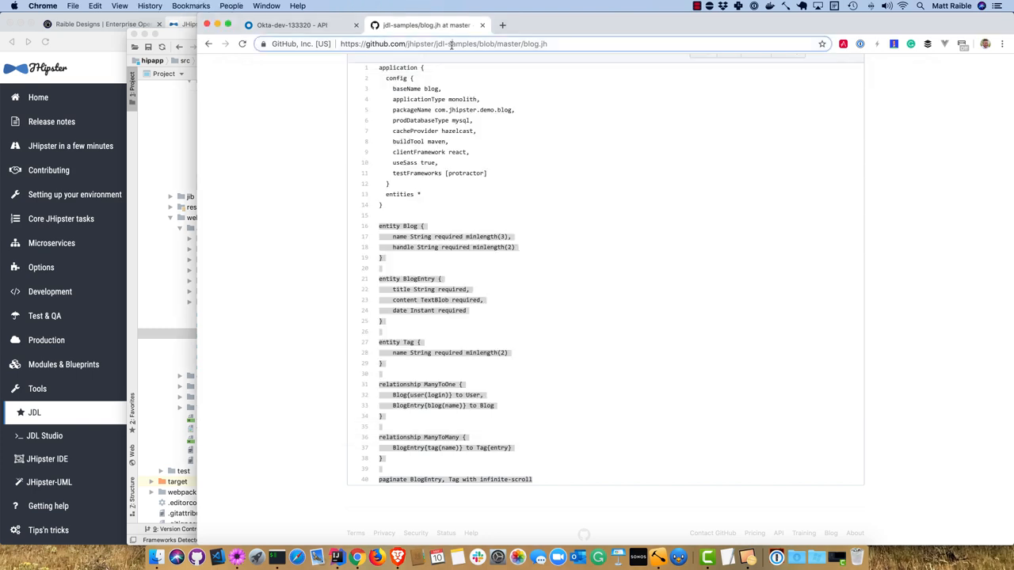
Step: Search Google for 'jhipster spring security 5.1 eyes of a java jhipster' and scroll the results
{"action": "left_click", "coordinate": [443, 43]}
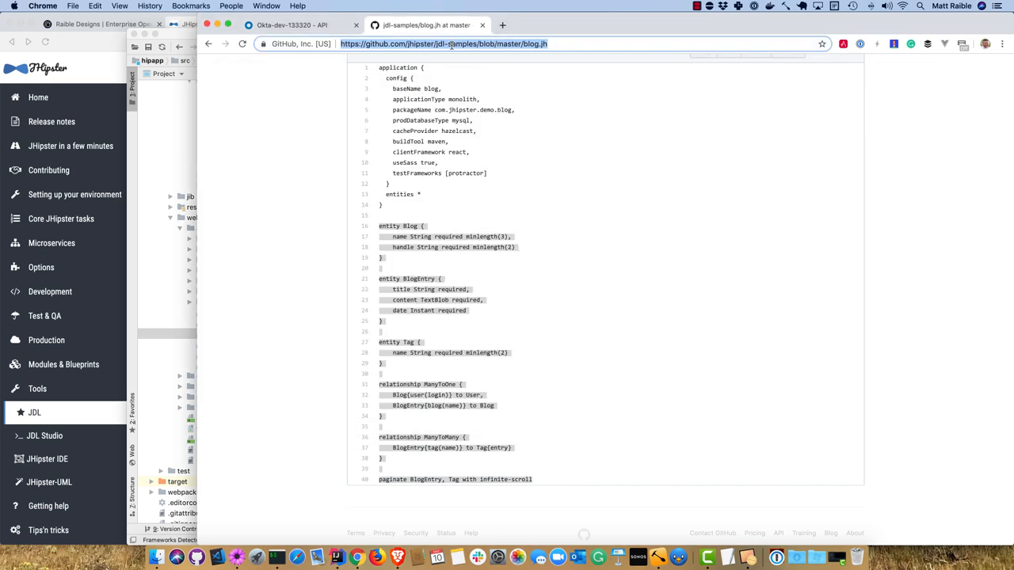
{"action": "left_click", "coordinate": [503, 25]}
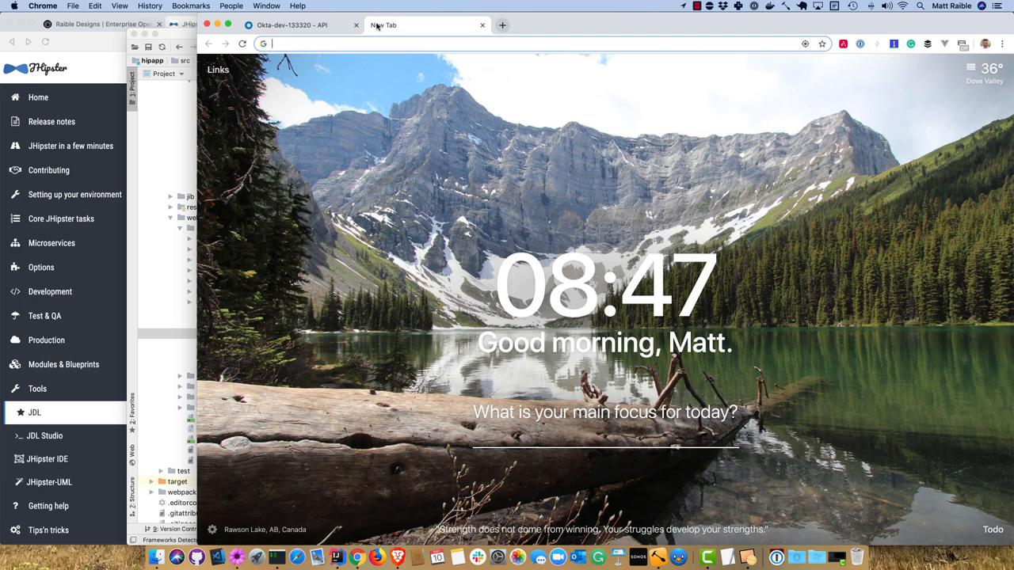
{"action": "type", "text": "jhipster spring"}
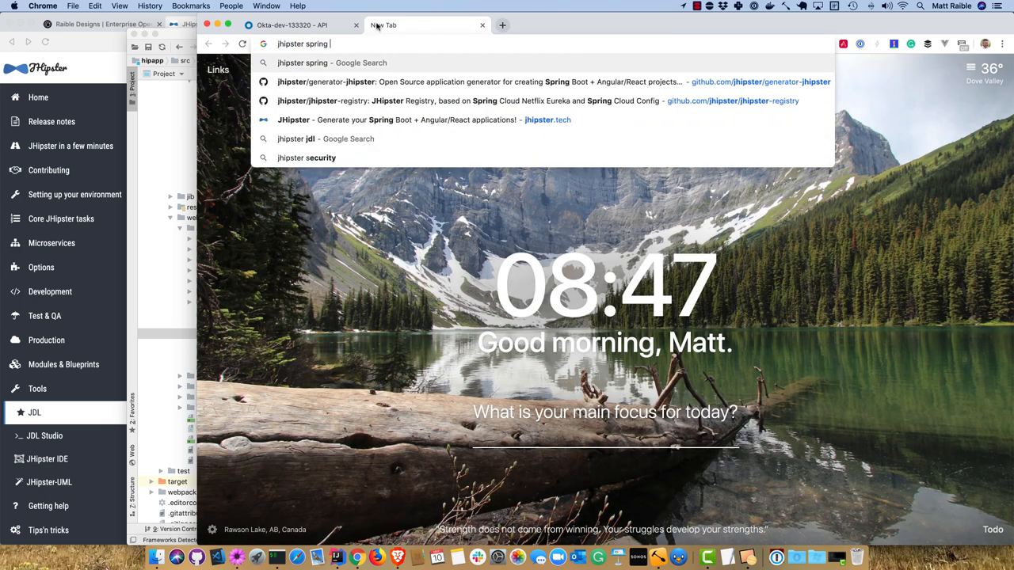
{"action": "type", "text": "security 5.1"}
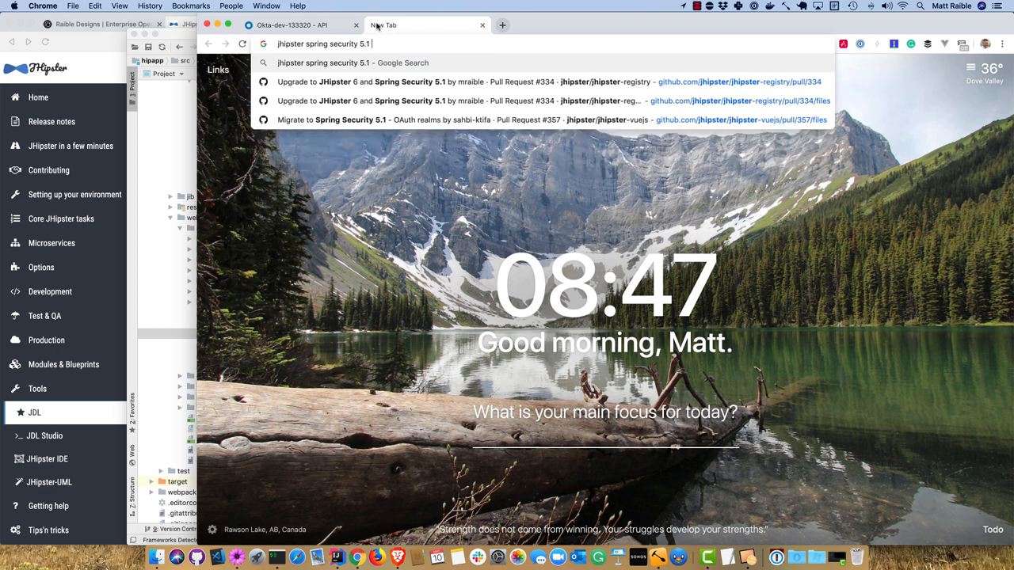
{"action": "type", "text": "eyes of a j"}
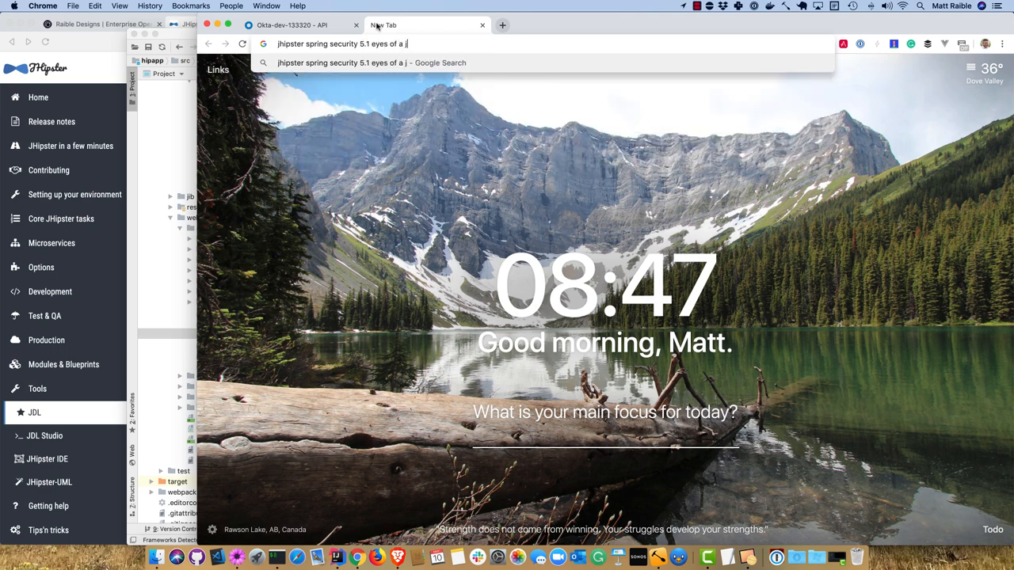
{"action": "type", "text": "ava jhipster"}
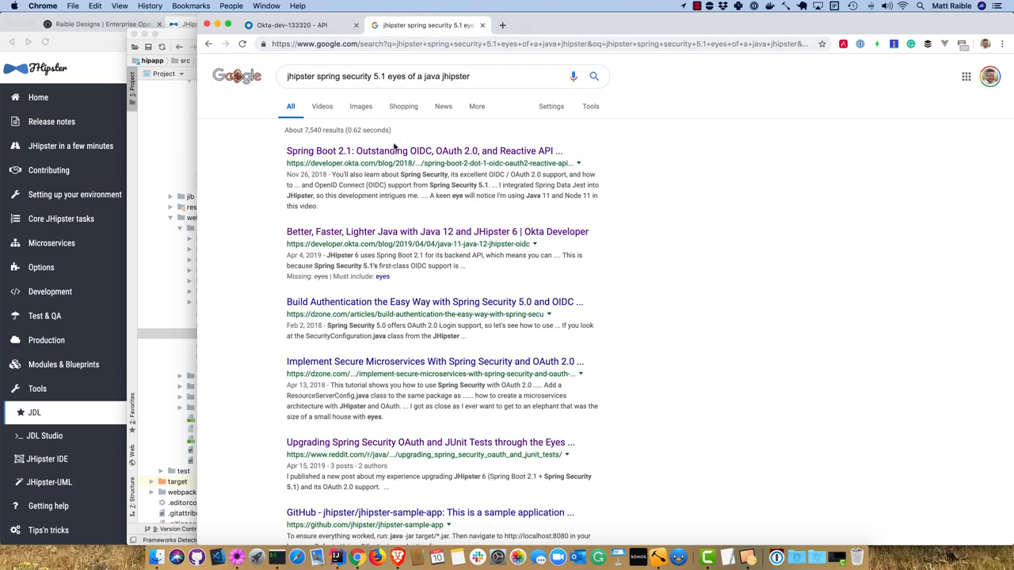
{"action": "mouse_move", "coordinate": [424, 214]}
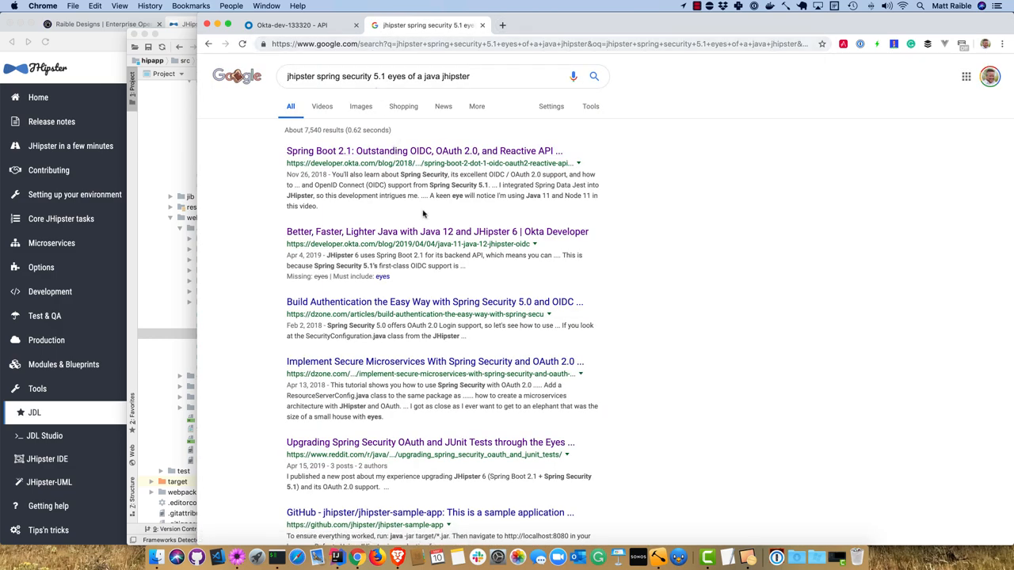
{"action": "scroll", "scroll_direction": "down", "scroll_amount": 3}
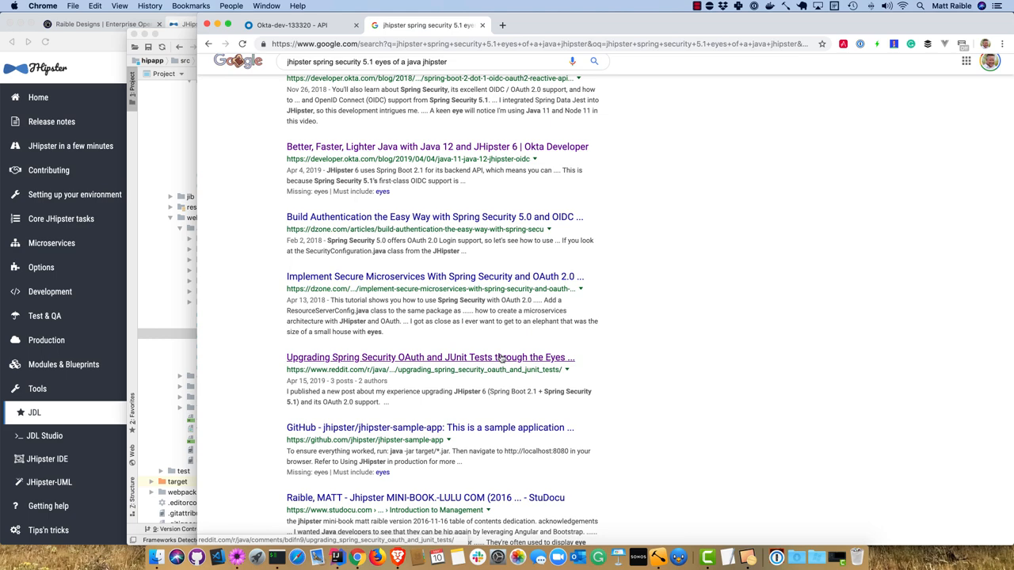
Step: Follow the Reddit result to the Okta upgrade post and scroll to its OIDC logout code
{"action": "left_click", "coordinate": [430, 358]}
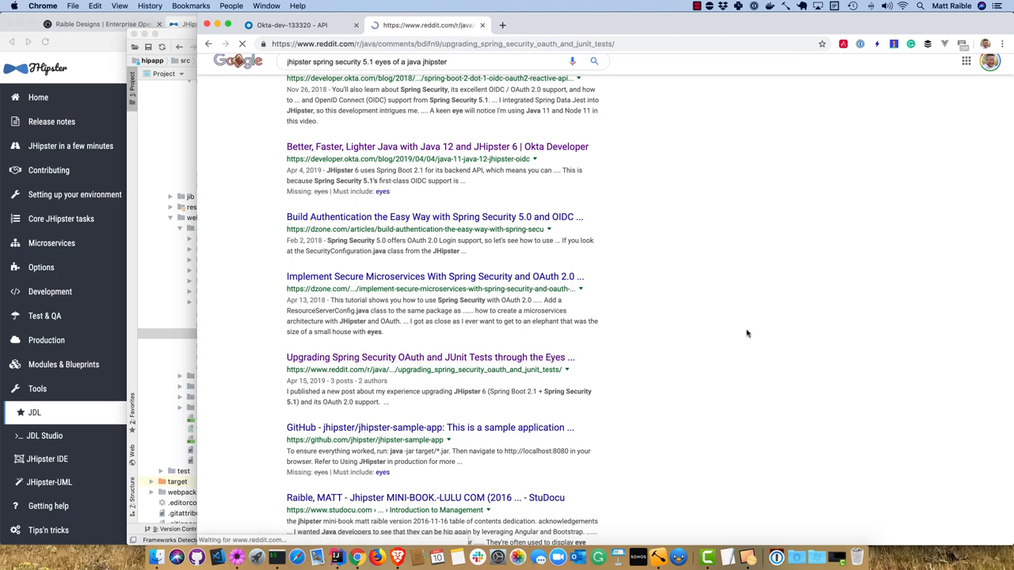
{"action": "left_click", "coordinate": [430, 357]}
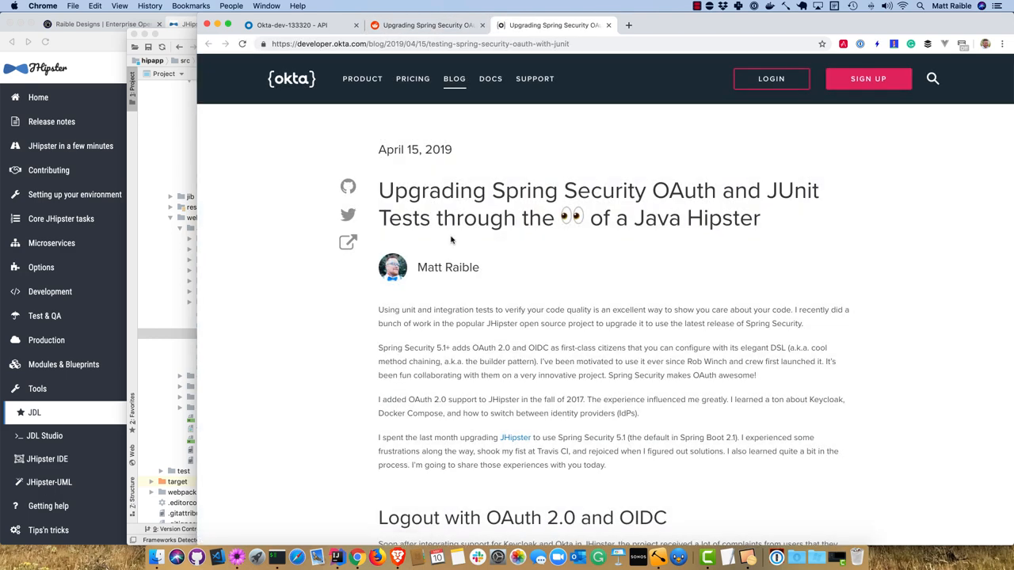
{"action": "scroll", "scroll_direction": "down", "scroll_amount": 3}
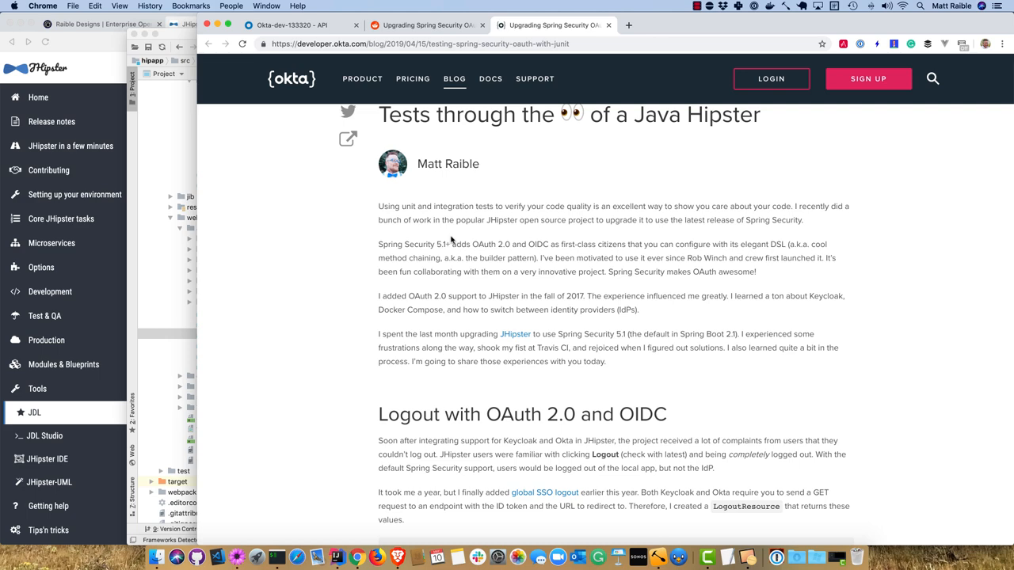
{"action": "scroll", "scroll_direction": "down", "scroll_amount": 3}
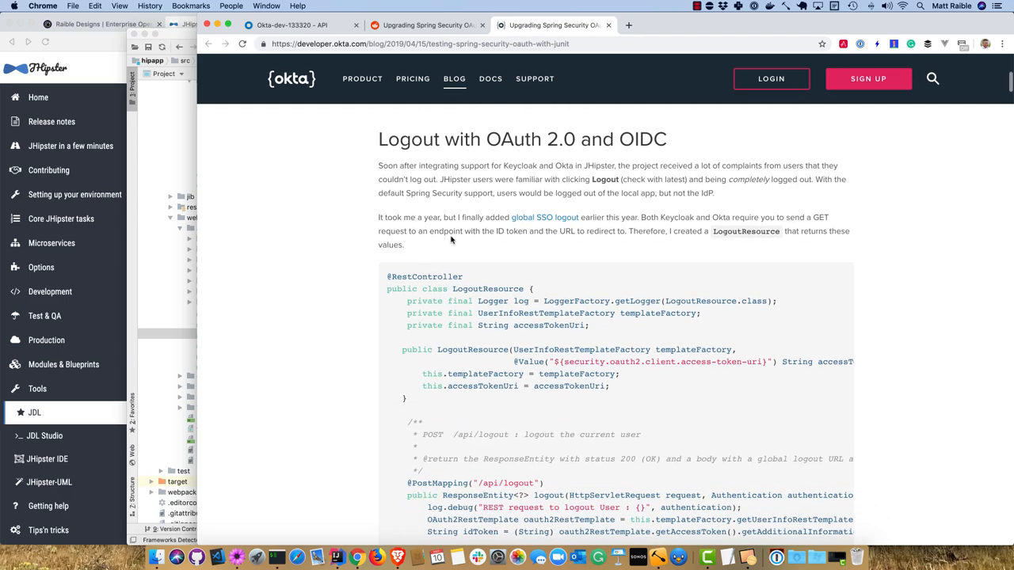
{"action": "scroll", "scroll_direction": "down", "scroll_amount": 3}
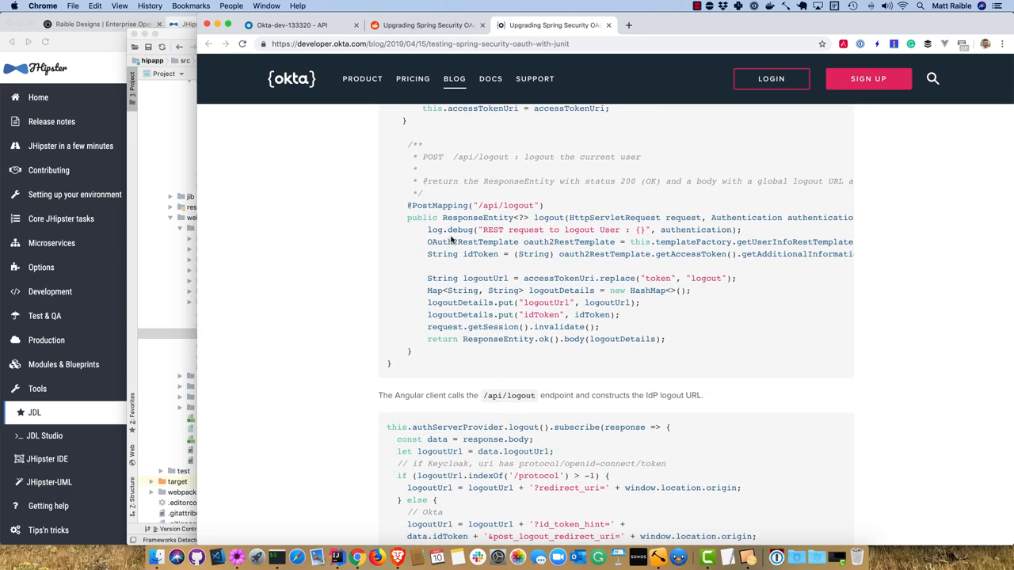
{"action": "scroll", "scroll_direction": "up", "scroll_amount": 3}
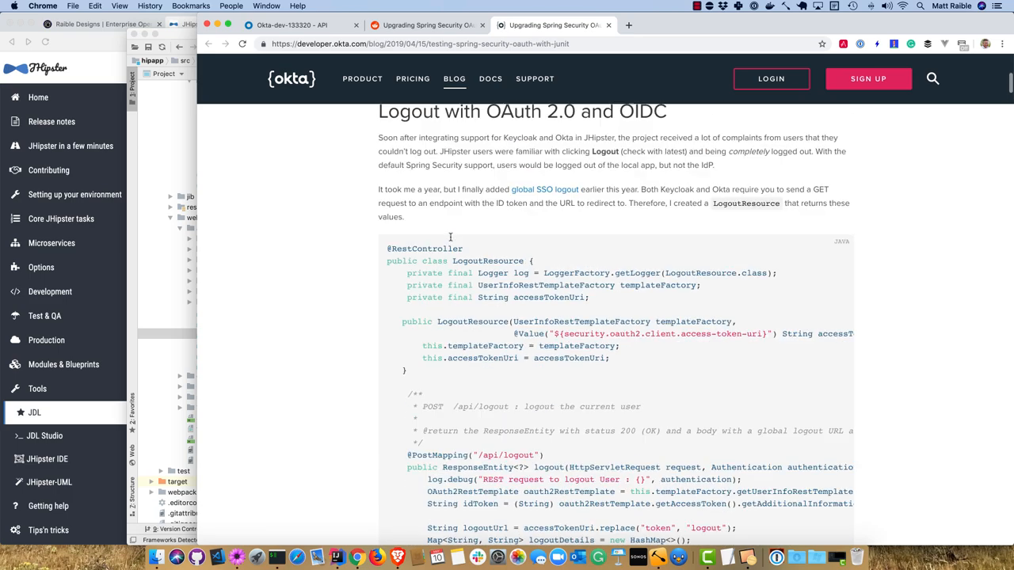
{"action": "scroll", "scroll_direction": "up", "scroll_amount": 3}
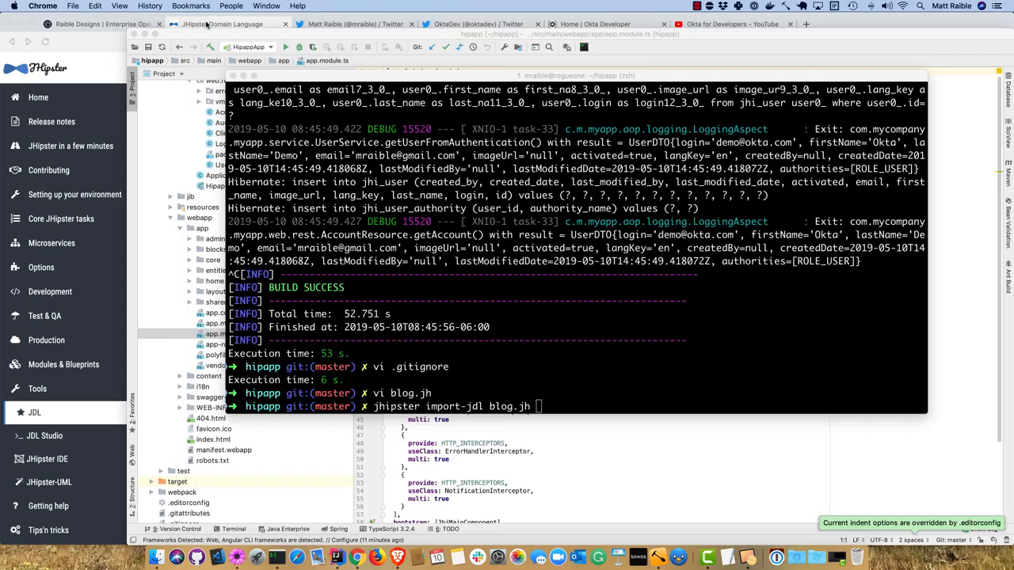
Step: Switch through the mraible and OktaDev Twitter and developer.okta.com tabs to Okta's YouTube channel
{"action": "left_click", "coordinate": [354, 24]}
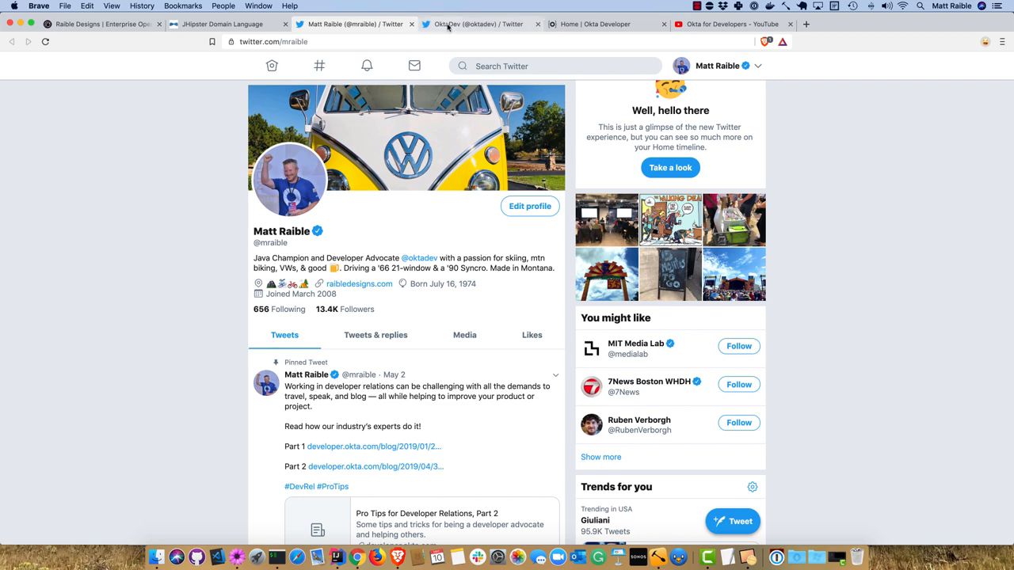
{"action": "left_click", "coordinate": [475, 24]}
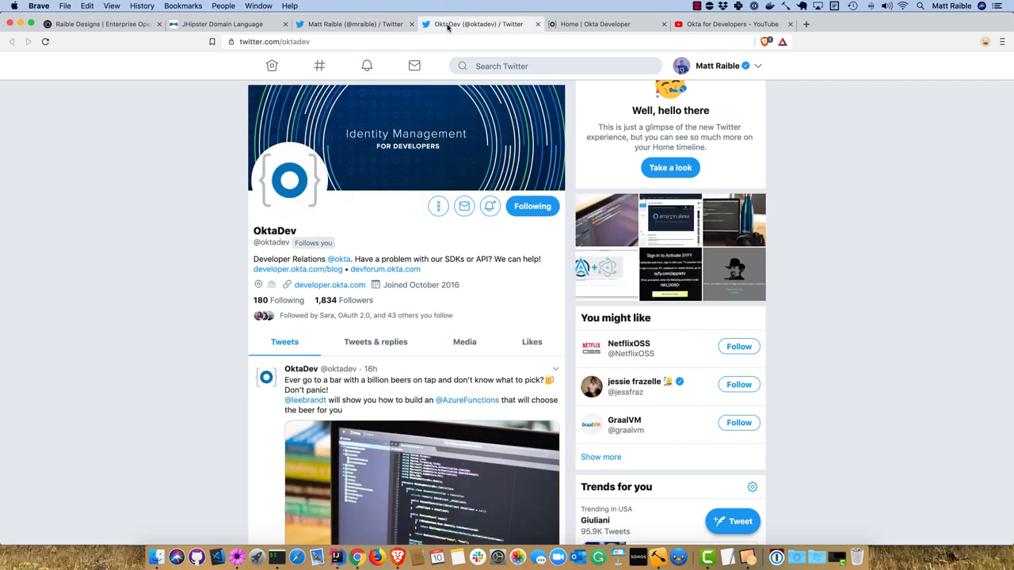
{"action": "left_click", "coordinate": [602, 24]}
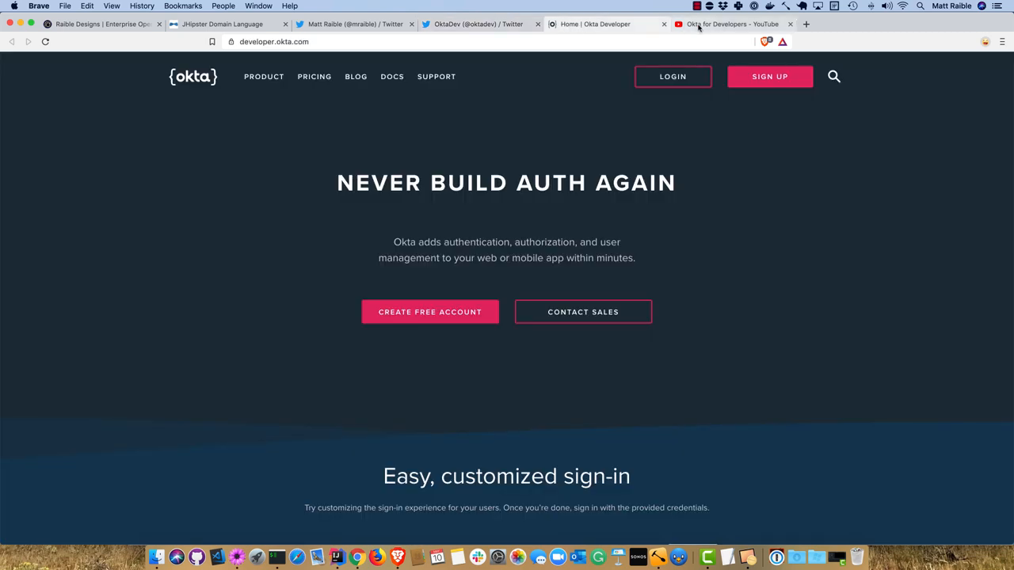
{"action": "left_click", "coordinate": [729, 24]}
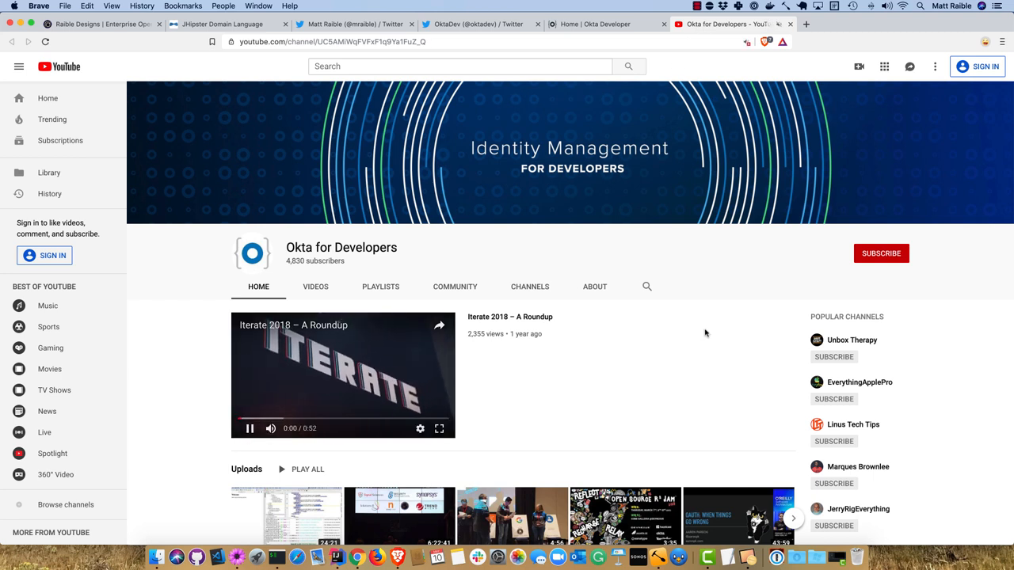